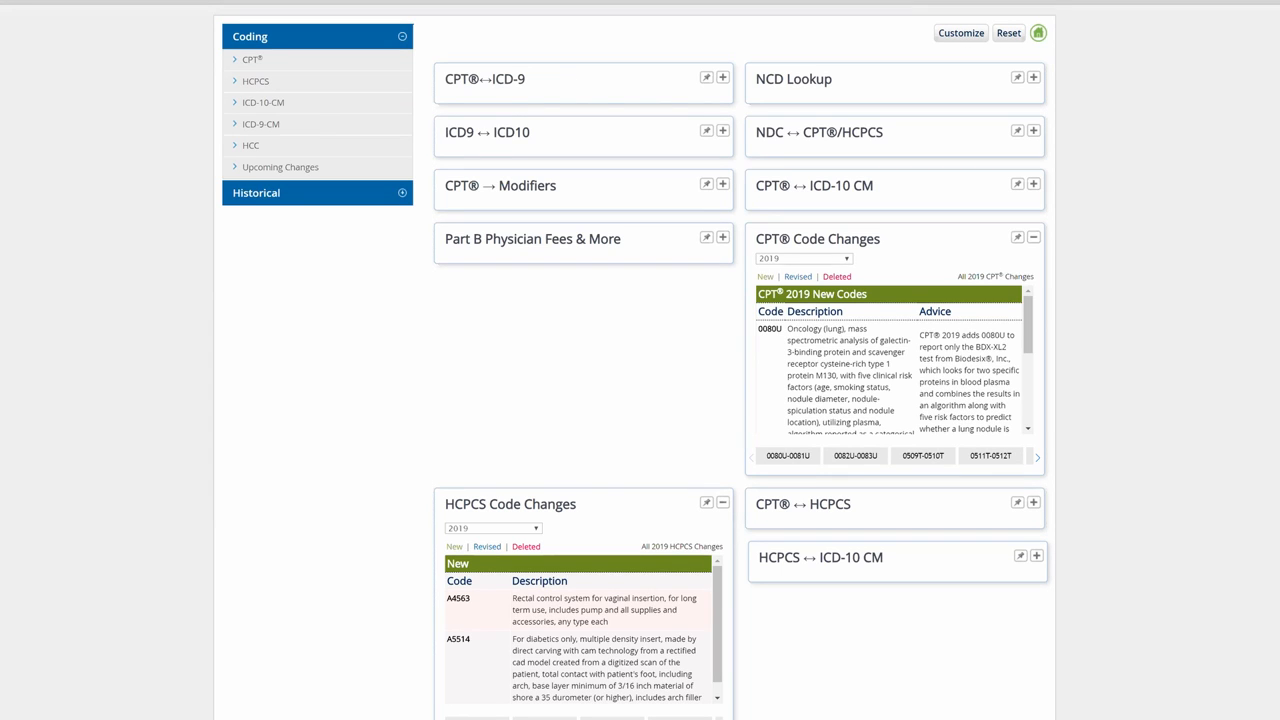
mouse_move(336, 178)
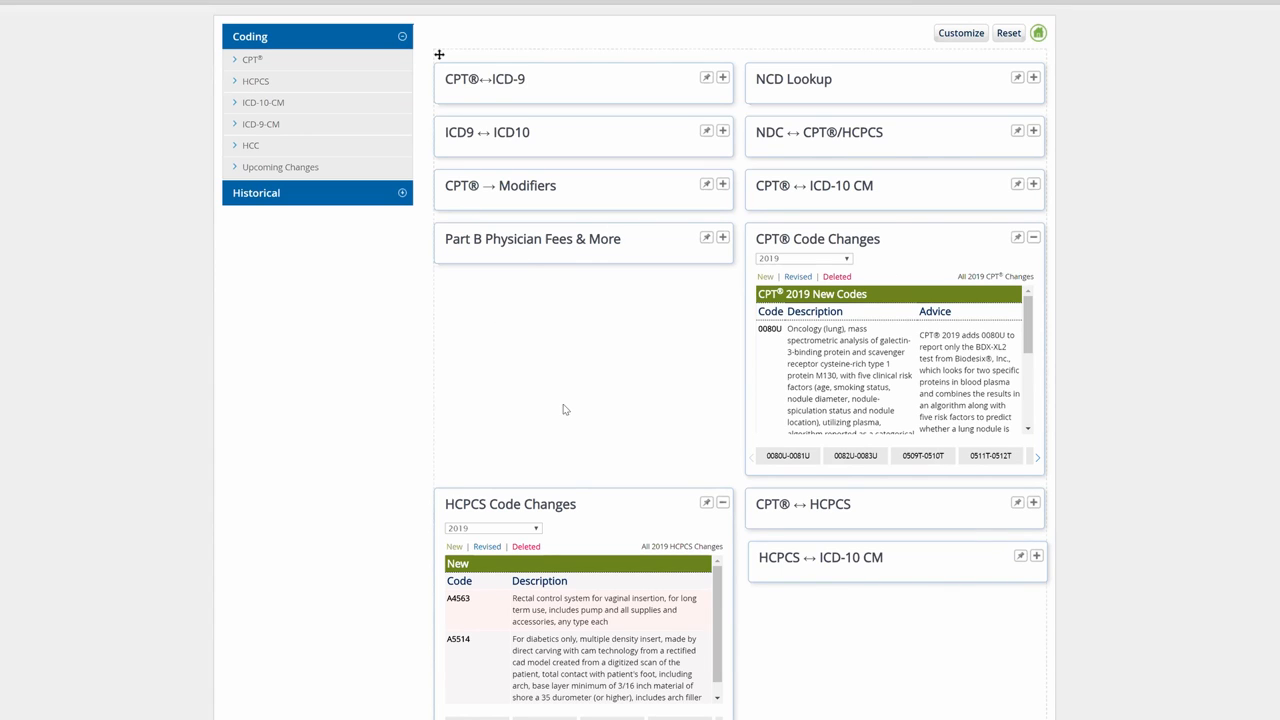
mouse_move(1182, 408)
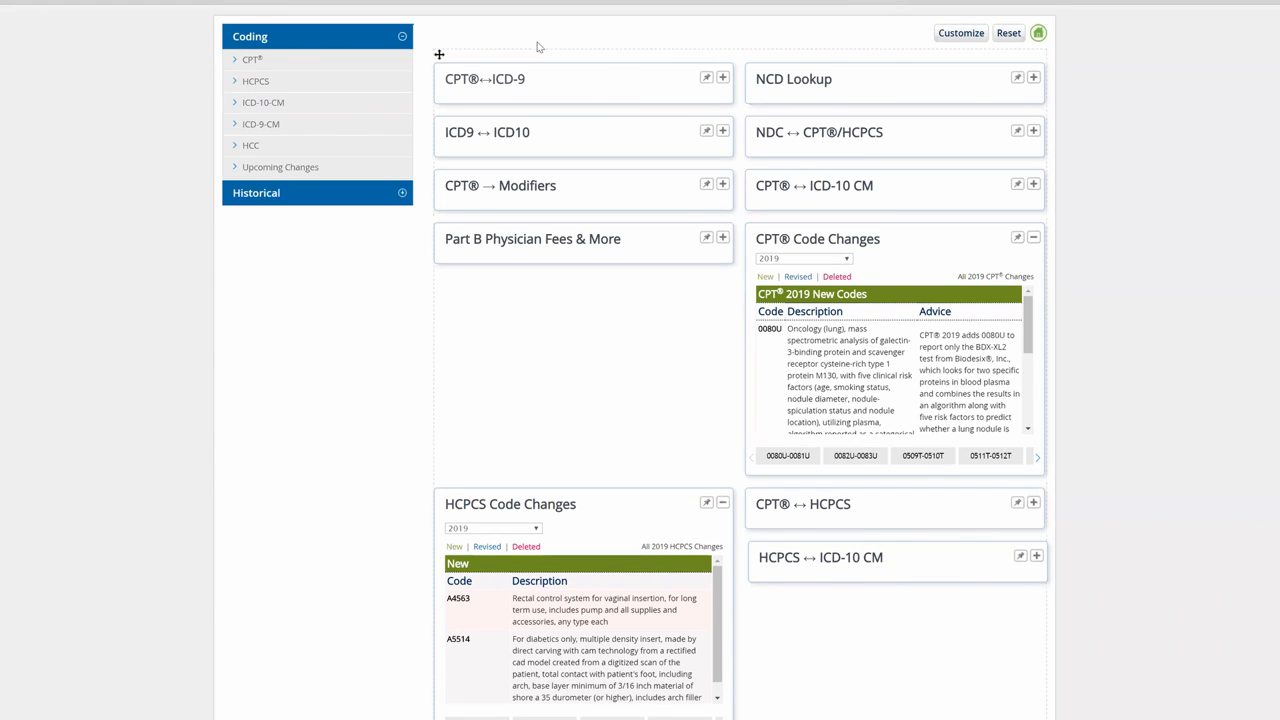
mouse_move(622, 30)
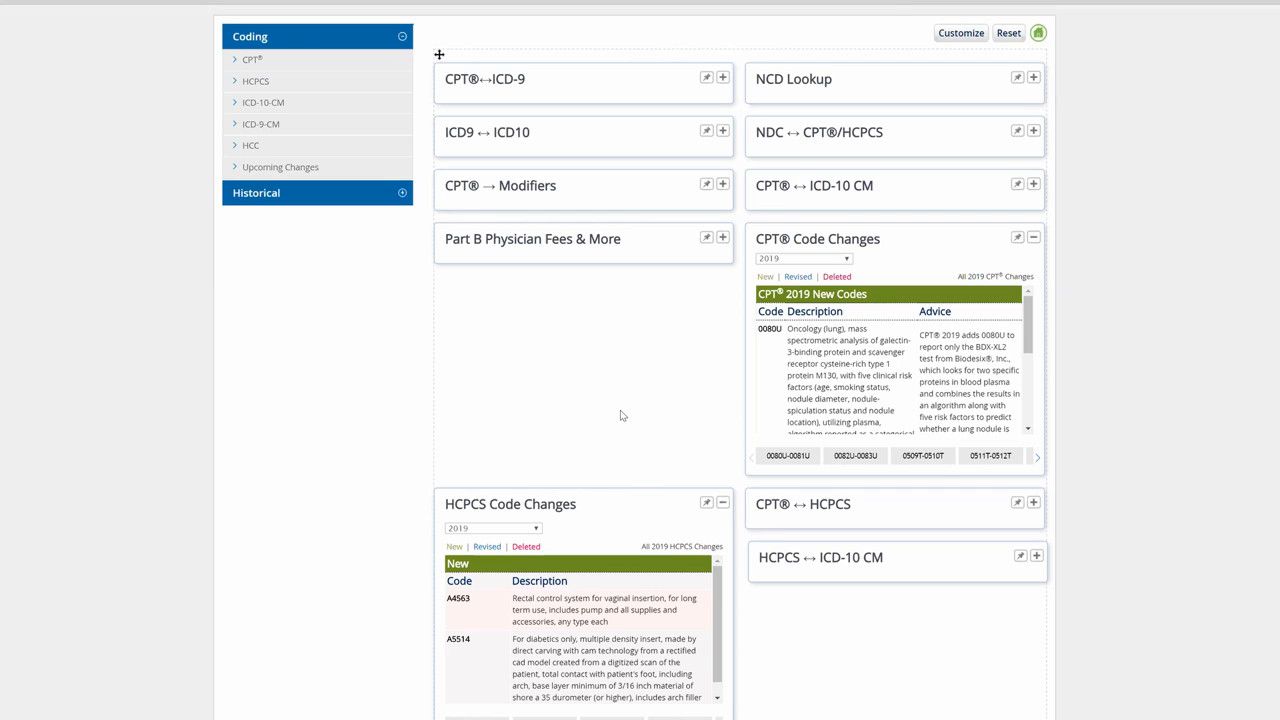
Customize the homepage tools so lookup widgets show entry fields and a Superbill Converter is added.
scroll("down", 3)
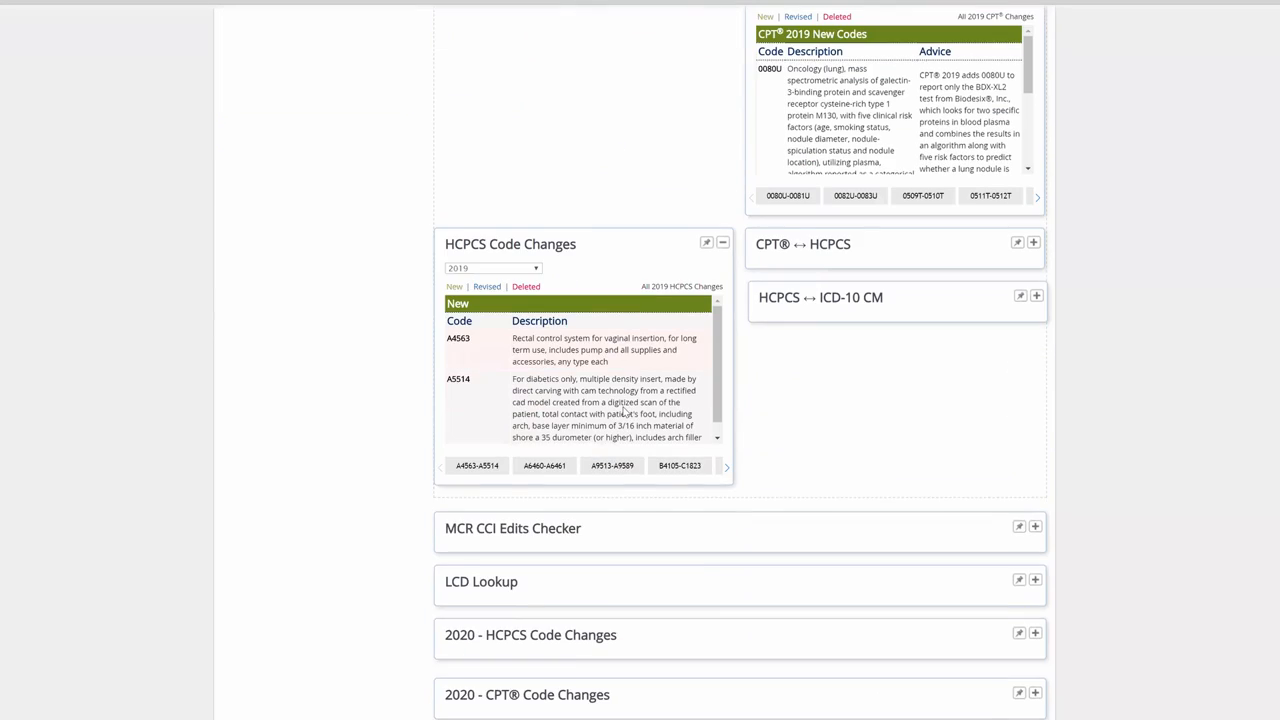
scroll("up", 3)
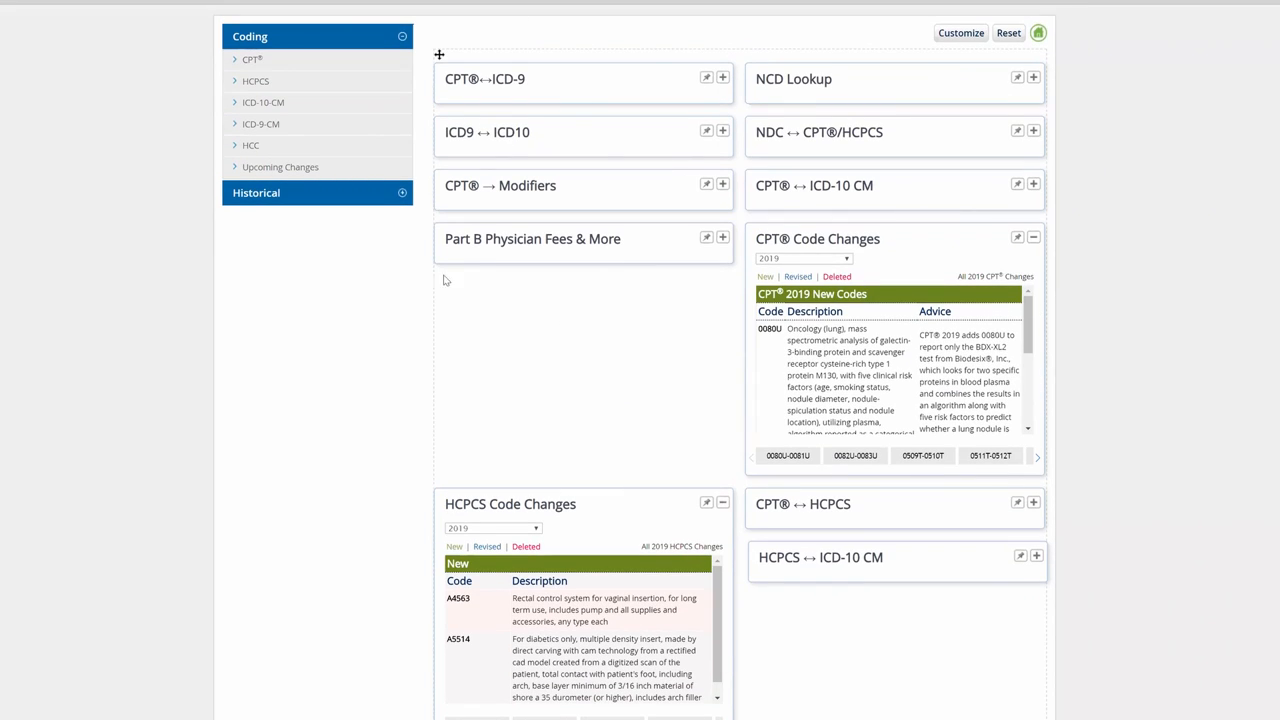
mouse_move(652, 438)
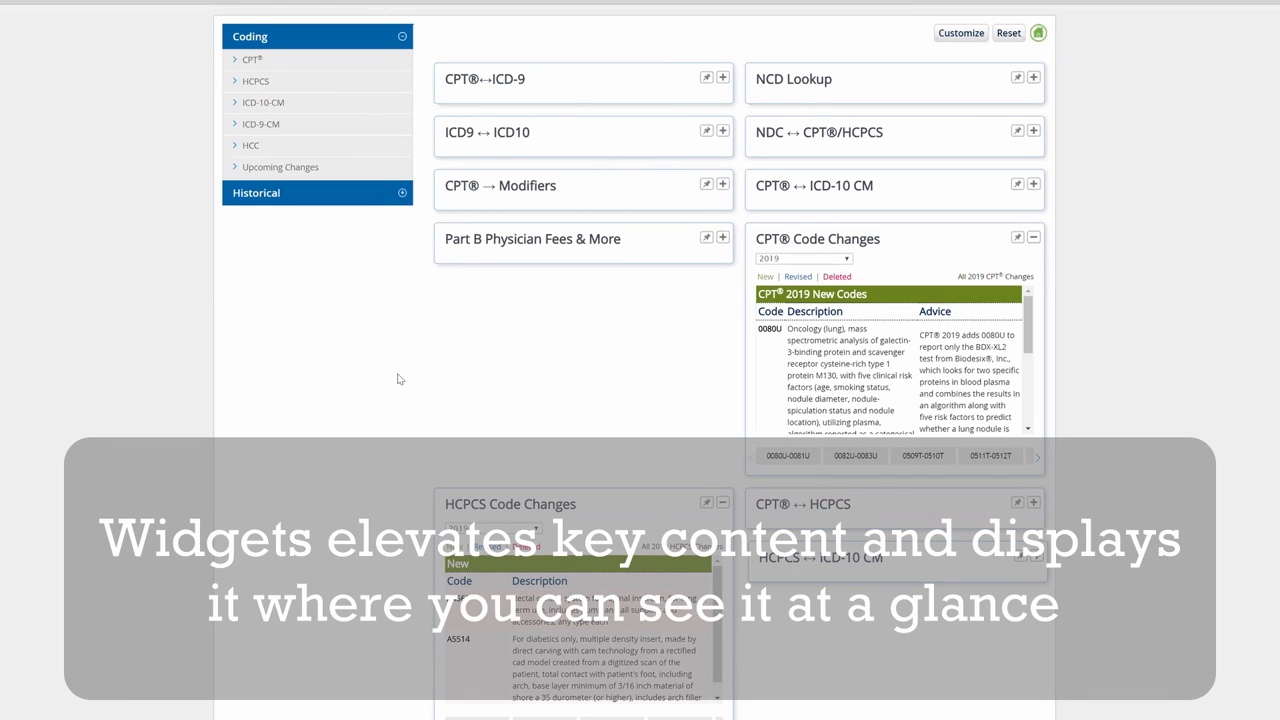
mouse_move(424, 376)
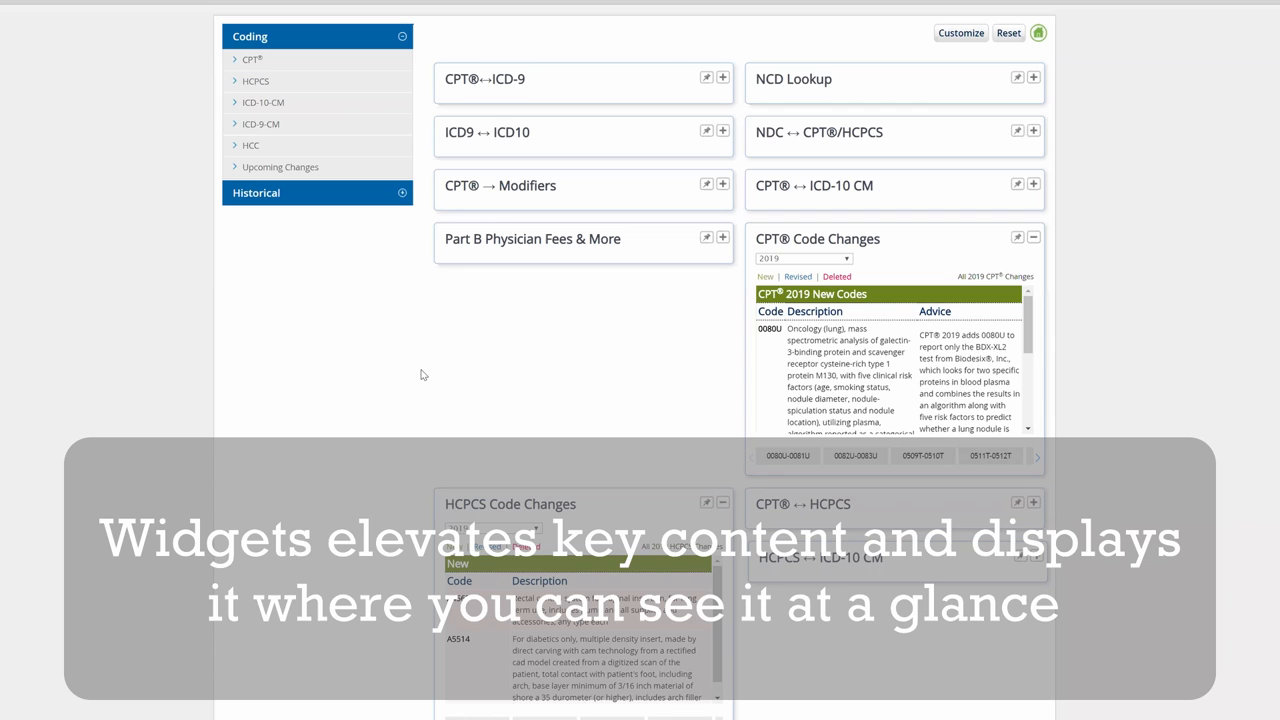
mouse_move(430, 374)
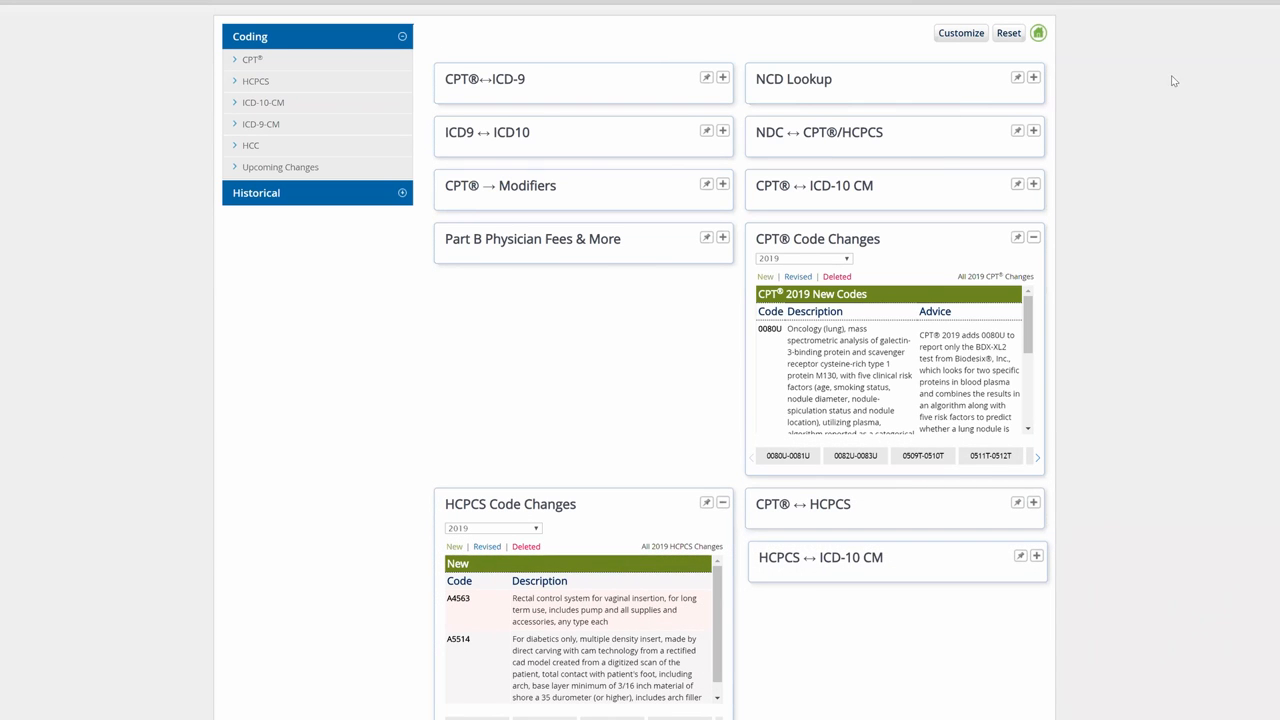
mouse_move(980, 52)
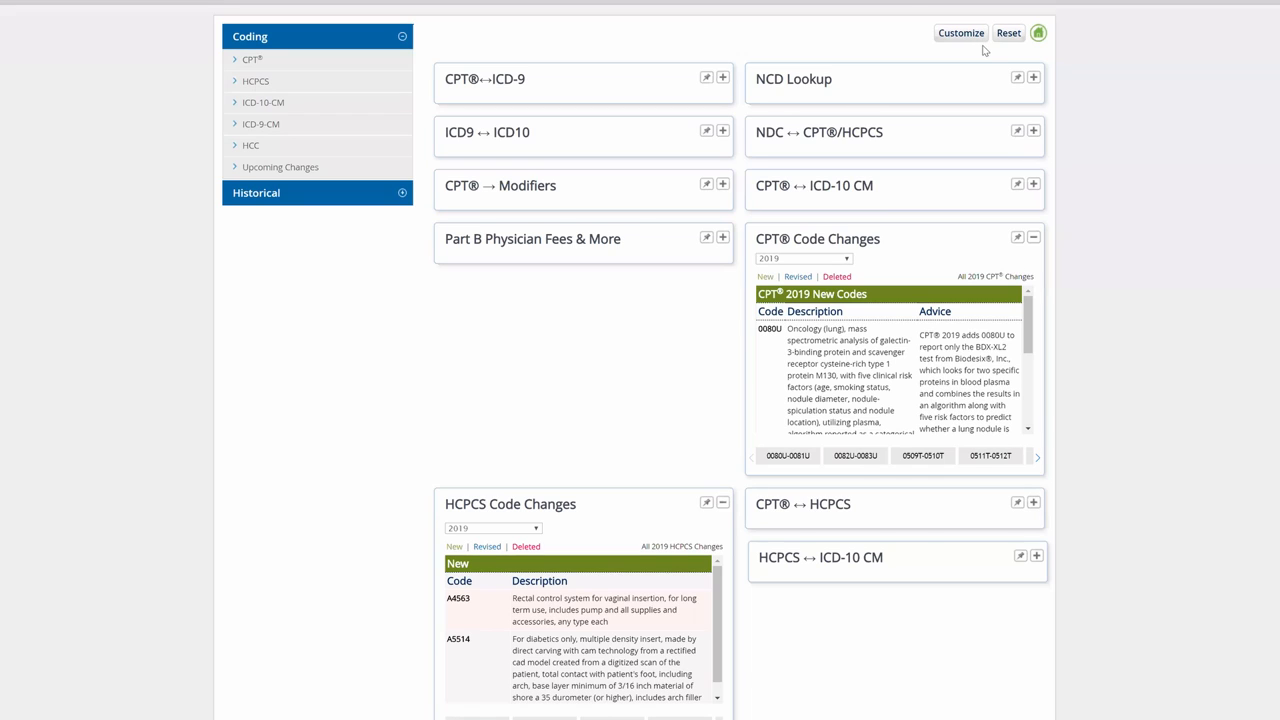
mouse_move(960, 40)
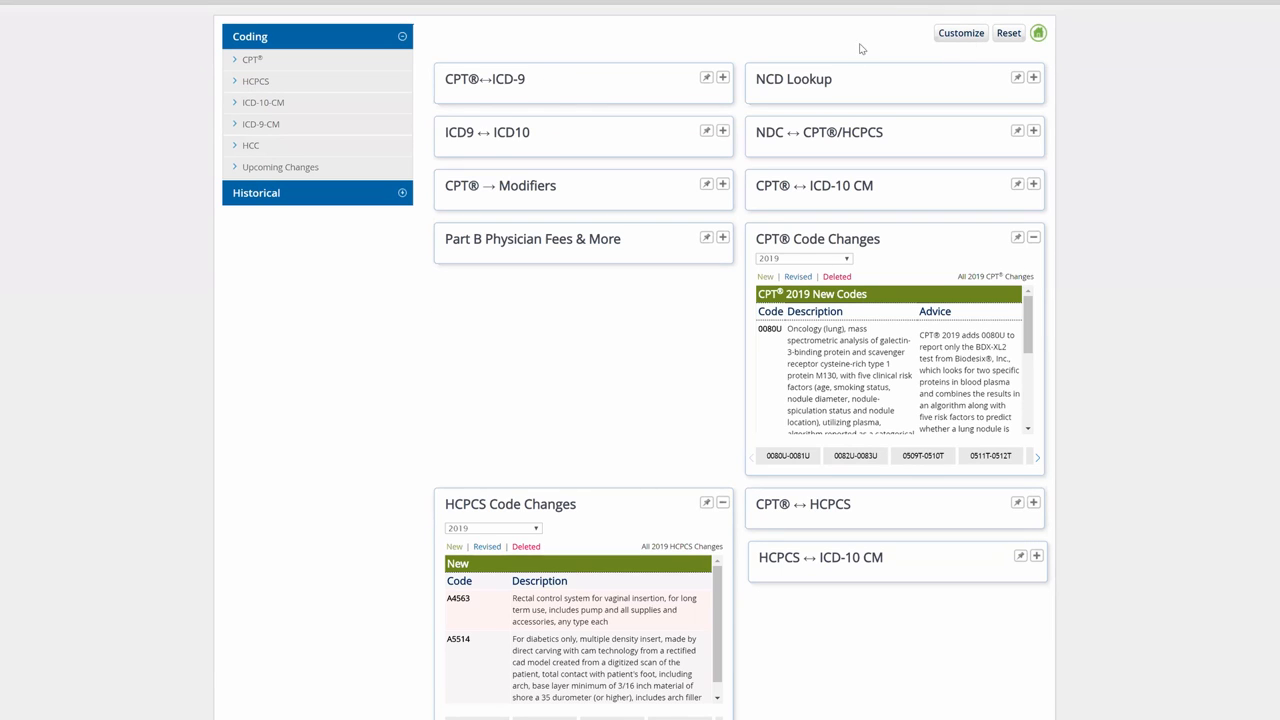
left_click(964, 32)
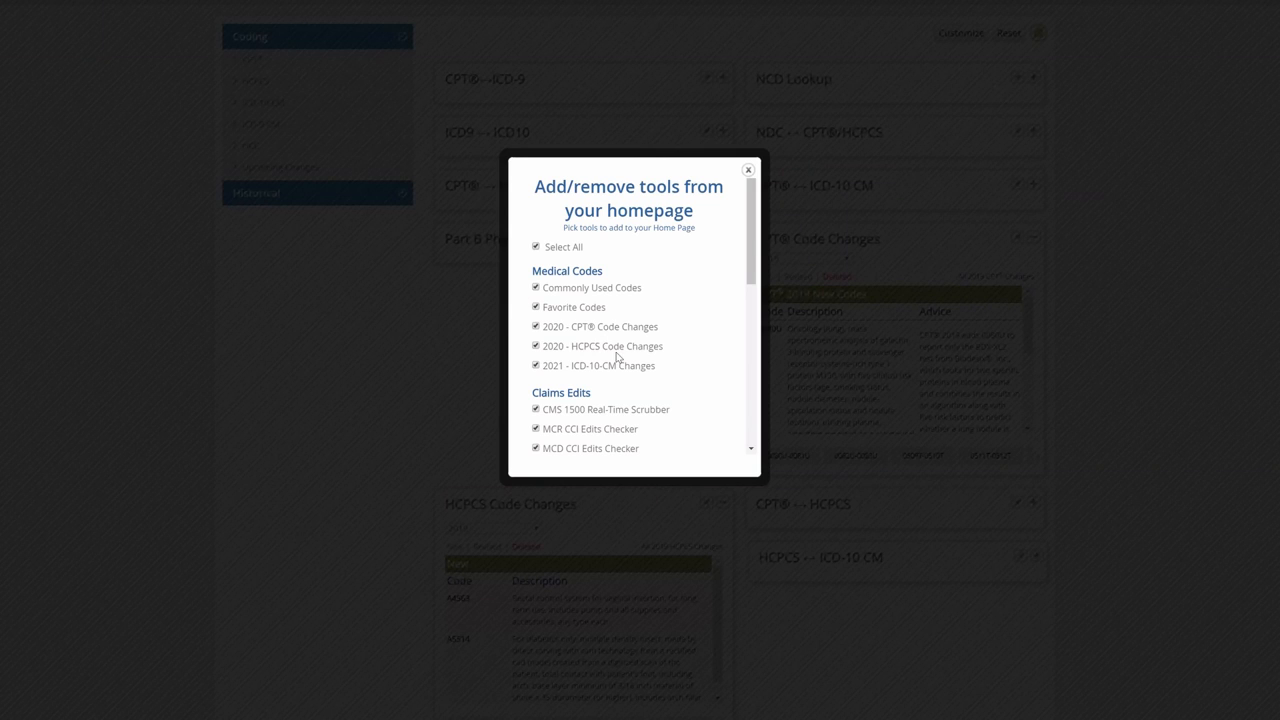
left_click(748, 168)
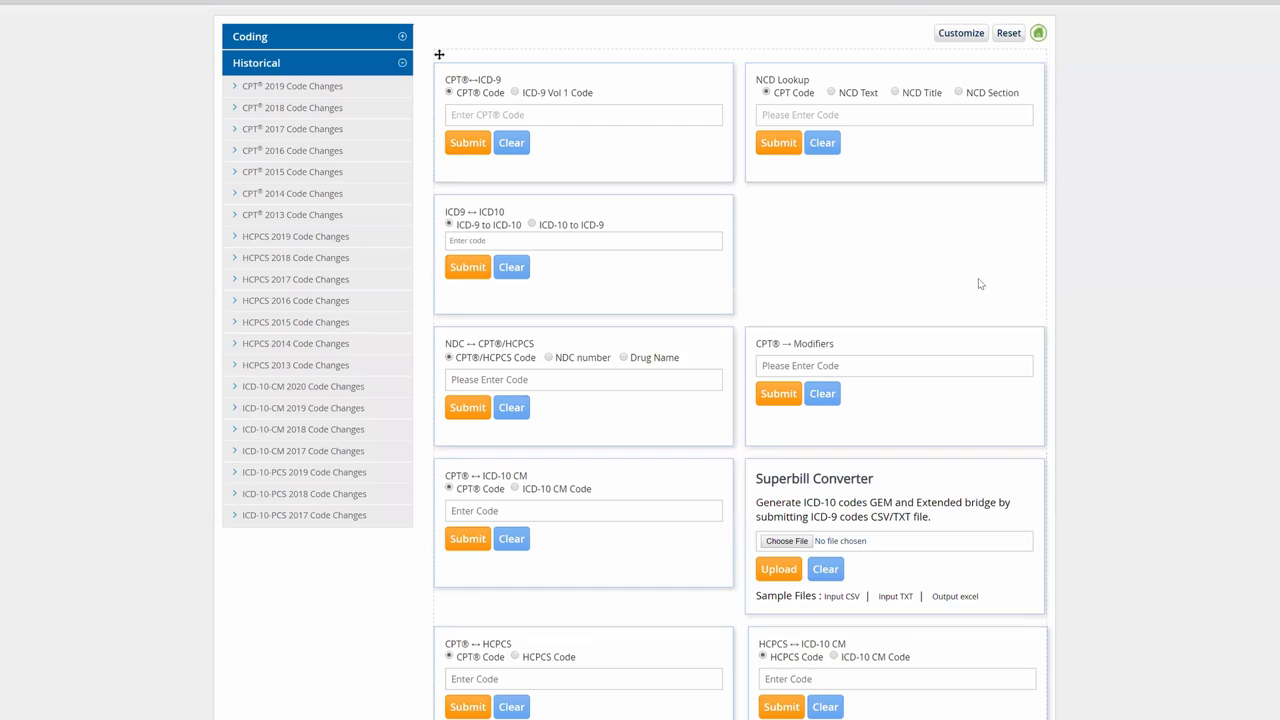
Unpin the ICD9 ↔ ICD10 crosswalk widget so it leaves the homepage.
left_click(960, 32)
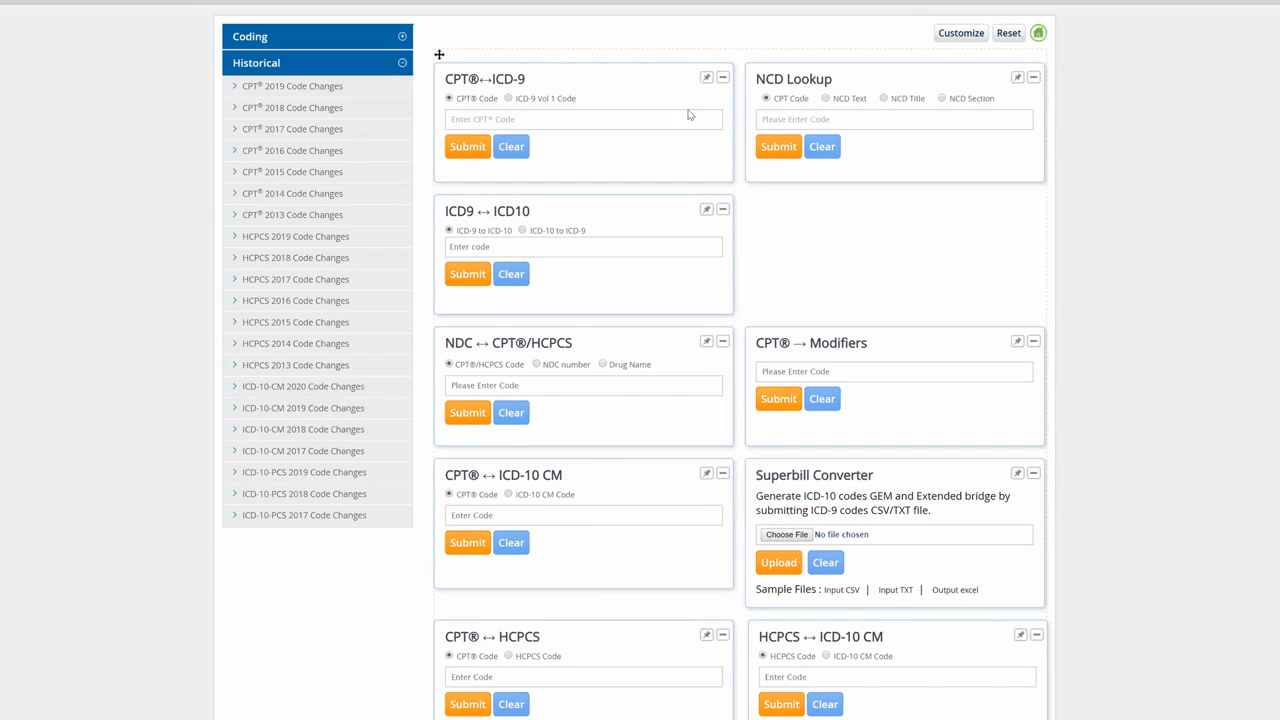
mouse_move(910, 96)
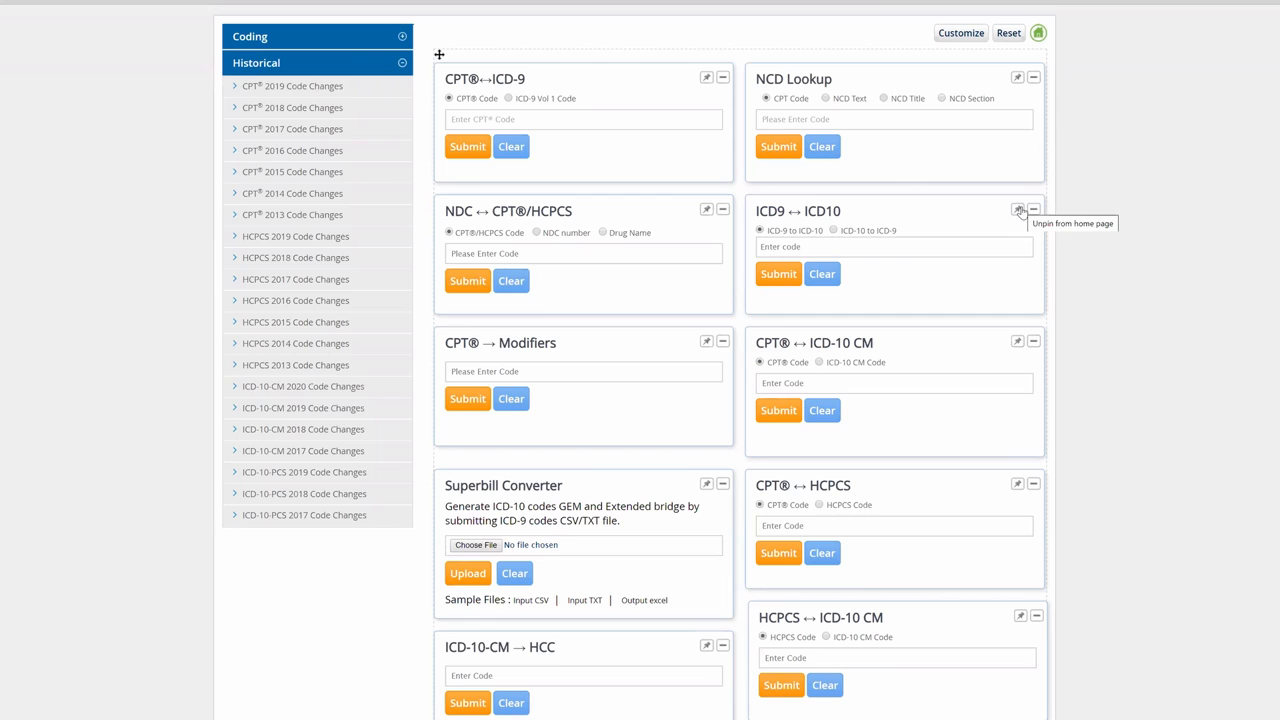
left_click(1018, 210)
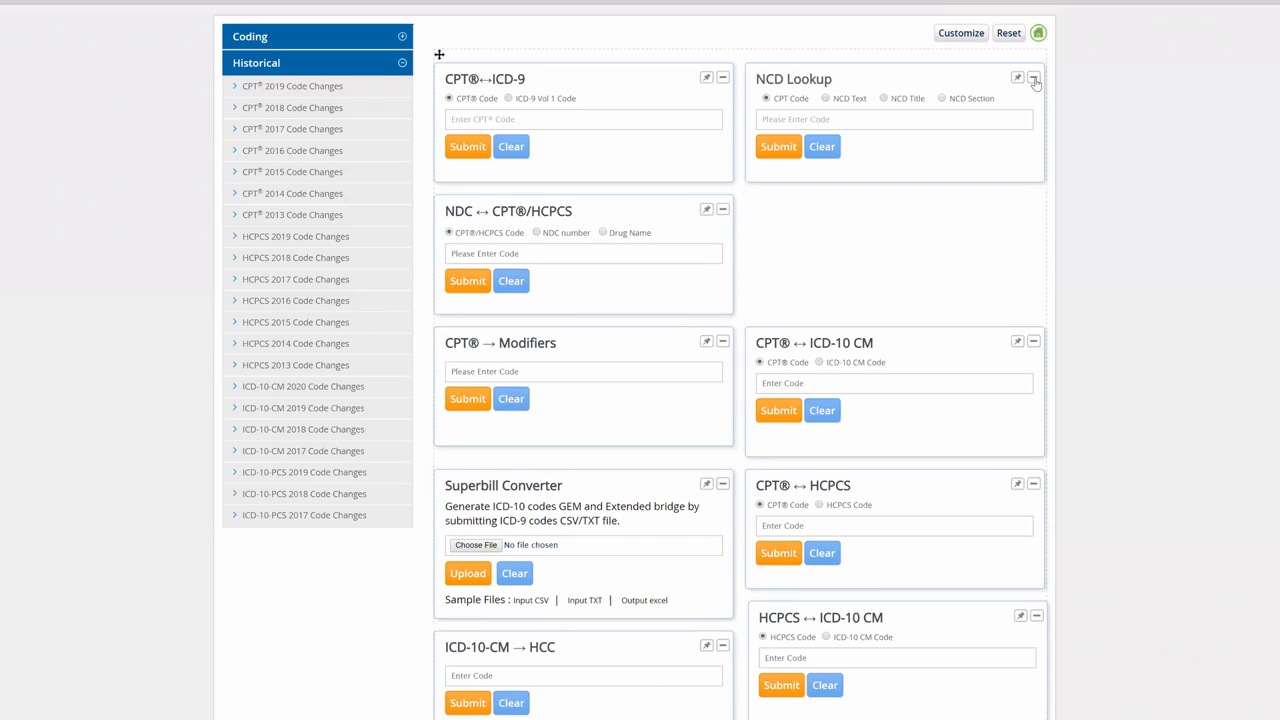
left_click(896, 120)
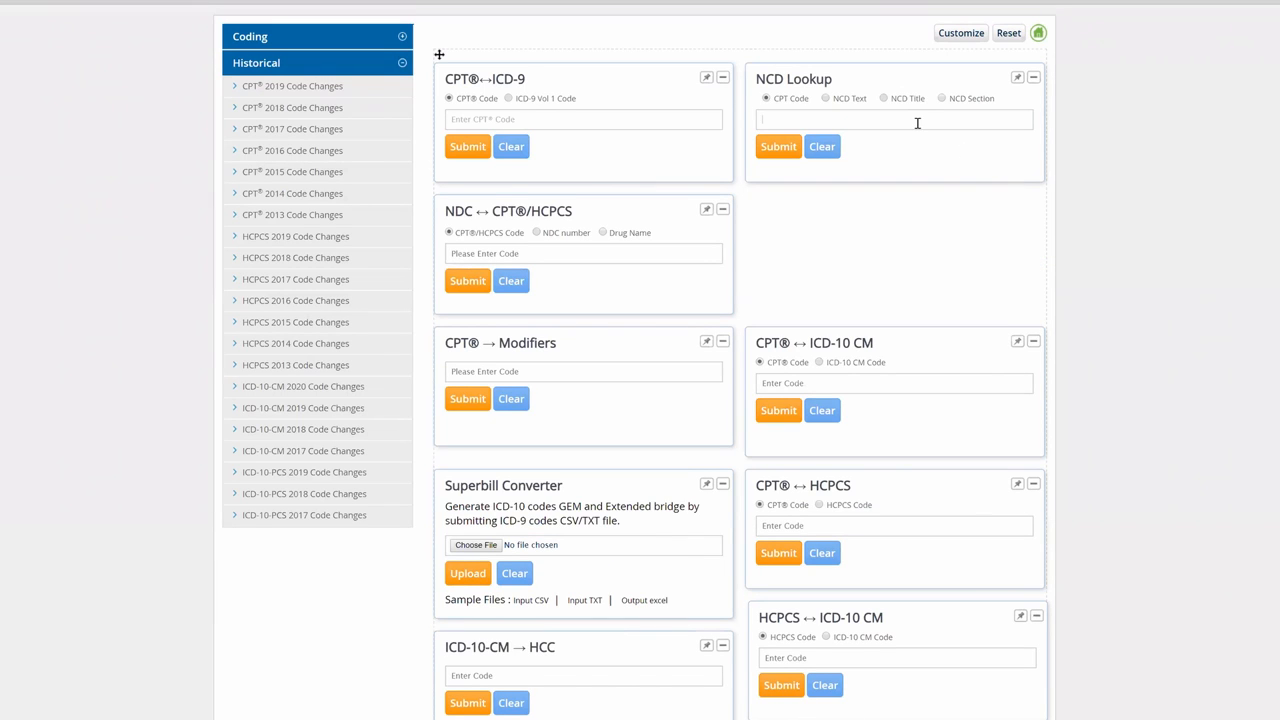
scroll("down", 3)
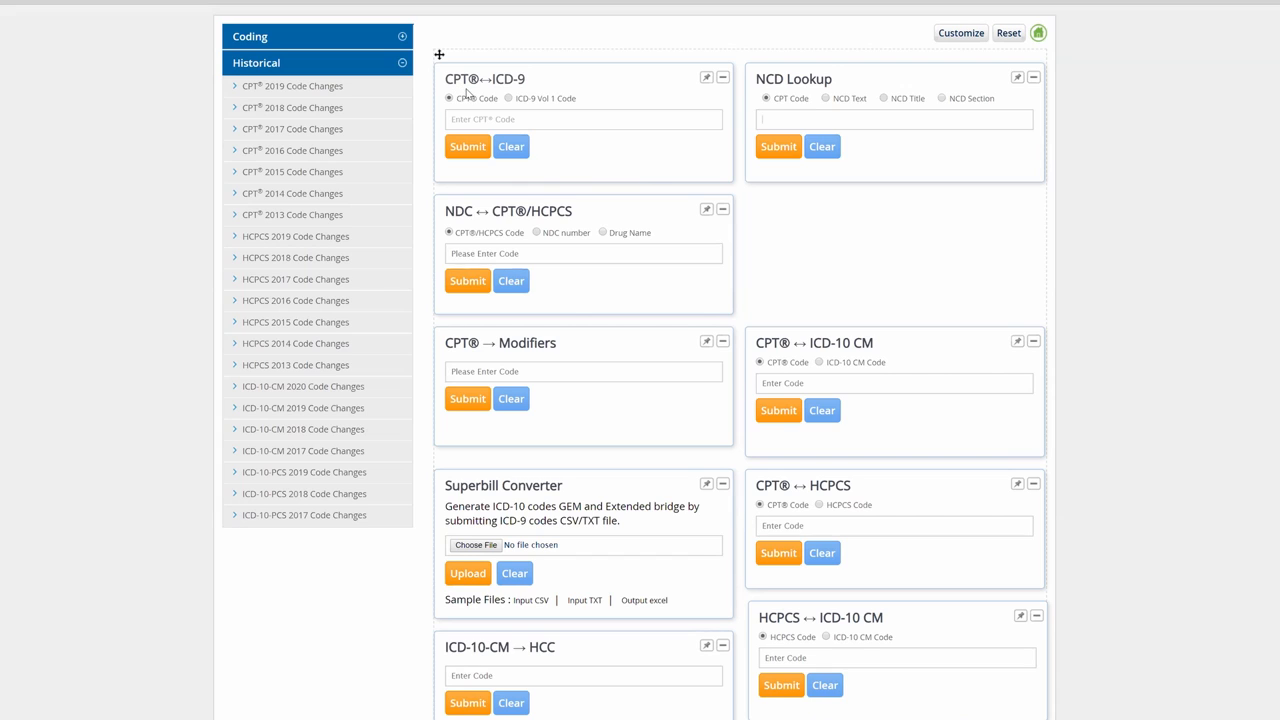
mouse_move(540, 78)
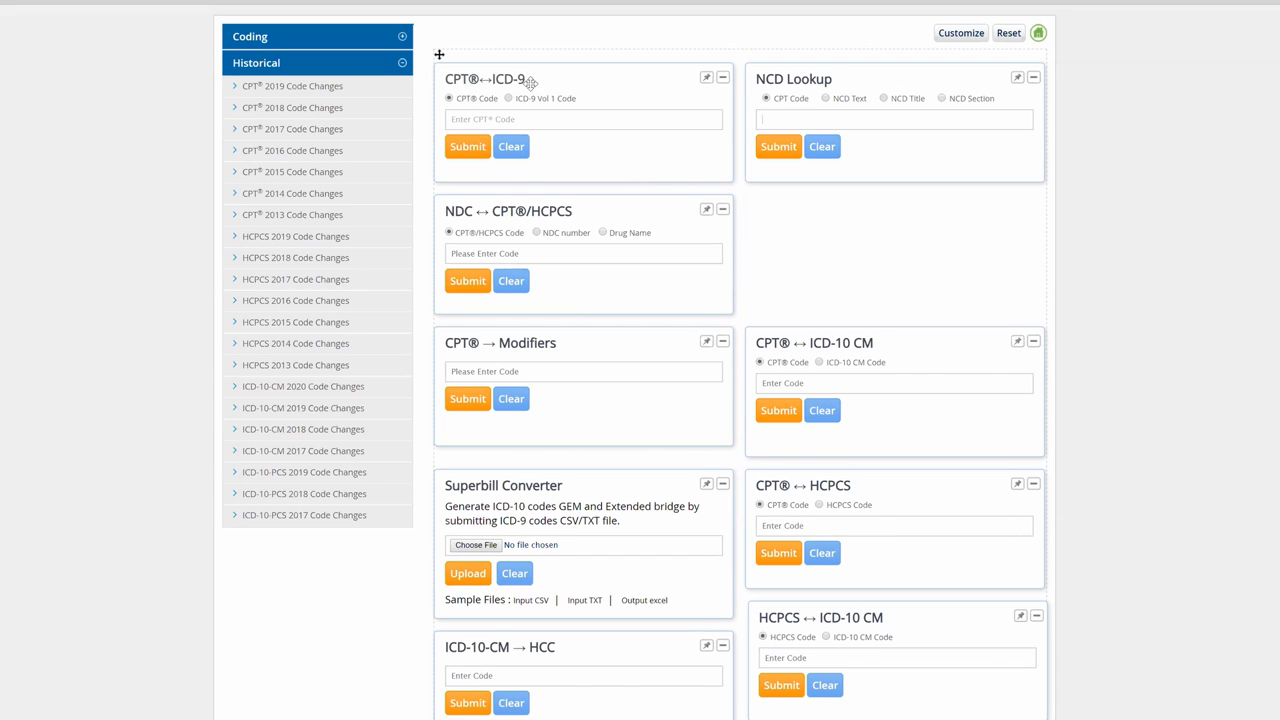
mouse_move(566, 98)
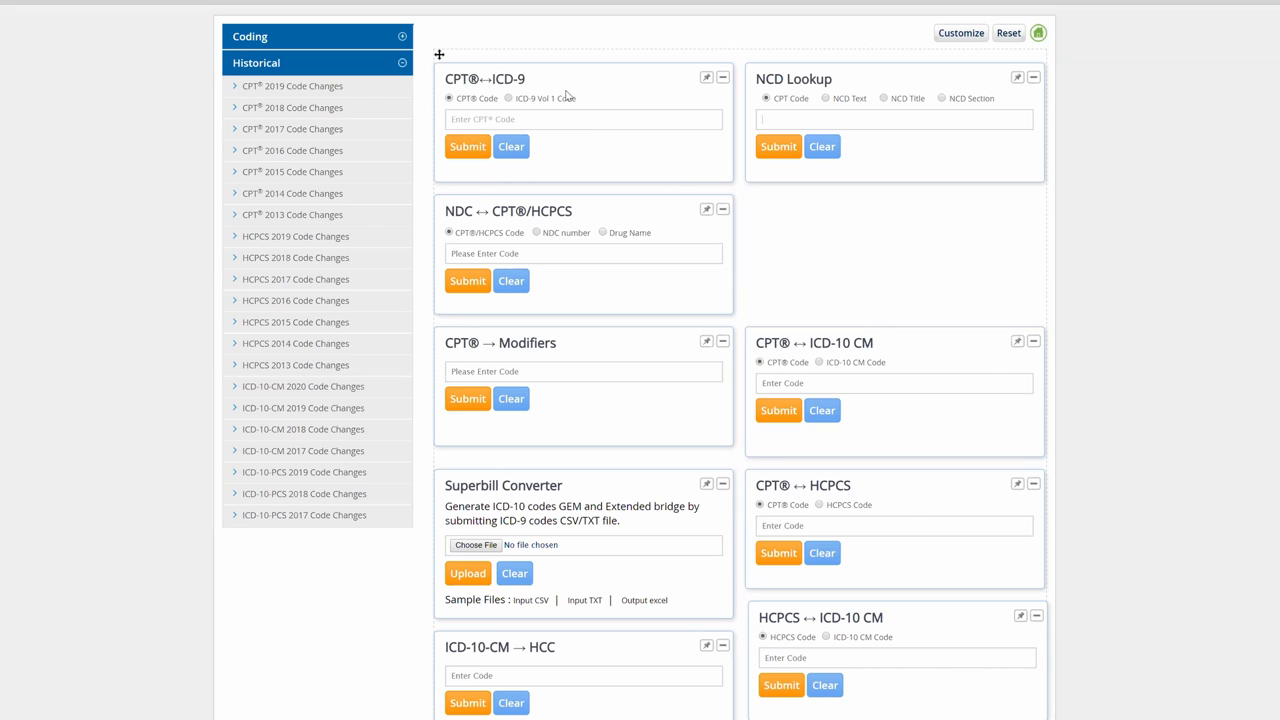
mouse_move(704, 80)
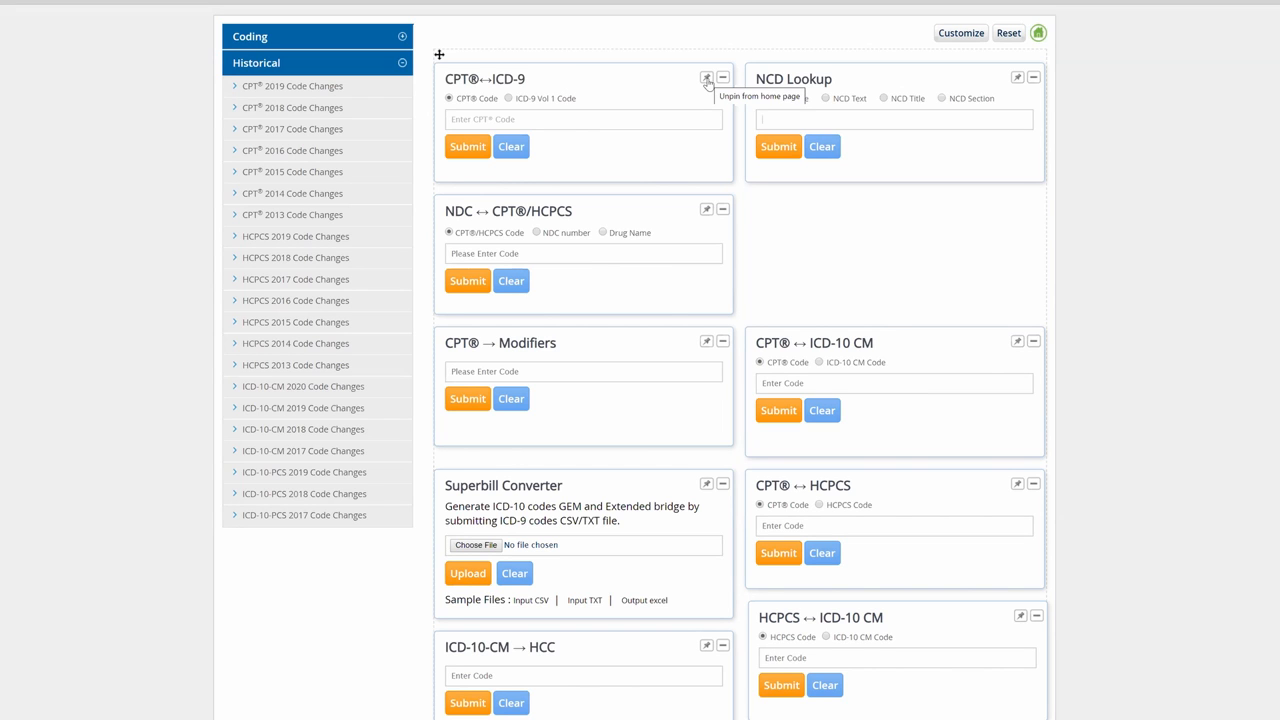
Unpin the CPT® ↔ ICD-9 crosswalk widget from the homepage.
left_click(704, 78)
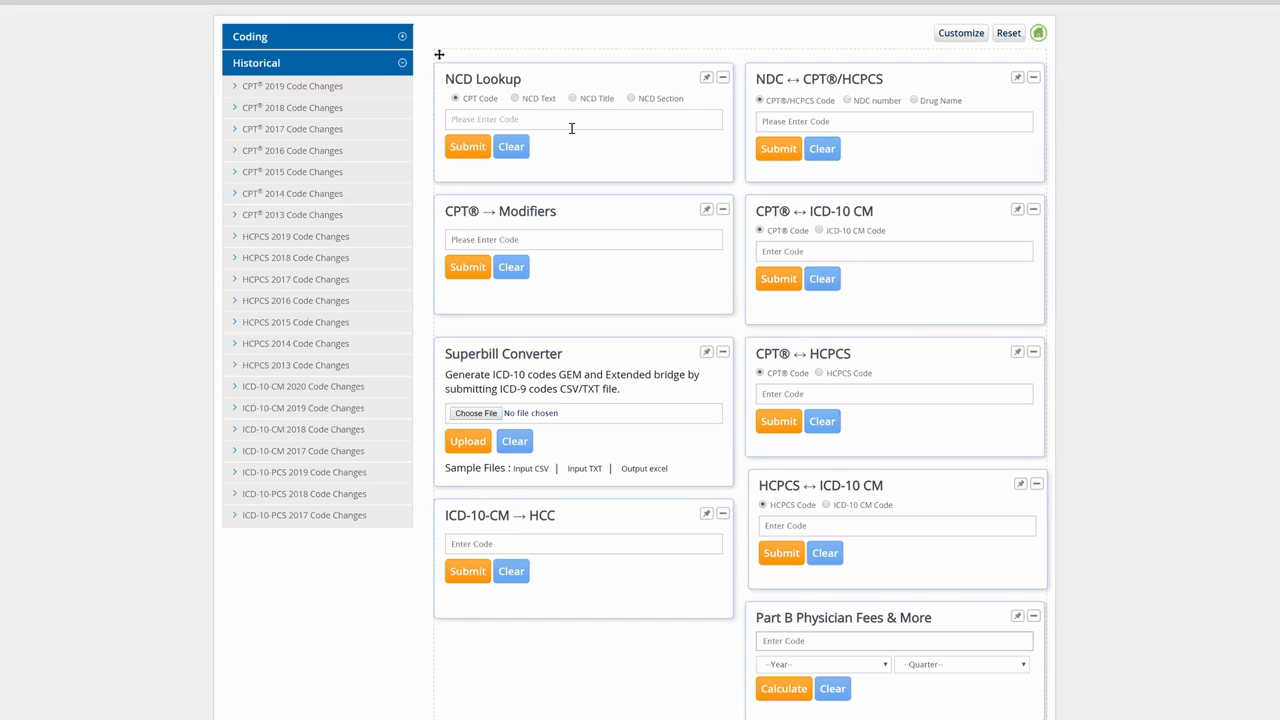
mouse_move(648, 112)
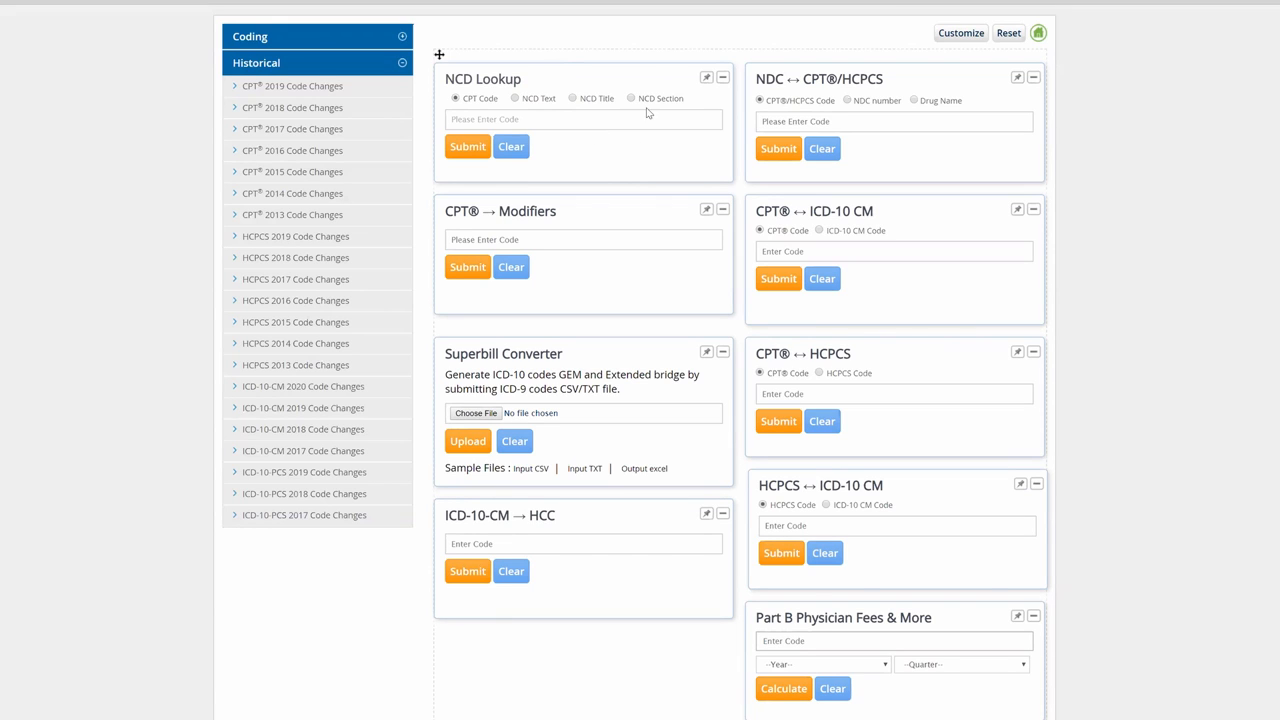
mouse_move(612, 124)
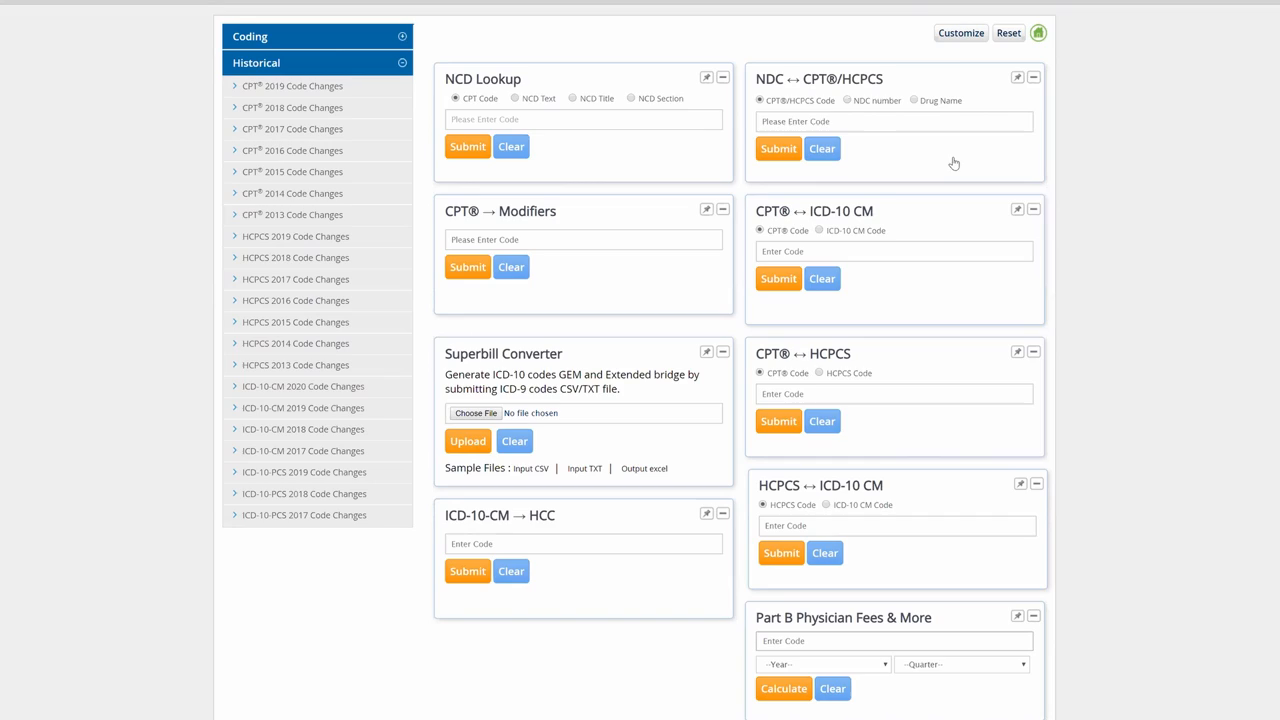
left_click(960, 32)
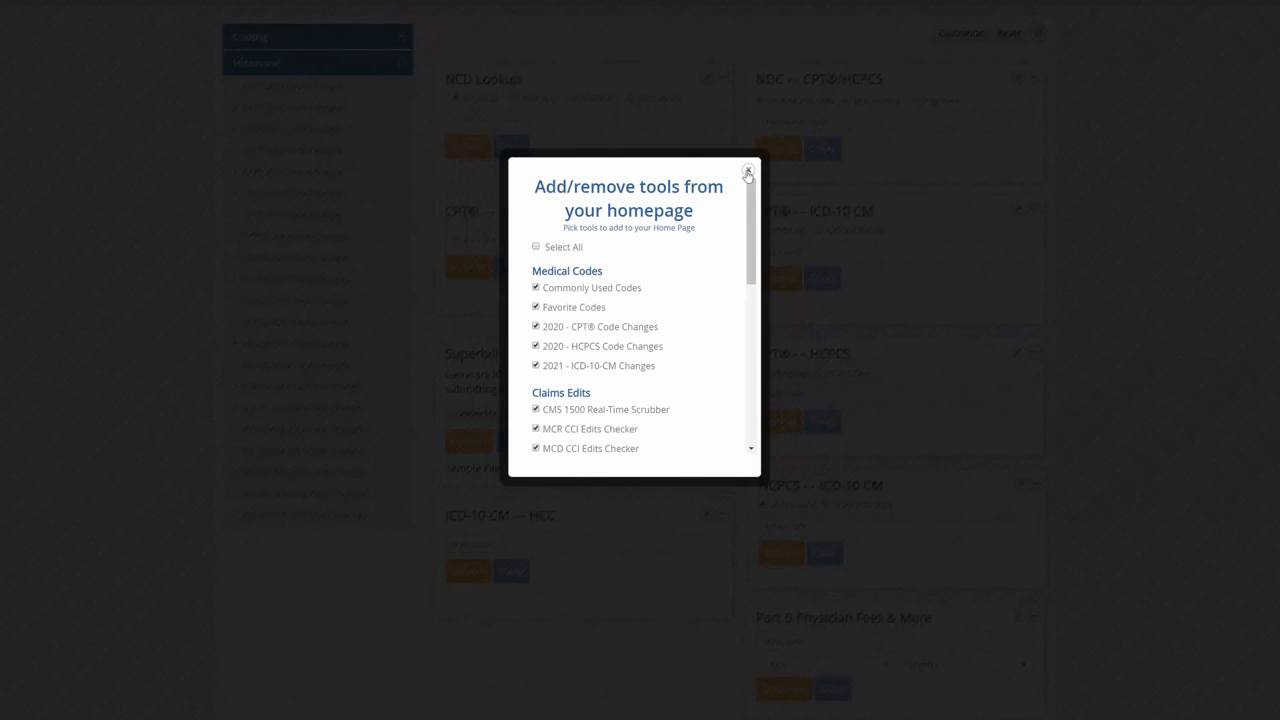
left_click(746, 172)
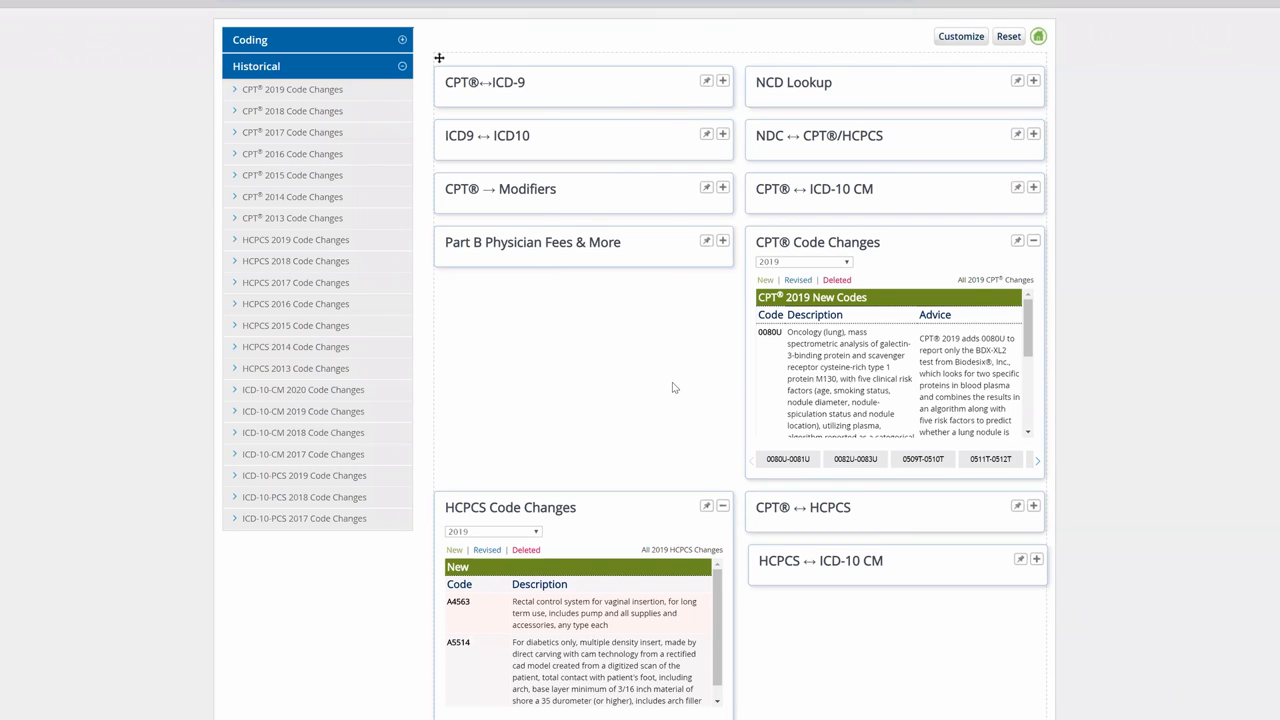
mouse_move(690, 360)
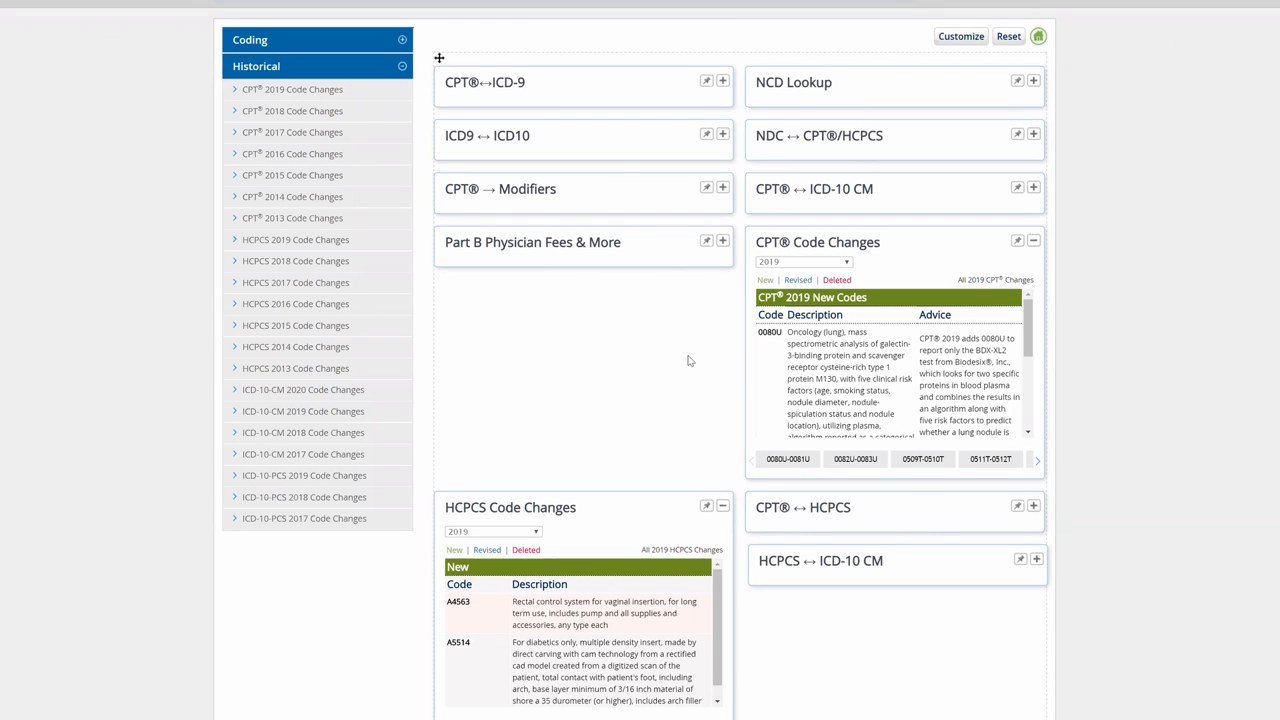
mouse_move(768, 630)
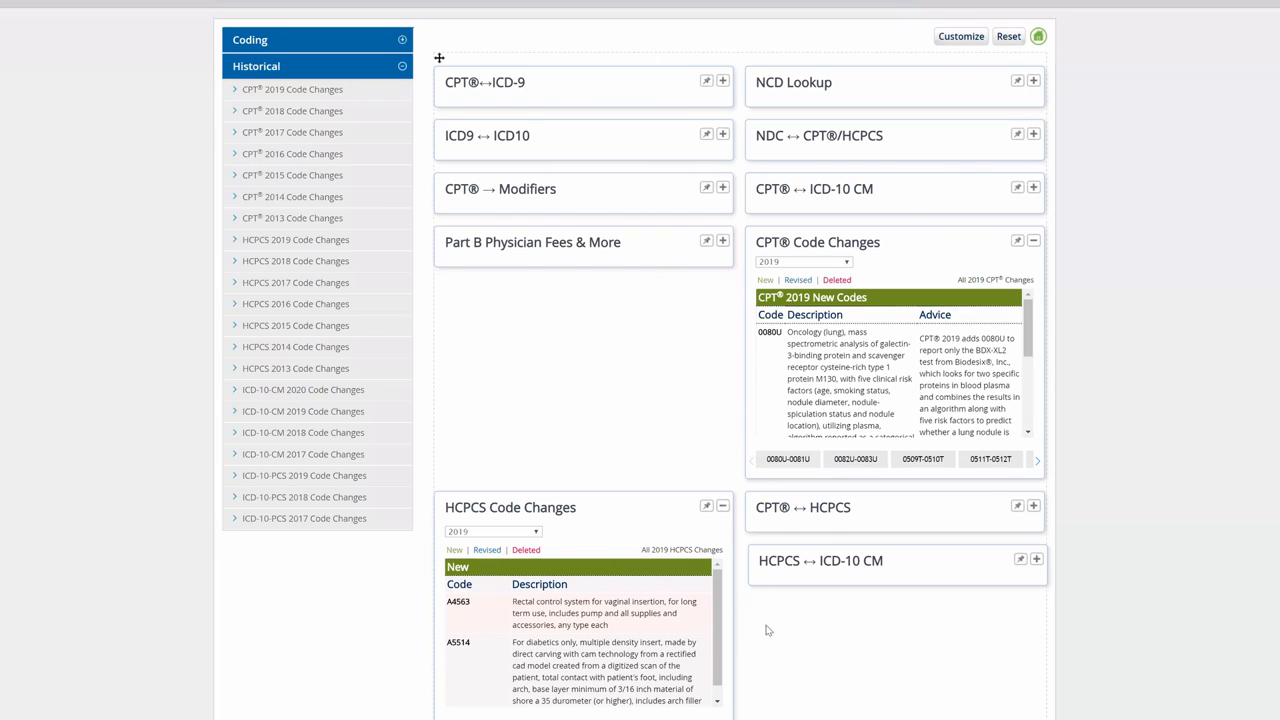
mouse_move(790, 468)
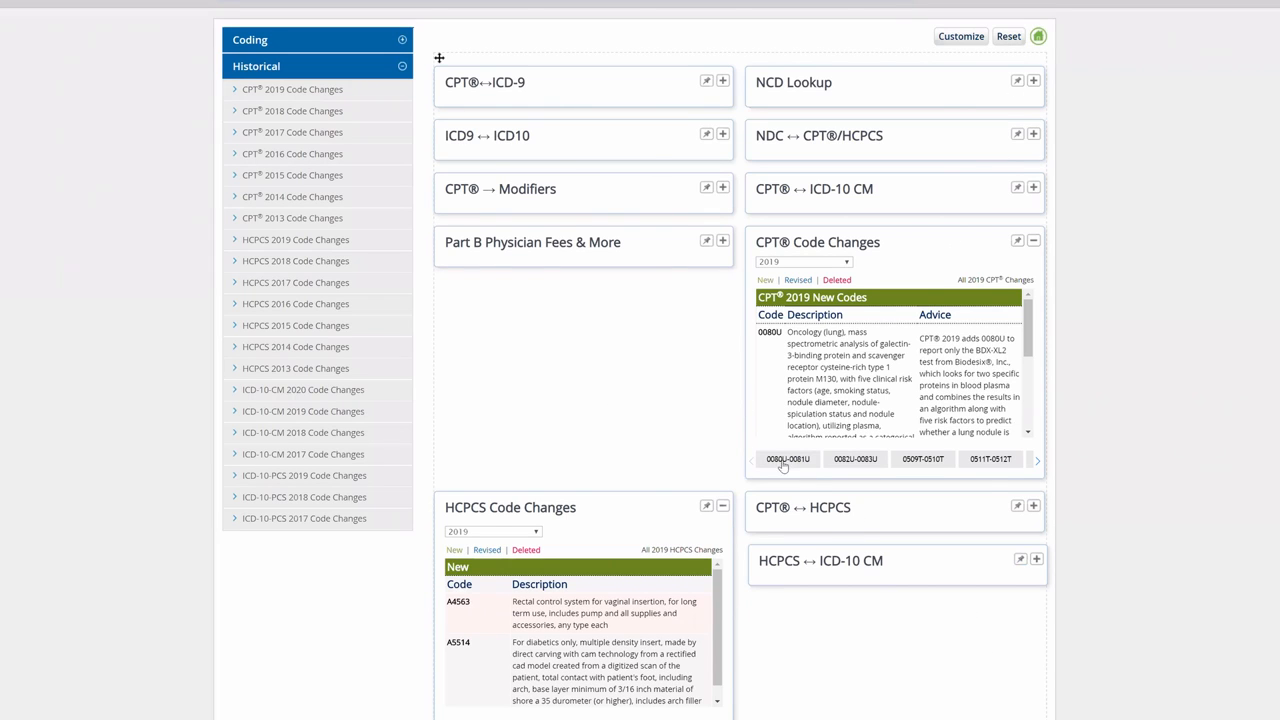
mouse_move(656, 156)
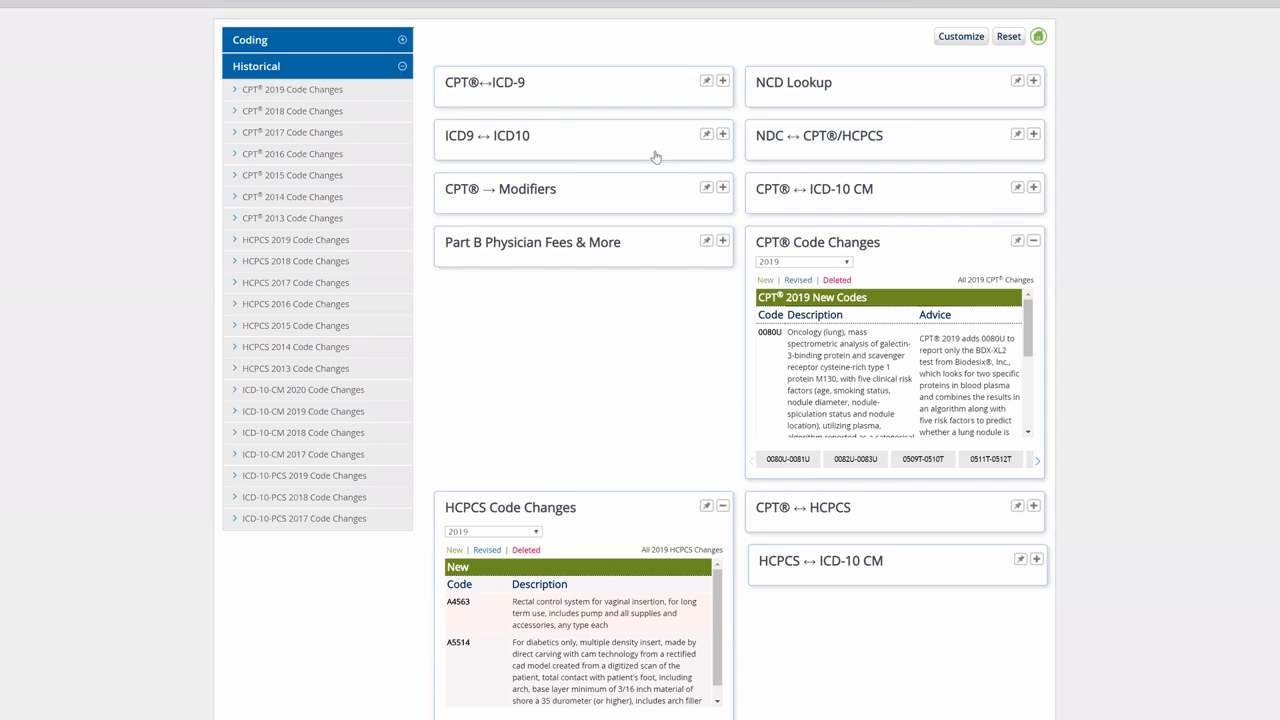
Add the CMS 1500 Real-Time Scrubber under Claims Edits to the homepage tools and apply it.
left_click(962, 36)
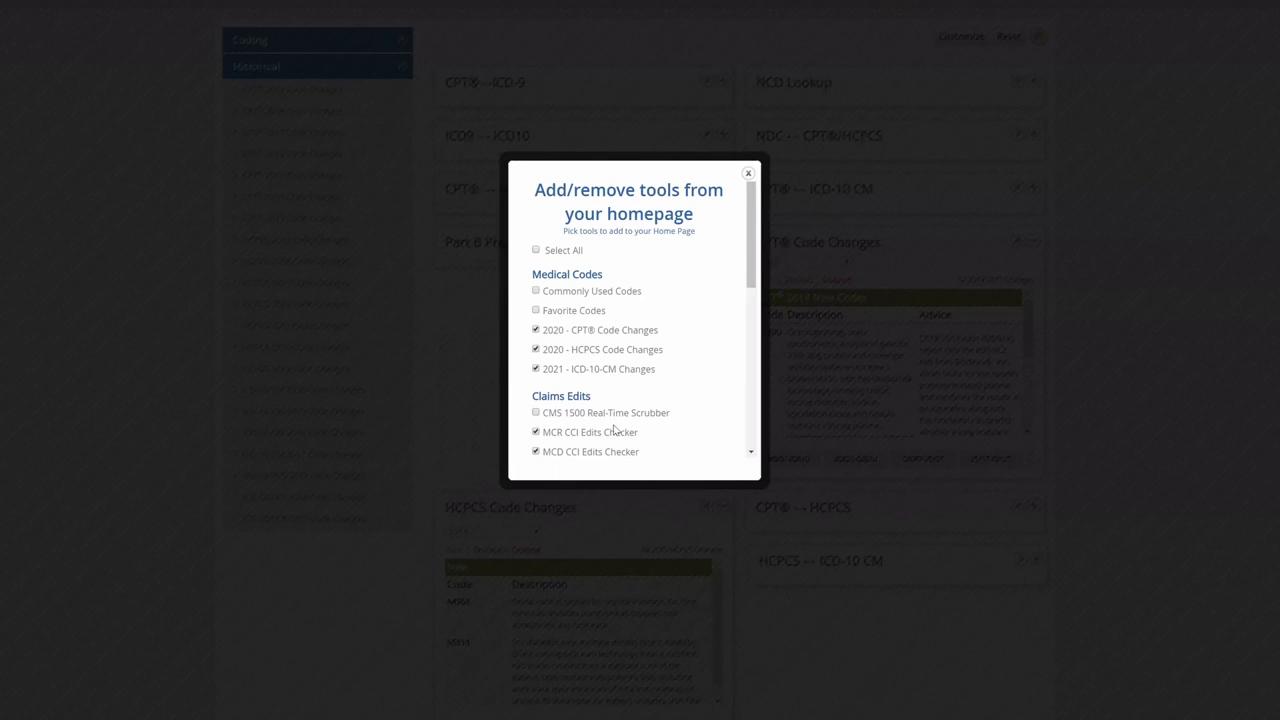
mouse_move(552, 396)
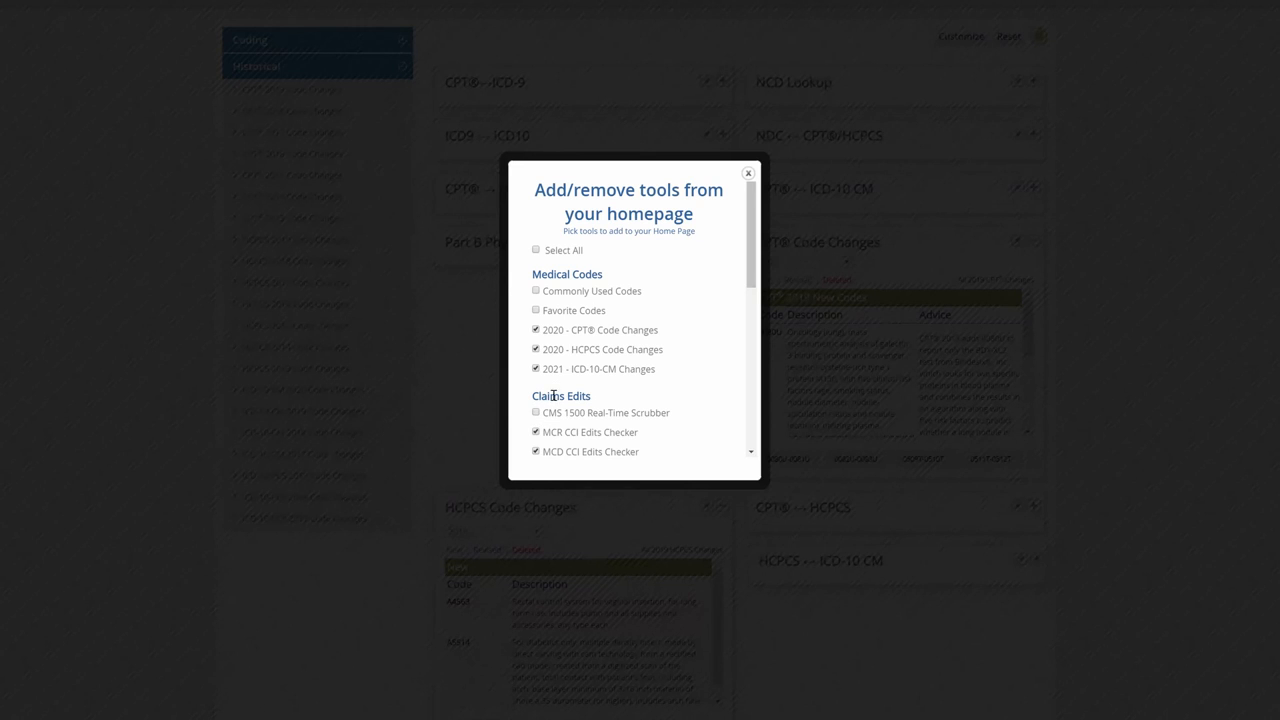
mouse_move(728, 316)
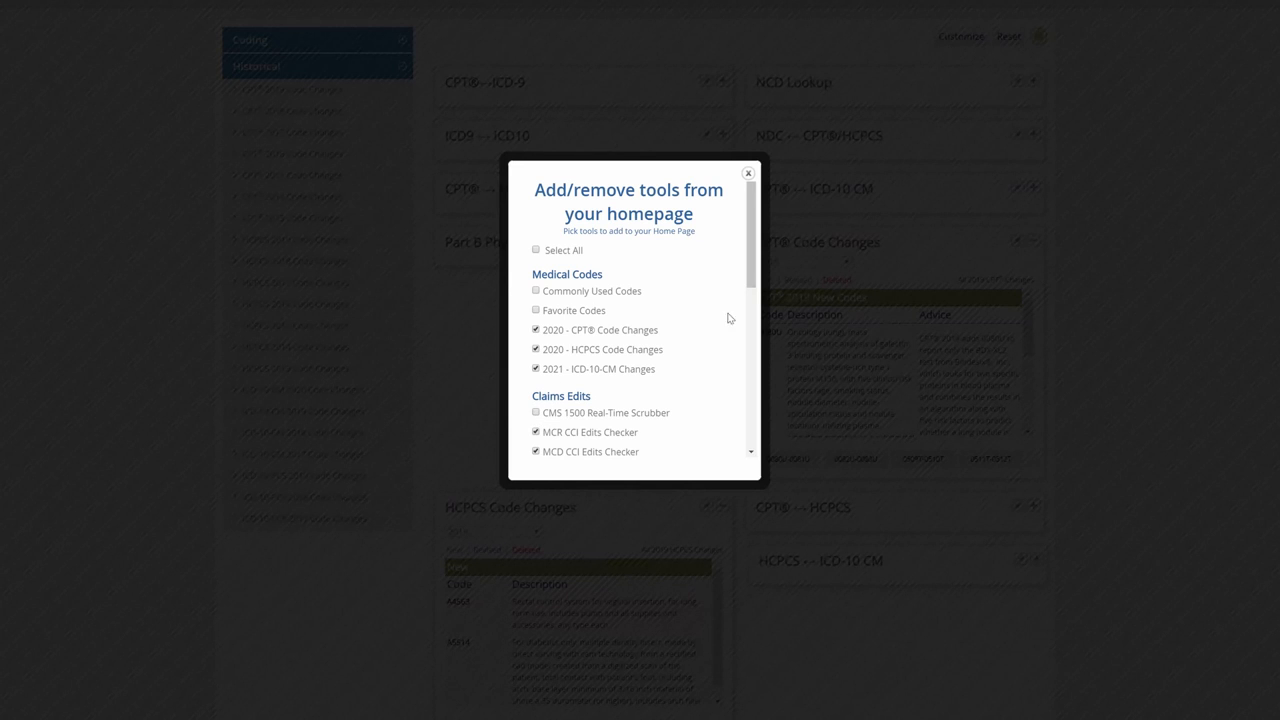
mouse_move(600, 404)
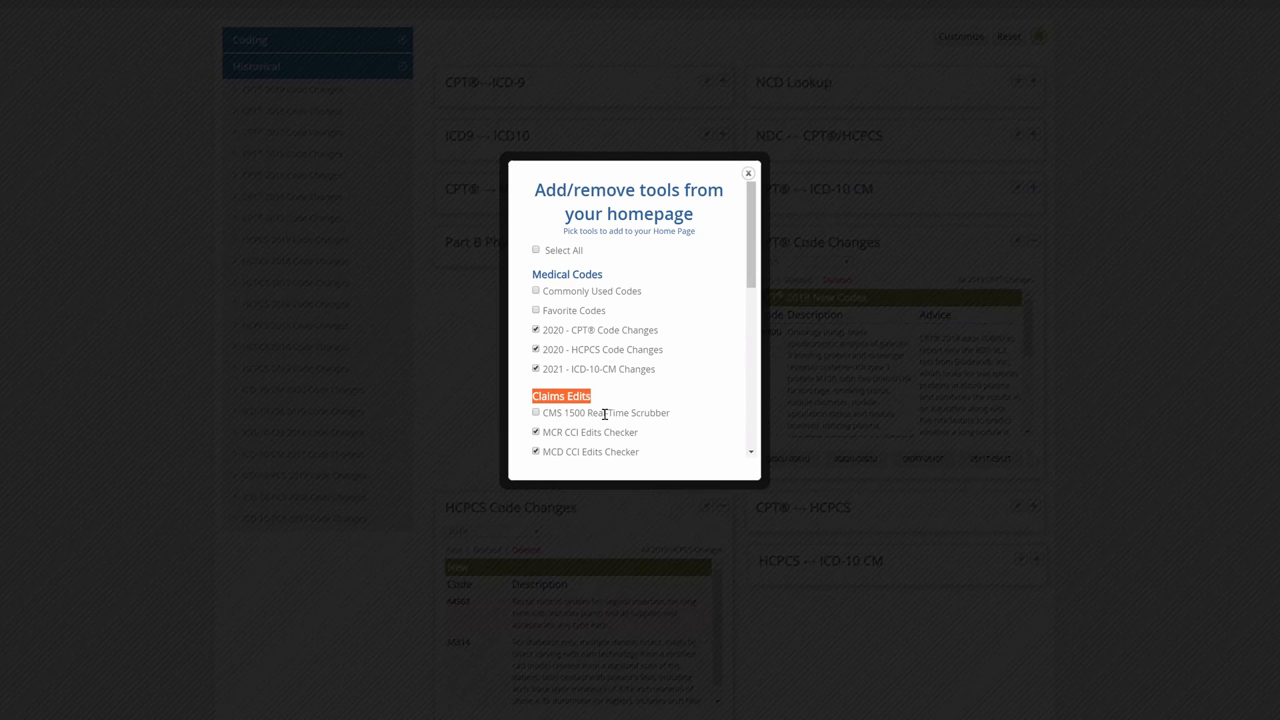
mouse_move(684, 300)
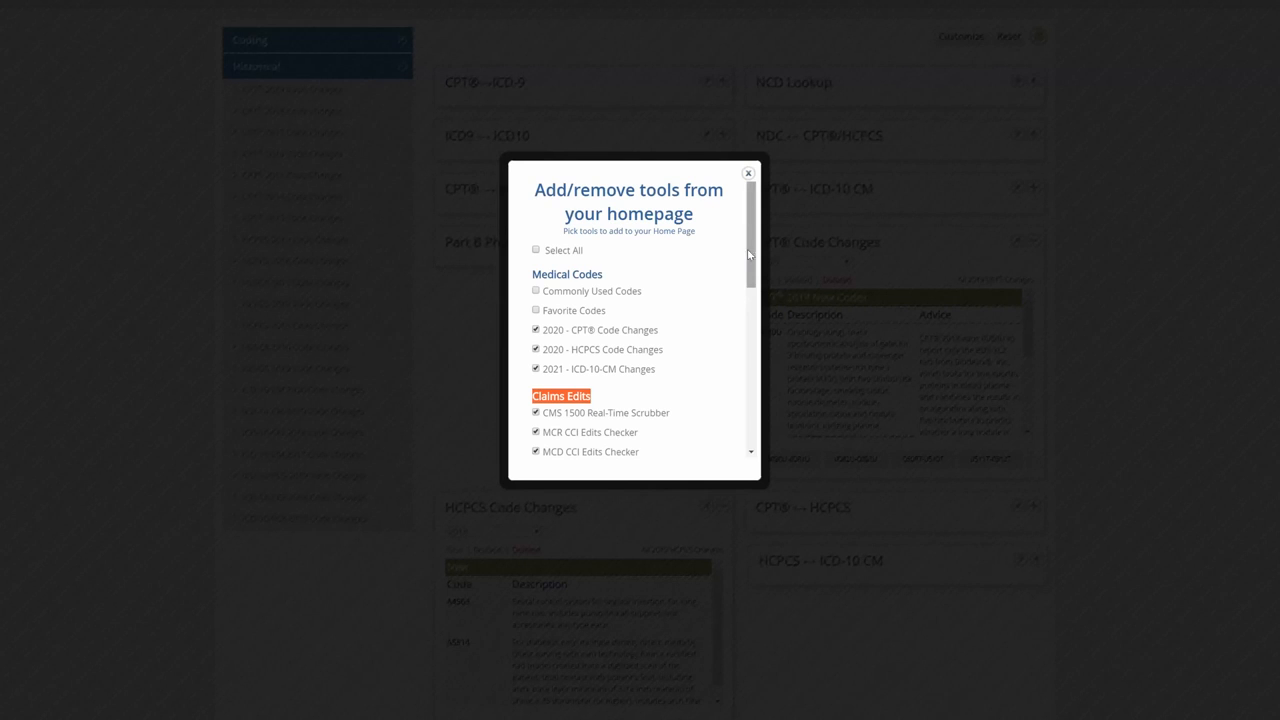
scroll("down", 3)
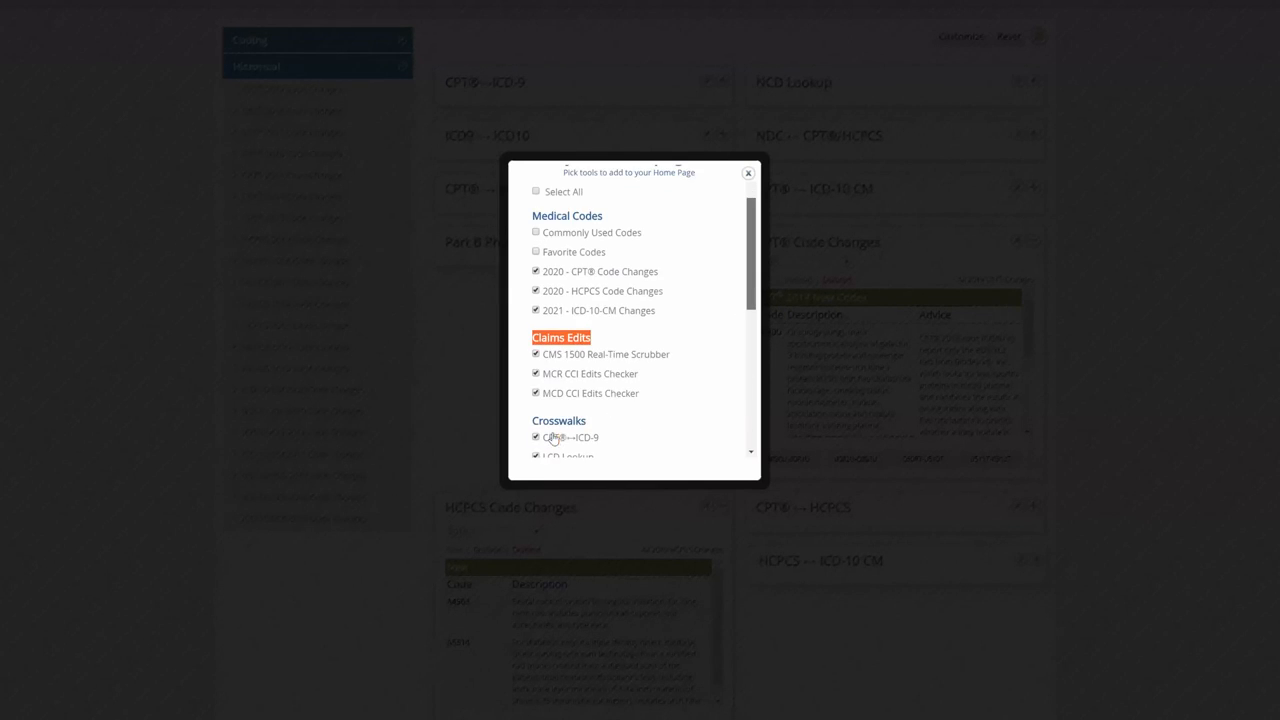
left_click(748, 172)
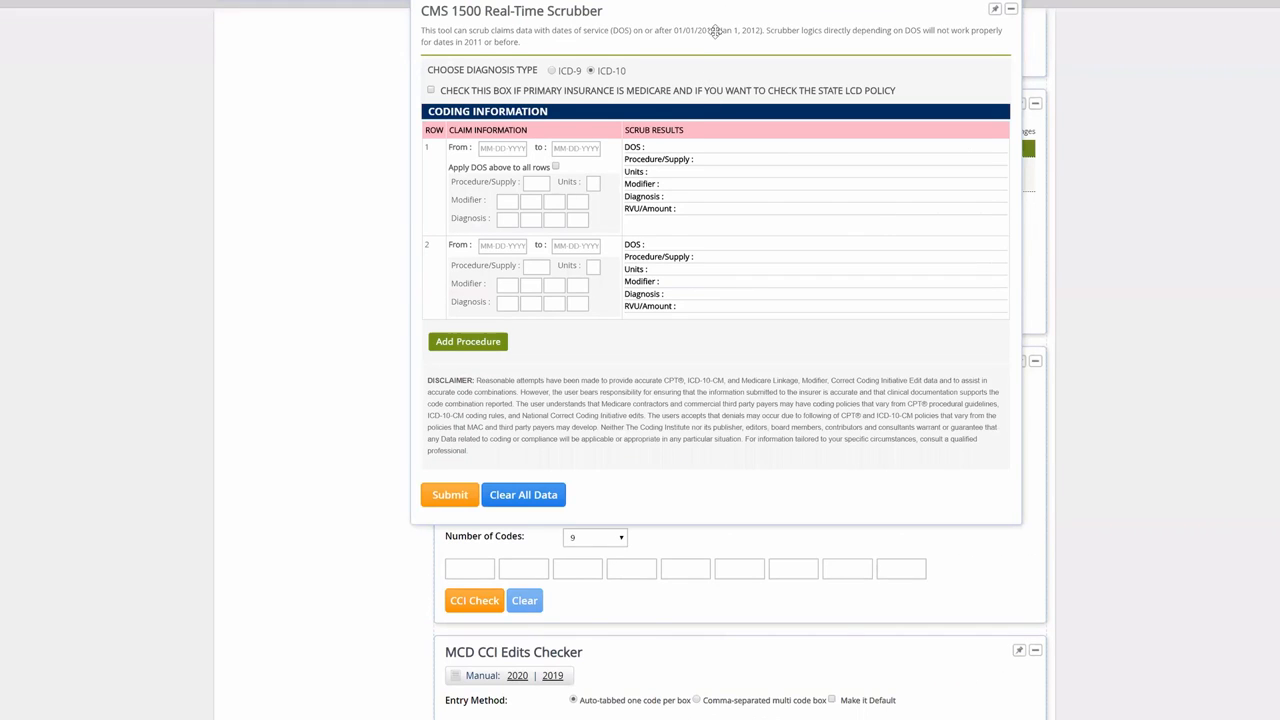
Bring the new CMS 1500 Real-Time Scrubber widget into view on the dashboard.
scroll("down", 3)
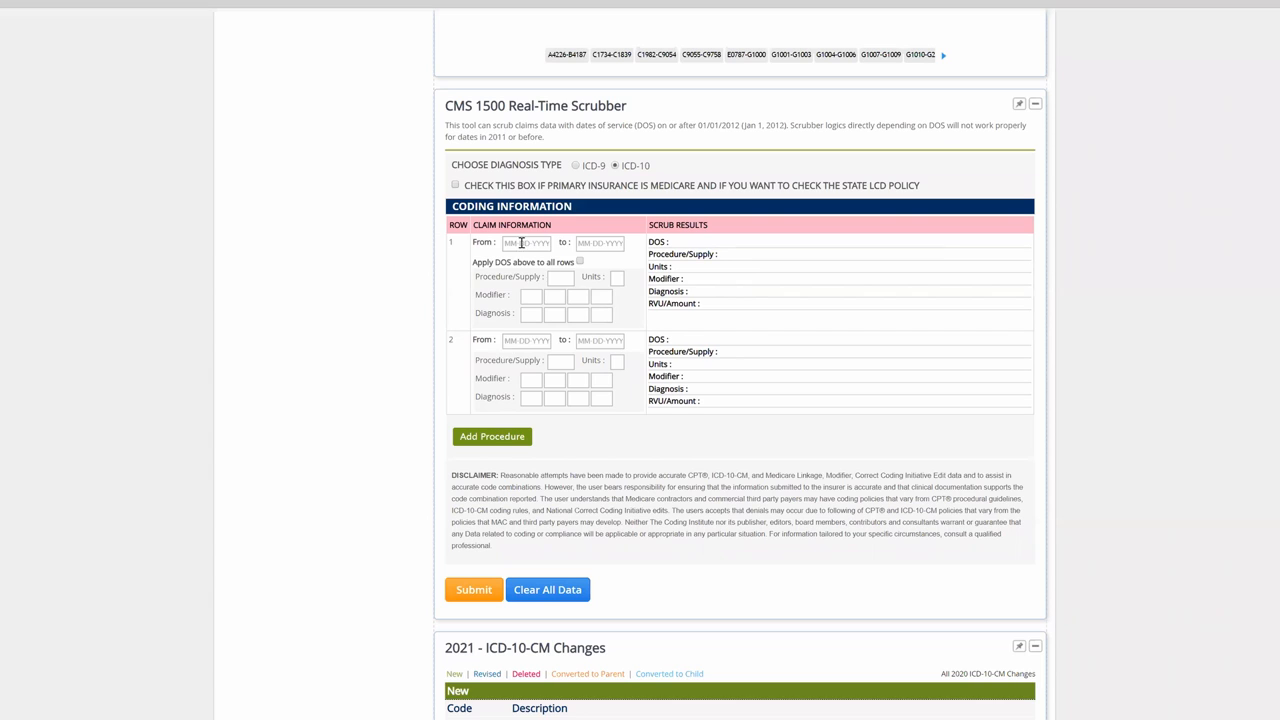
Fill the first claim row with date 08-10-2020, procedure 99213 and diagnoses Z32.01, Z34.82.
left_click(596, 242)
type("08-10-2020")
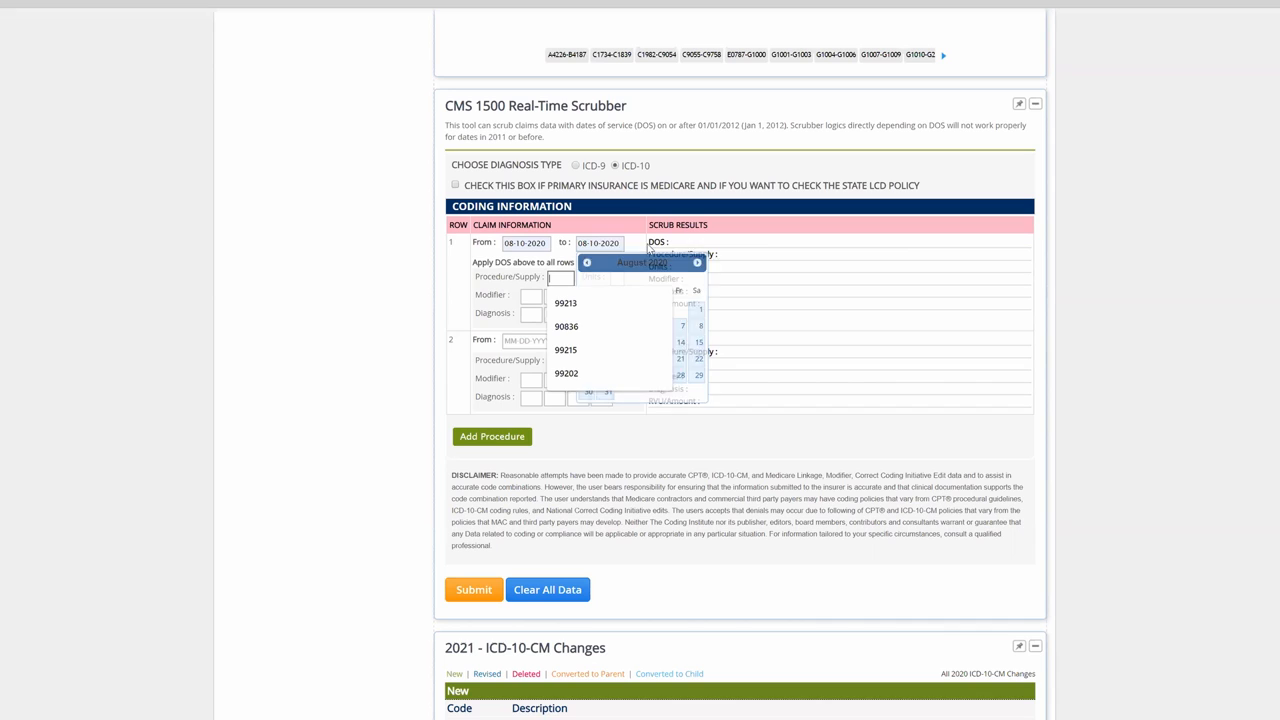
left_click(566, 304)
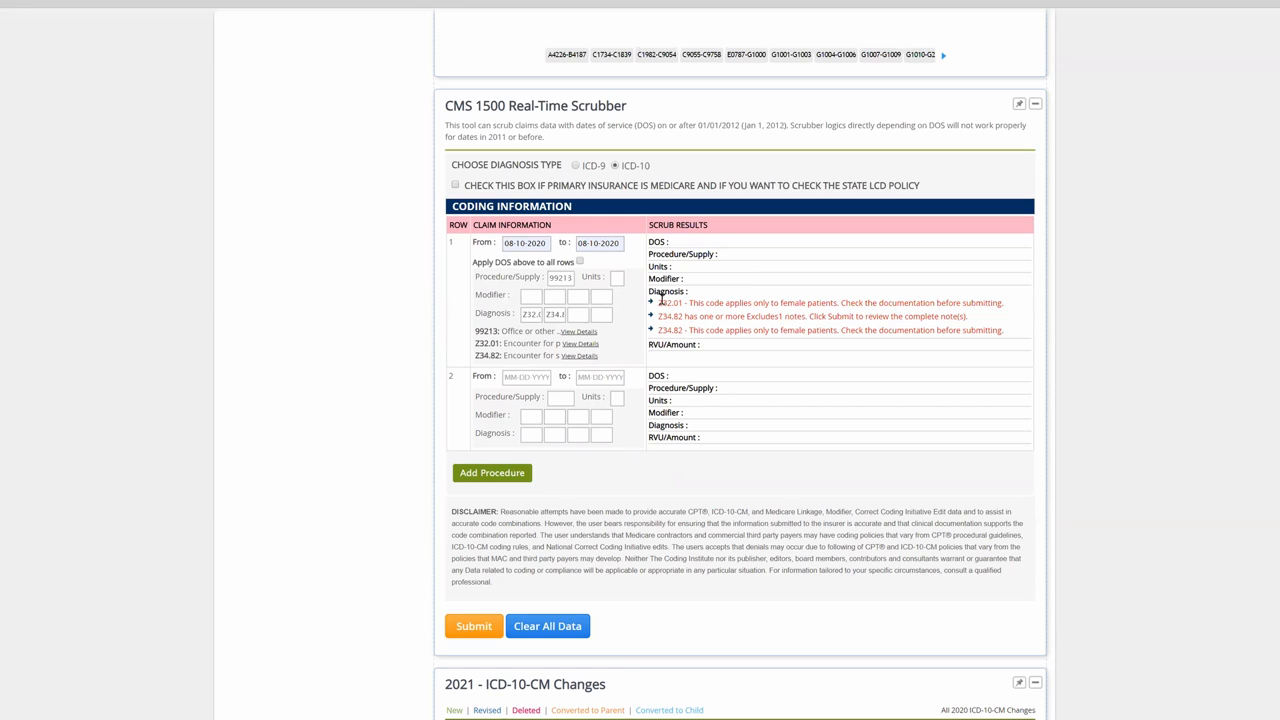
mouse_move(832, 376)
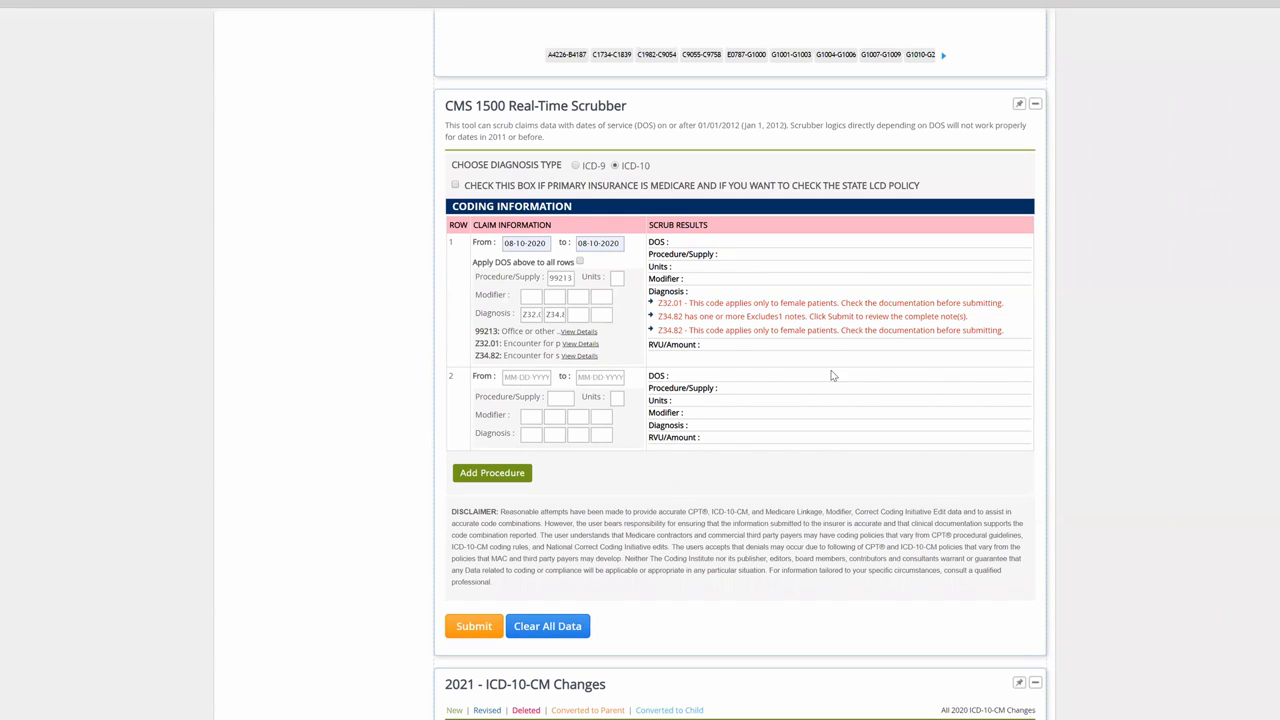
mouse_move(476, 608)
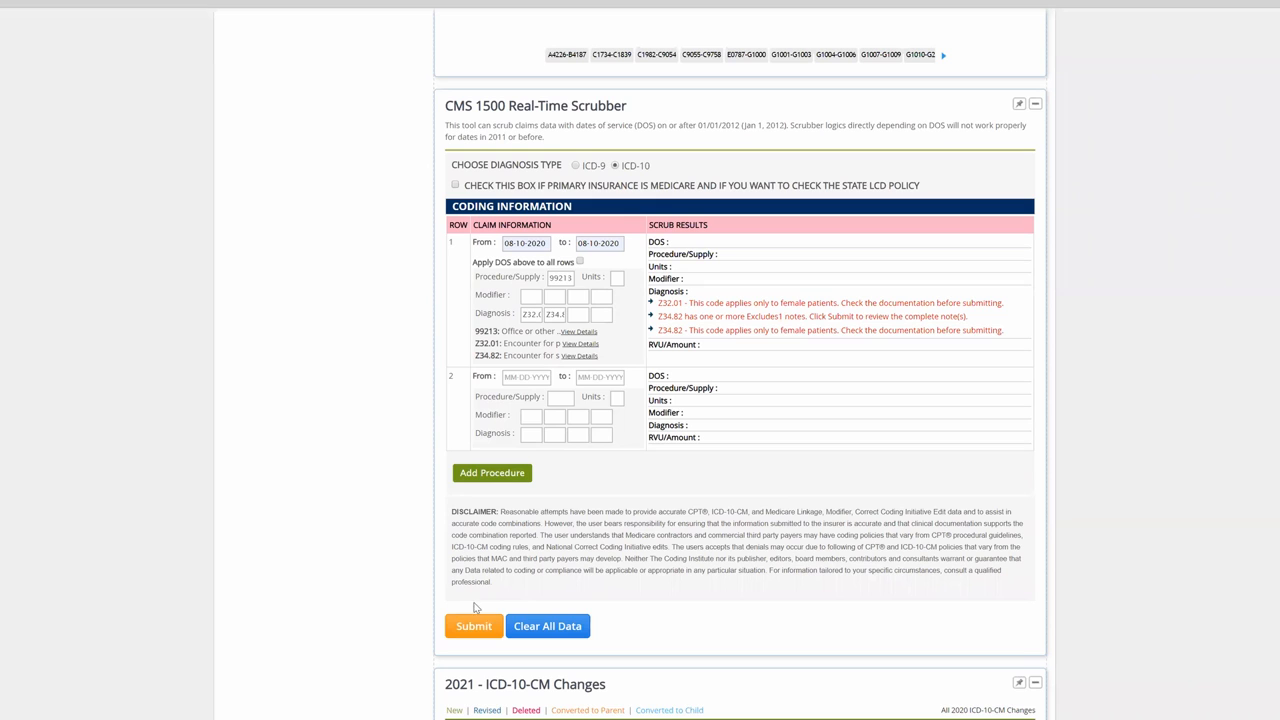
Submit the claim for scrubbing and highlight the Excludes1 note among the female-only errors.
left_click(472, 626)
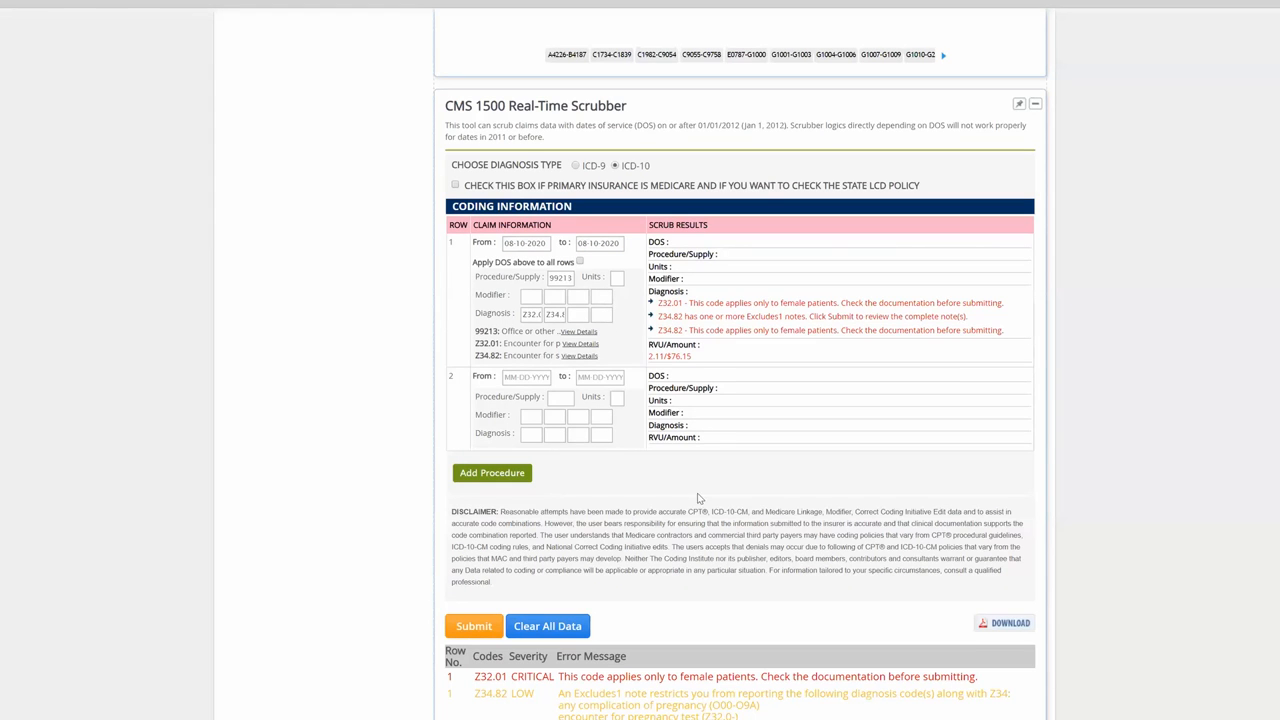
scroll("down", 3)
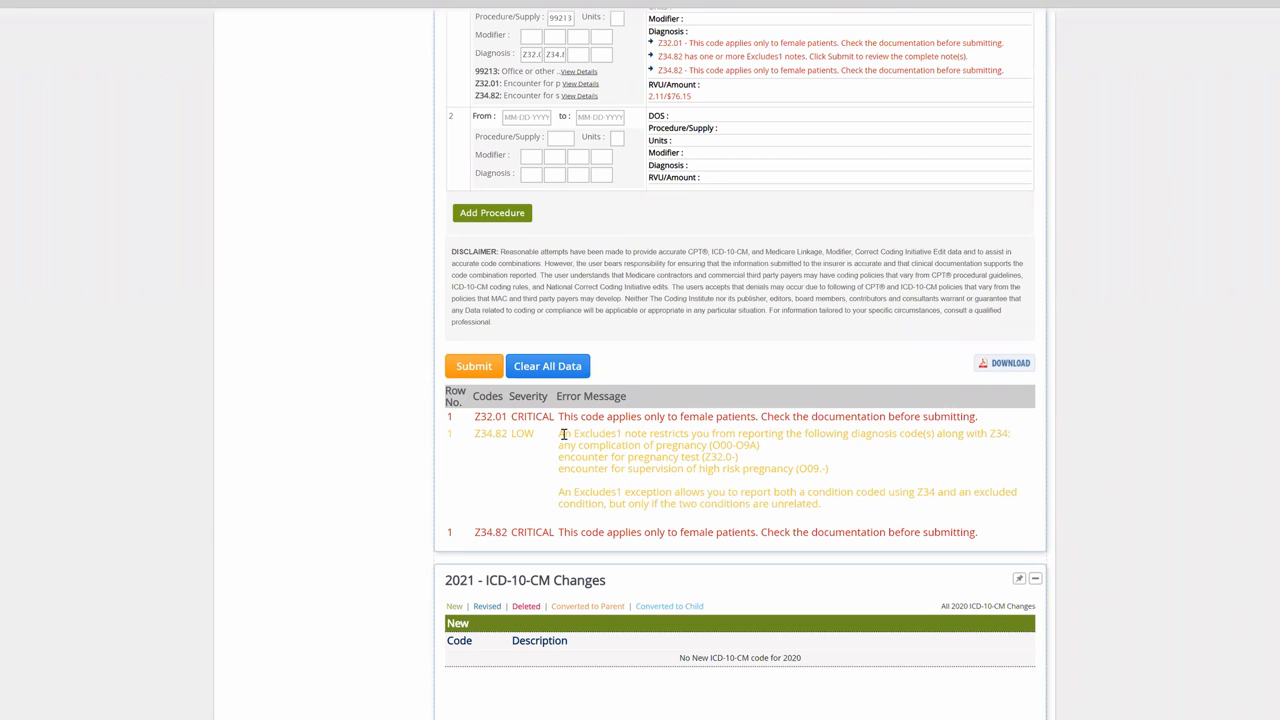
mouse_move(514, 436)
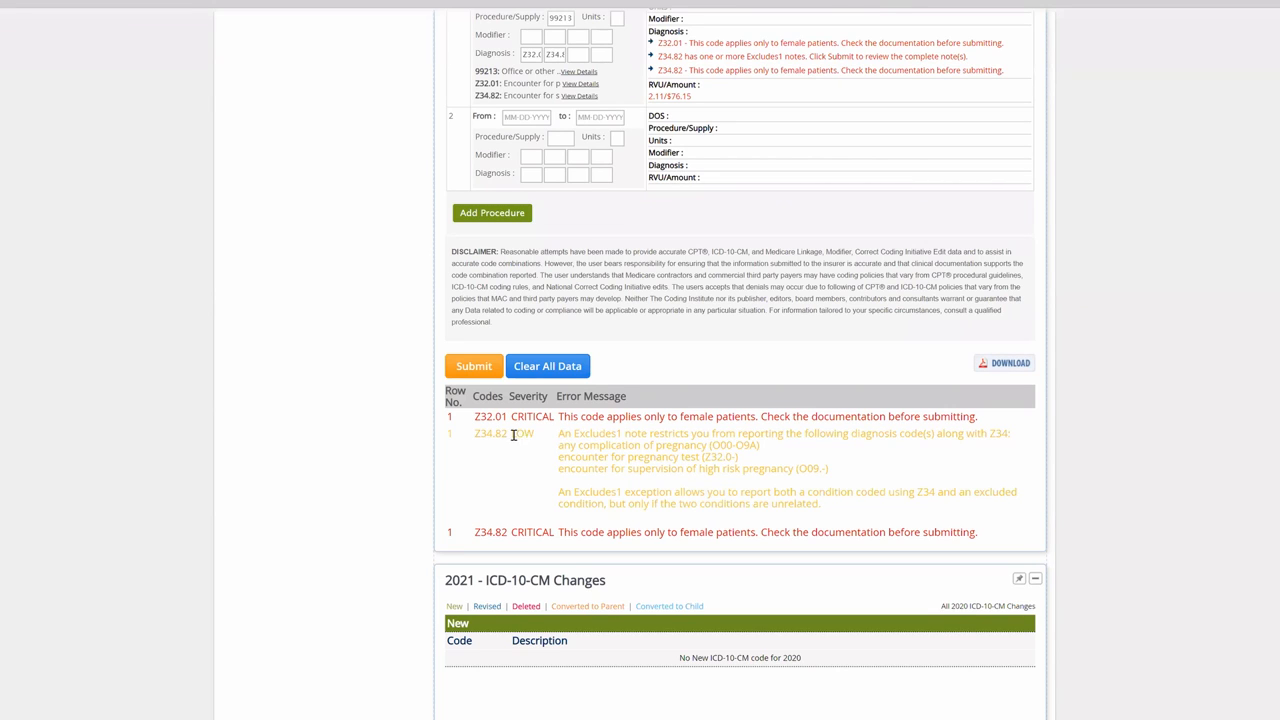
mouse_move(540, 440)
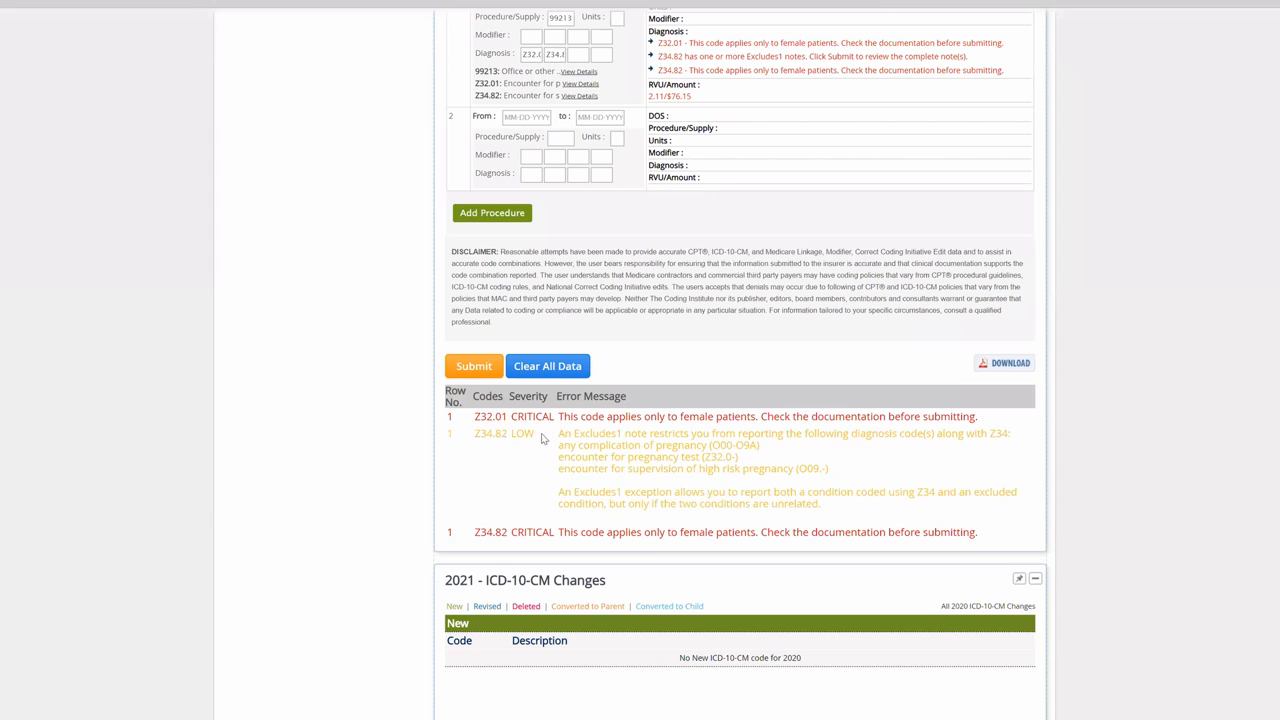
left_click_drag(558, 432, 660, 468)
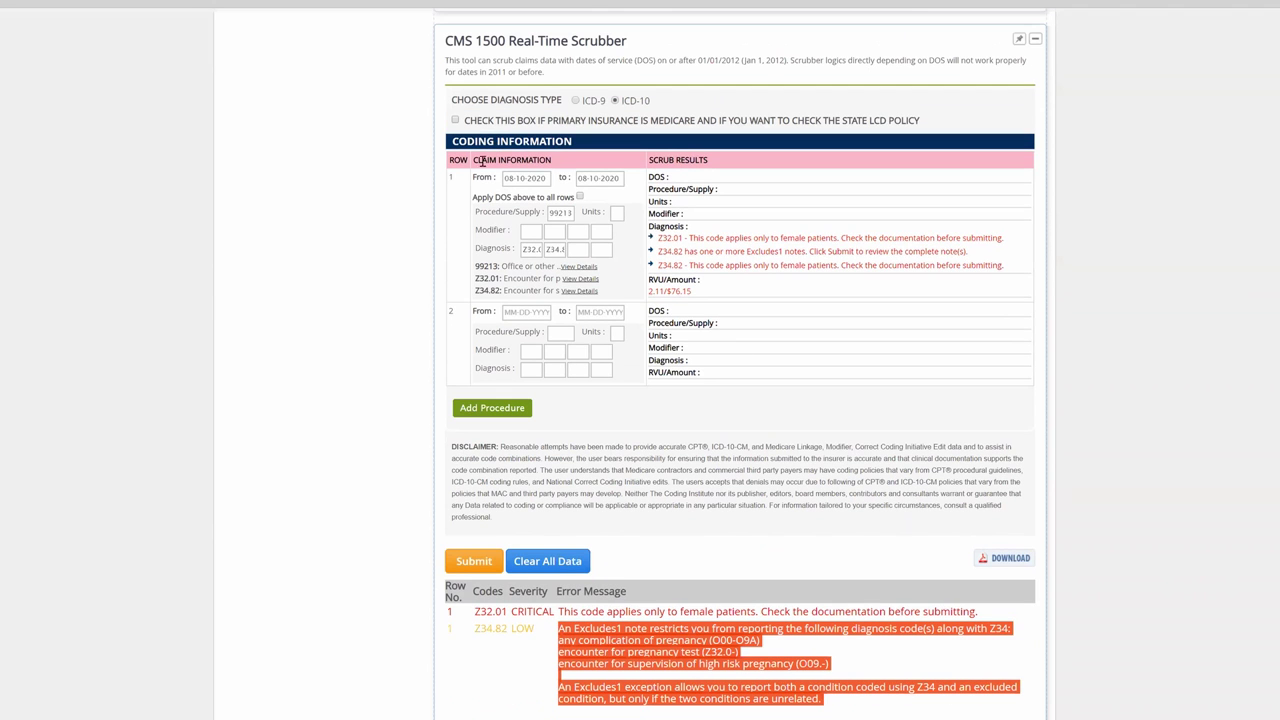
Search 58558 in the top search box to open the CPT® code detail page.
scroll("up", 3)
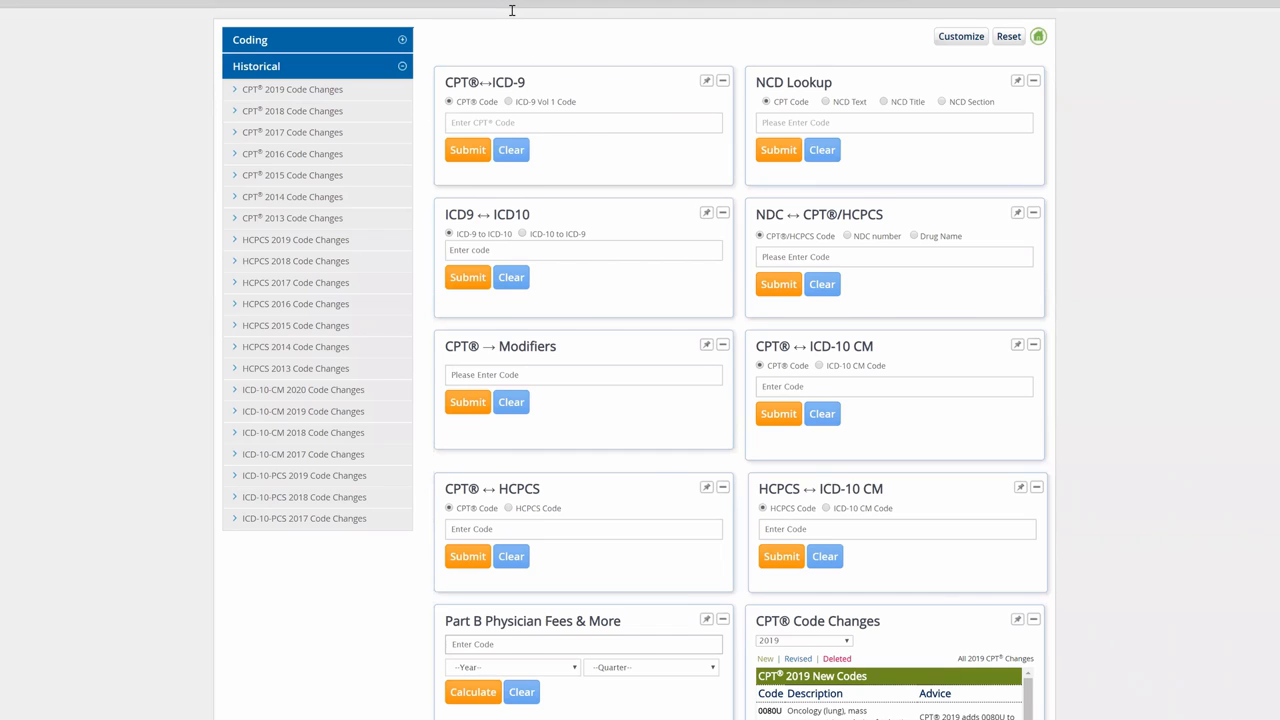
type("58558")
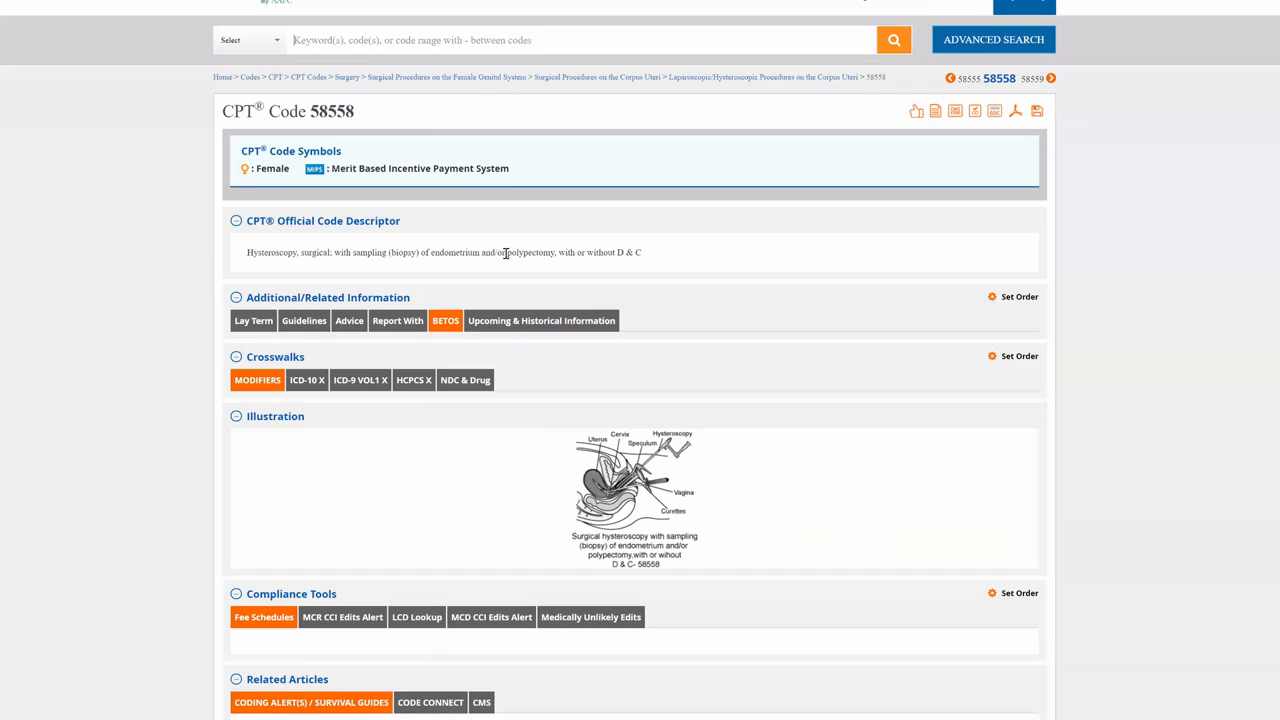
View the Lay Term explanation of 58558, check the surgery Guidelines, and return to Lay Term.
left_click(252, 320)
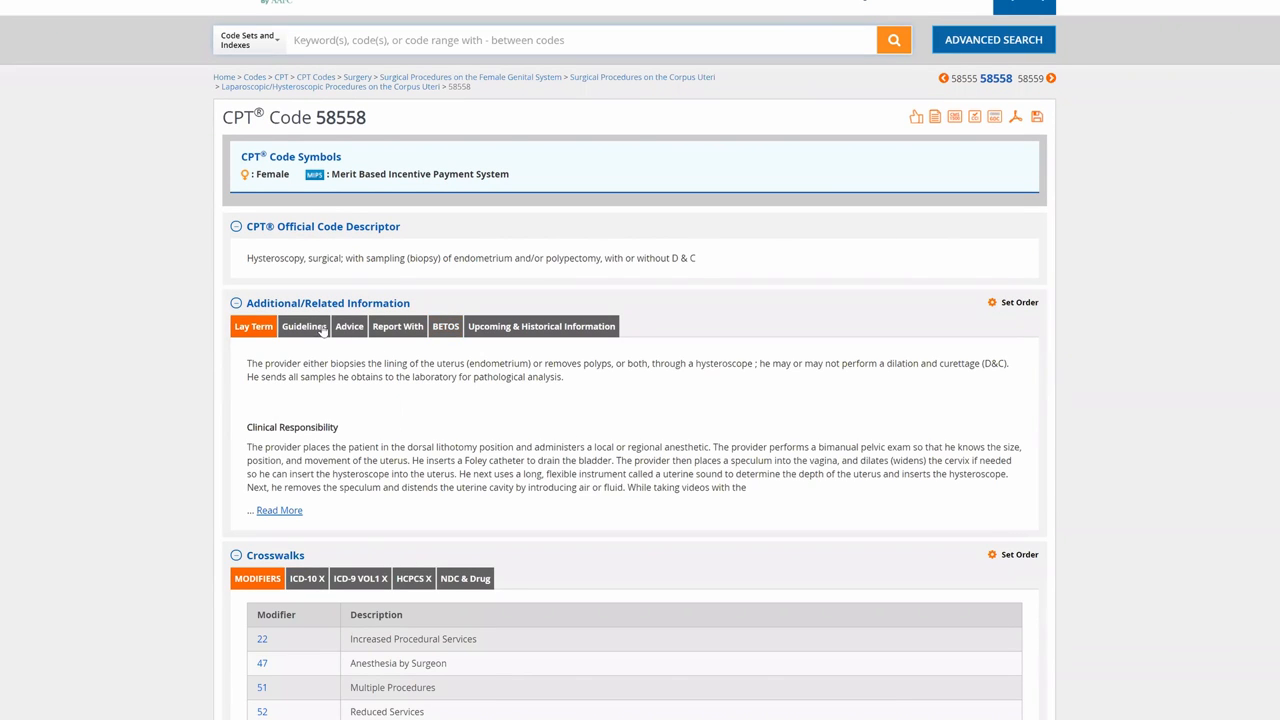
left_click(304, 326)
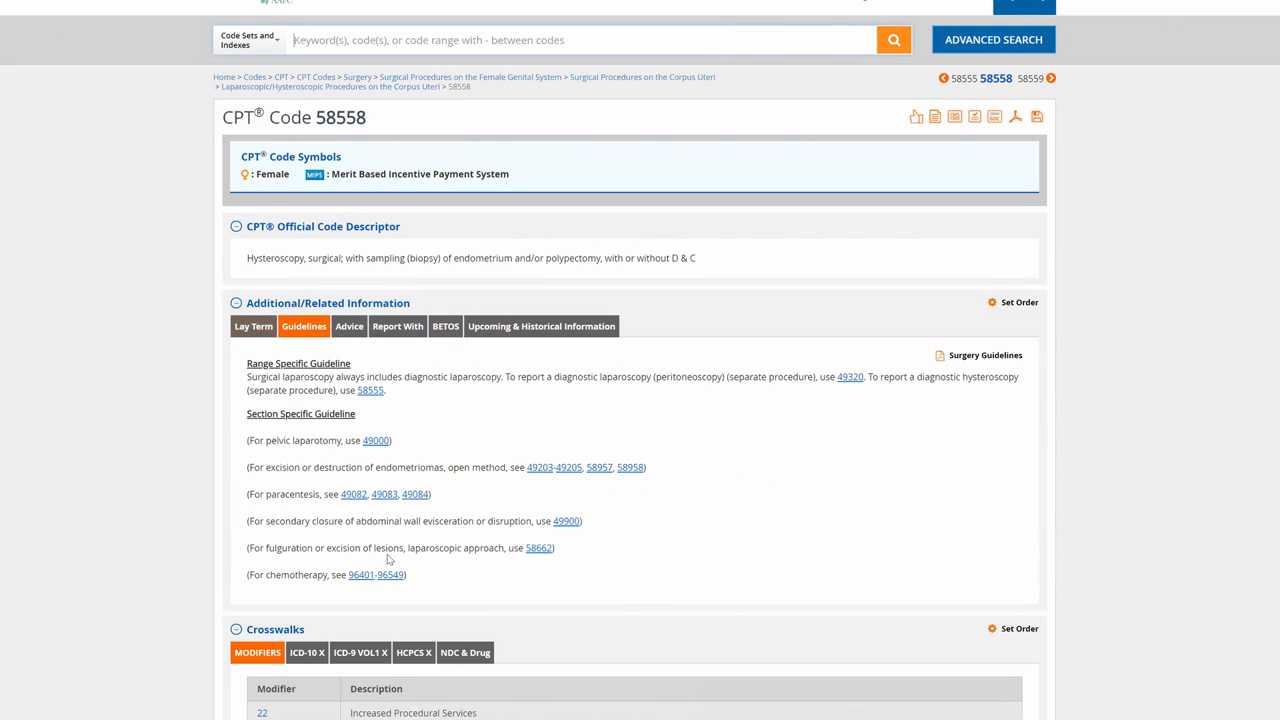
left_click(252, 326)
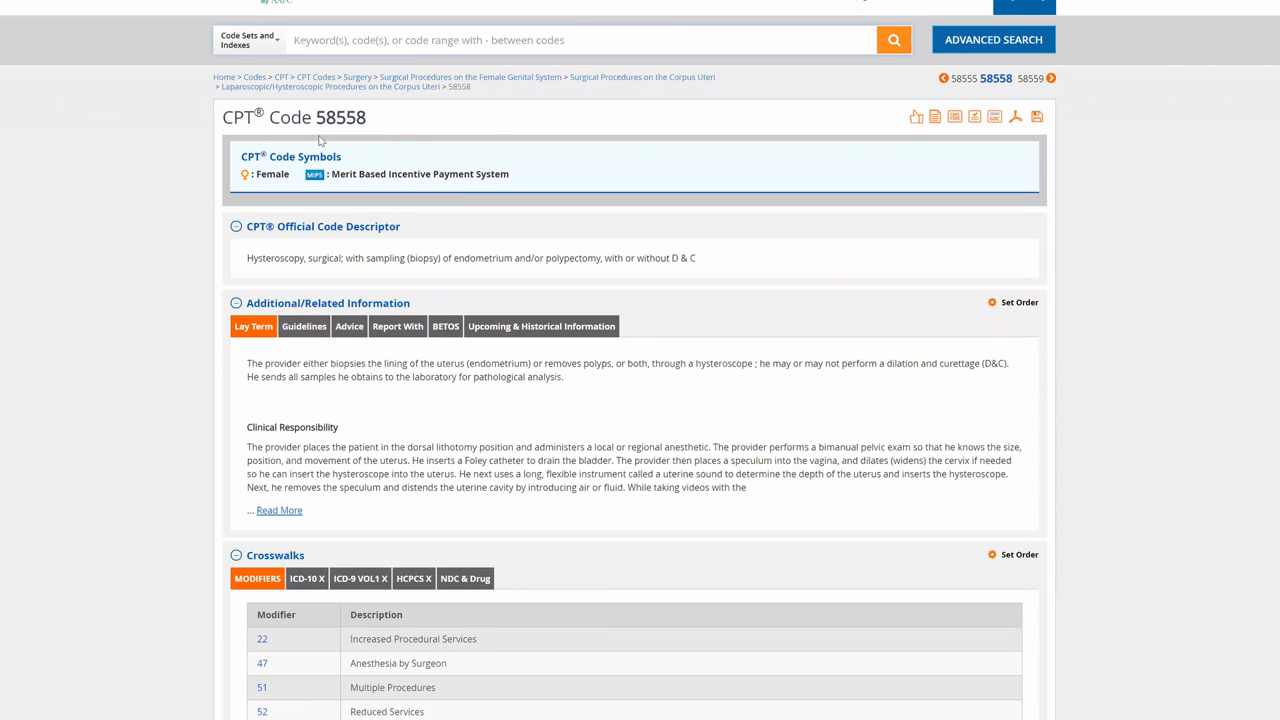
mouse_move(1068, 344)
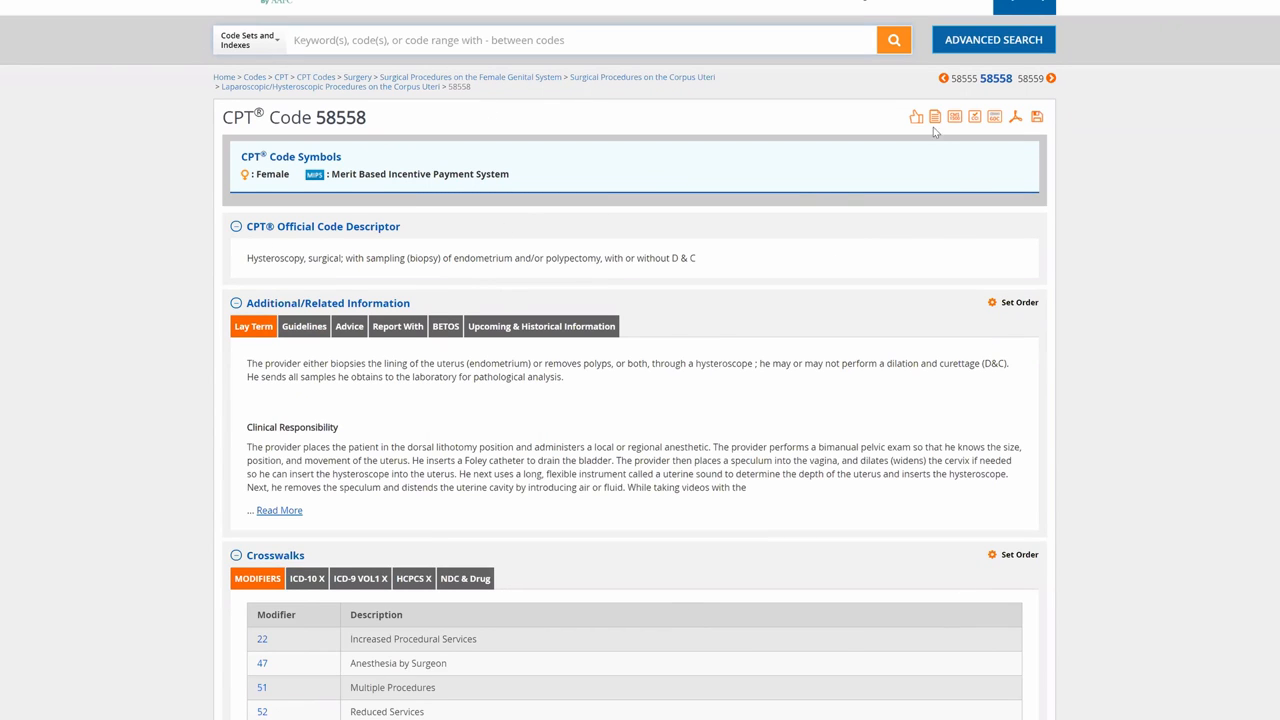
mouse_move(912, 116)
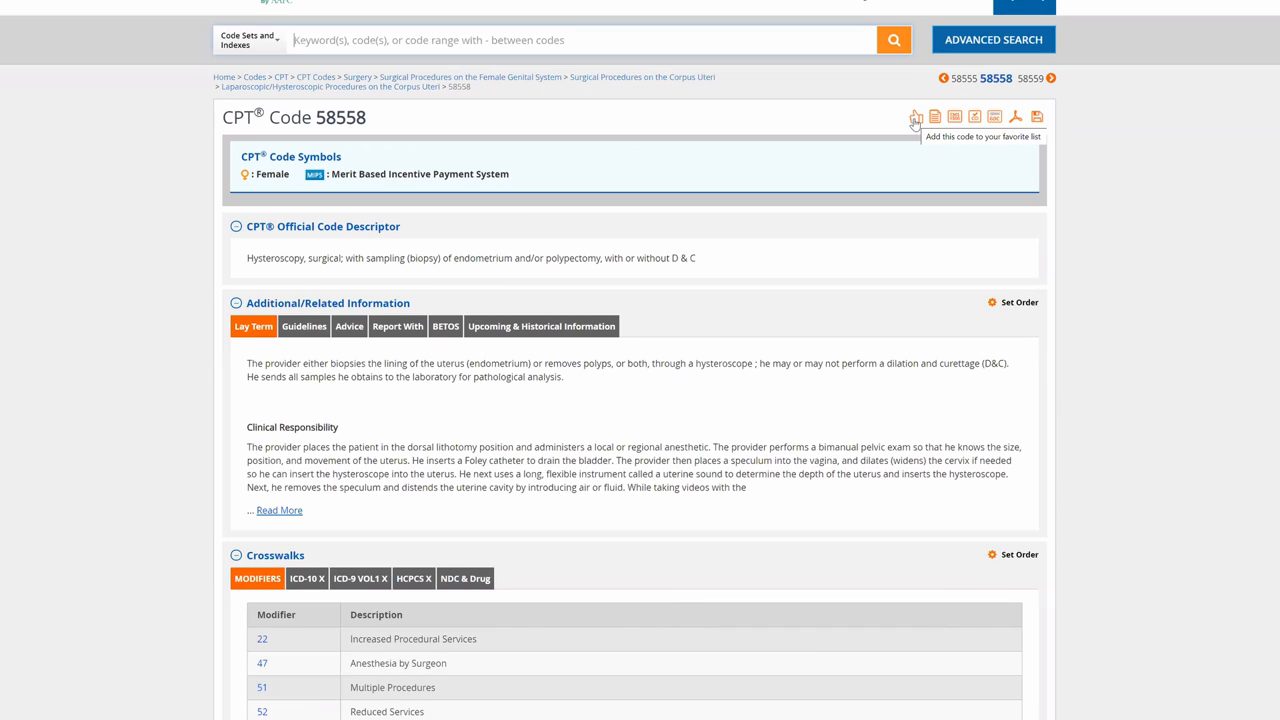
mouse_move(914, 134)
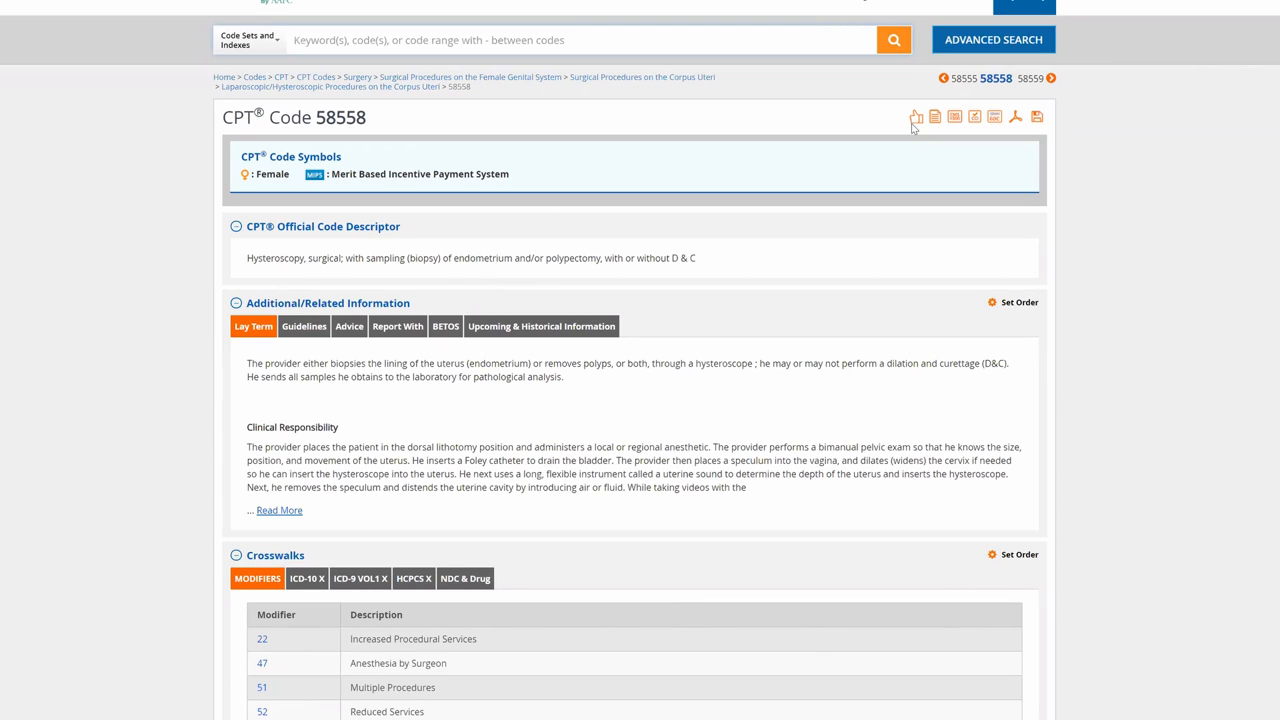
mouse_move(912, 118)
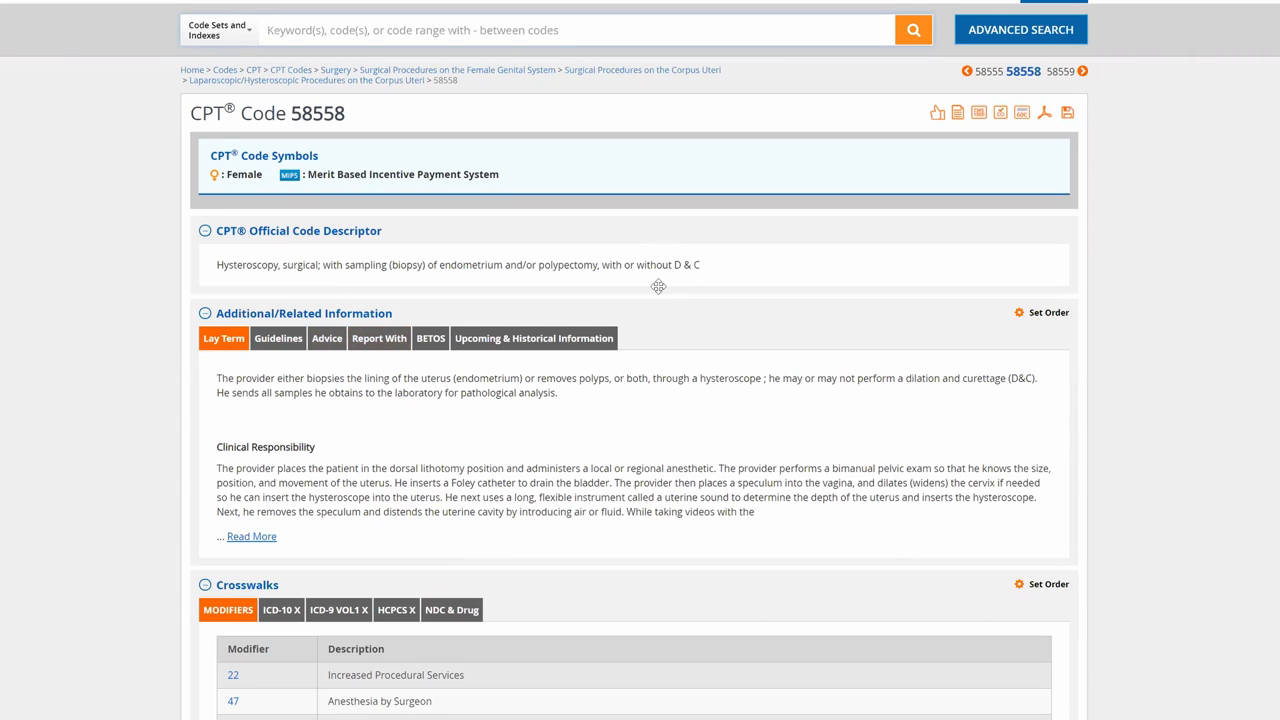
mouse_move(896, 280)
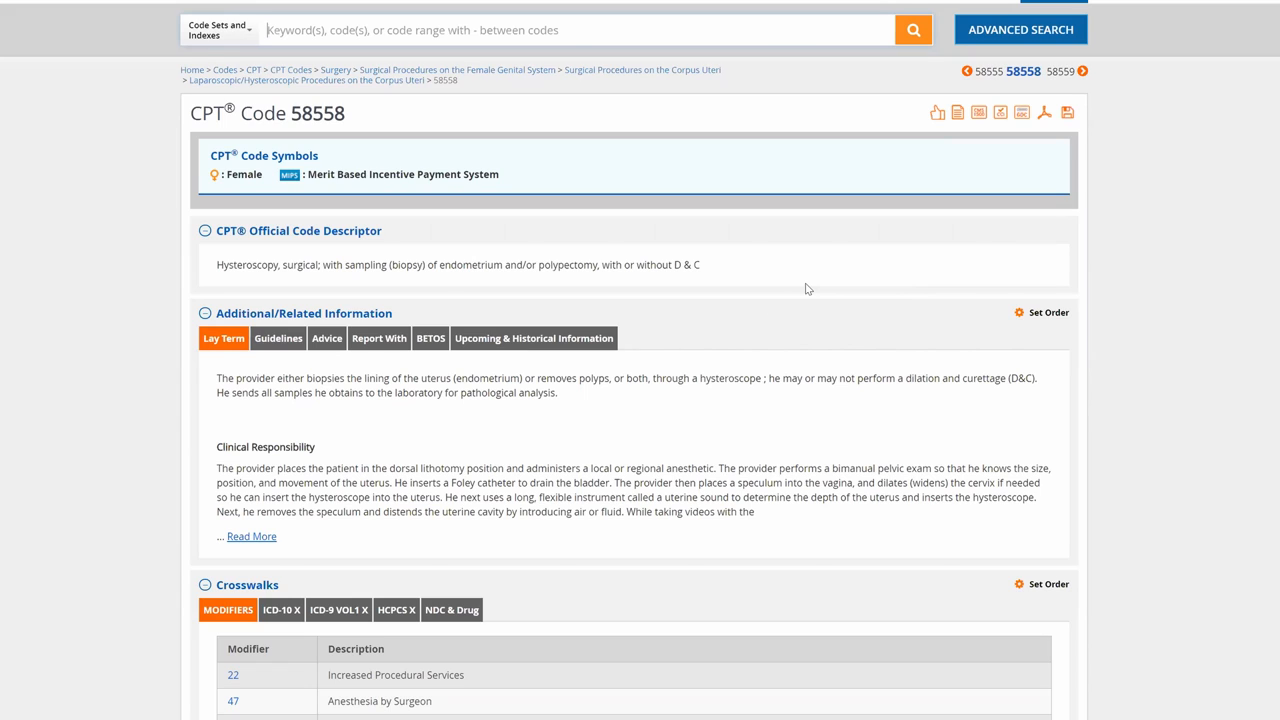
mouse_move(976, 132)
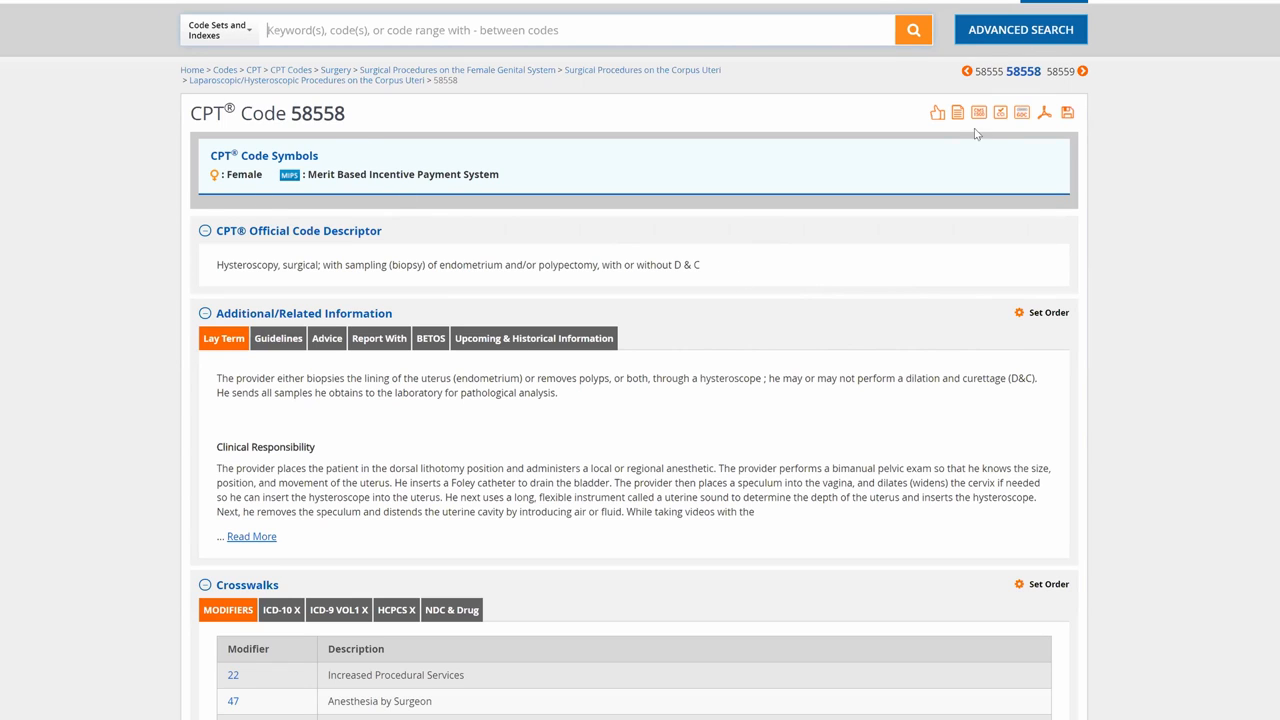
mouse_move(954, 116)
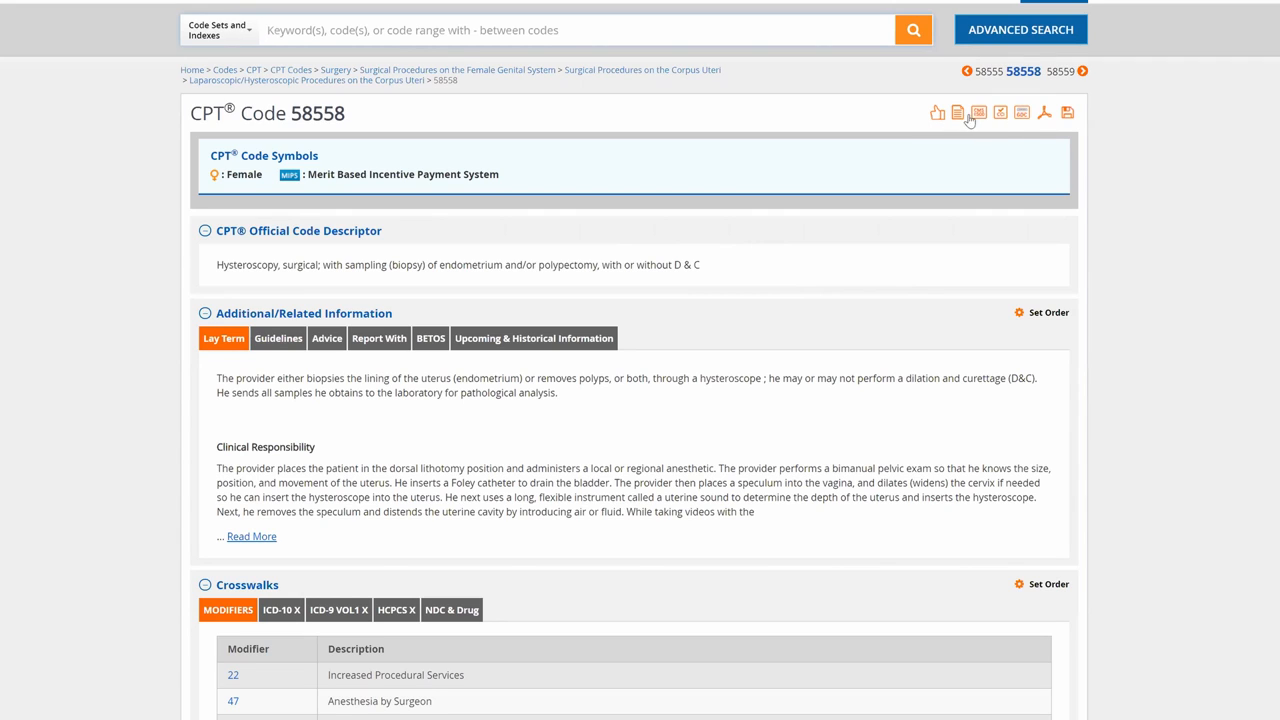
mouse_move(956, 116)
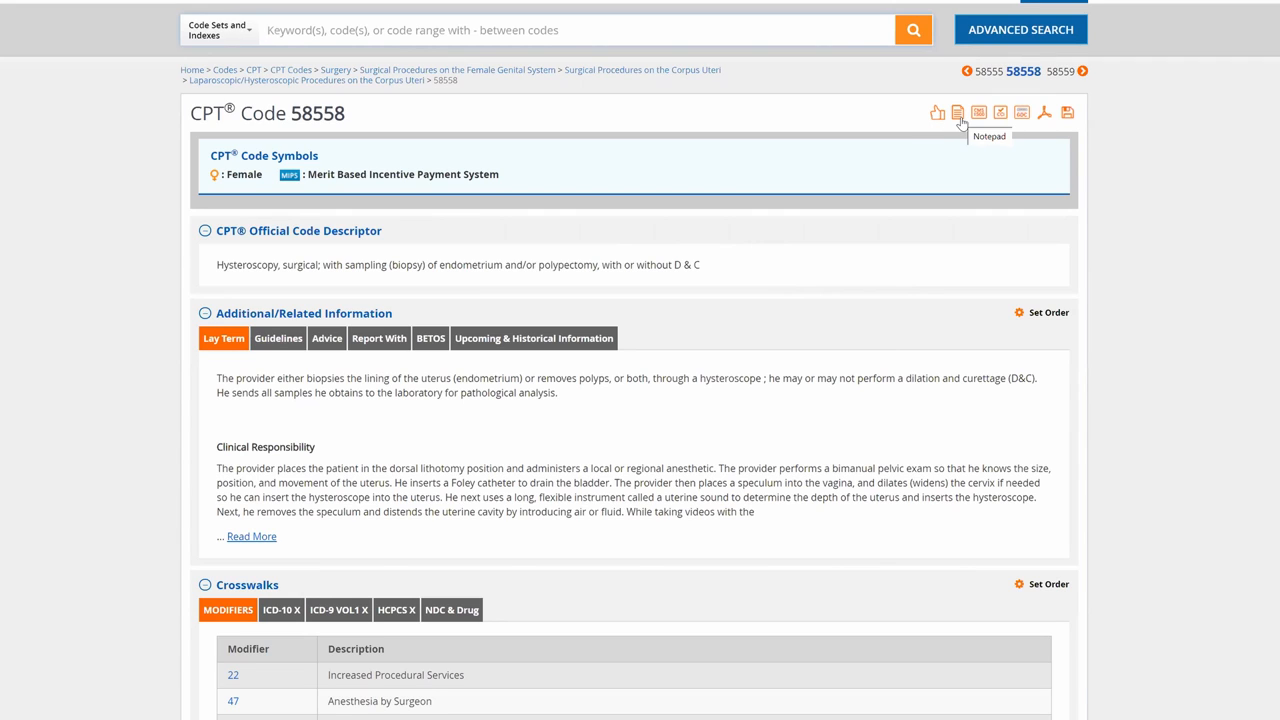
mouse_move(988, 118)
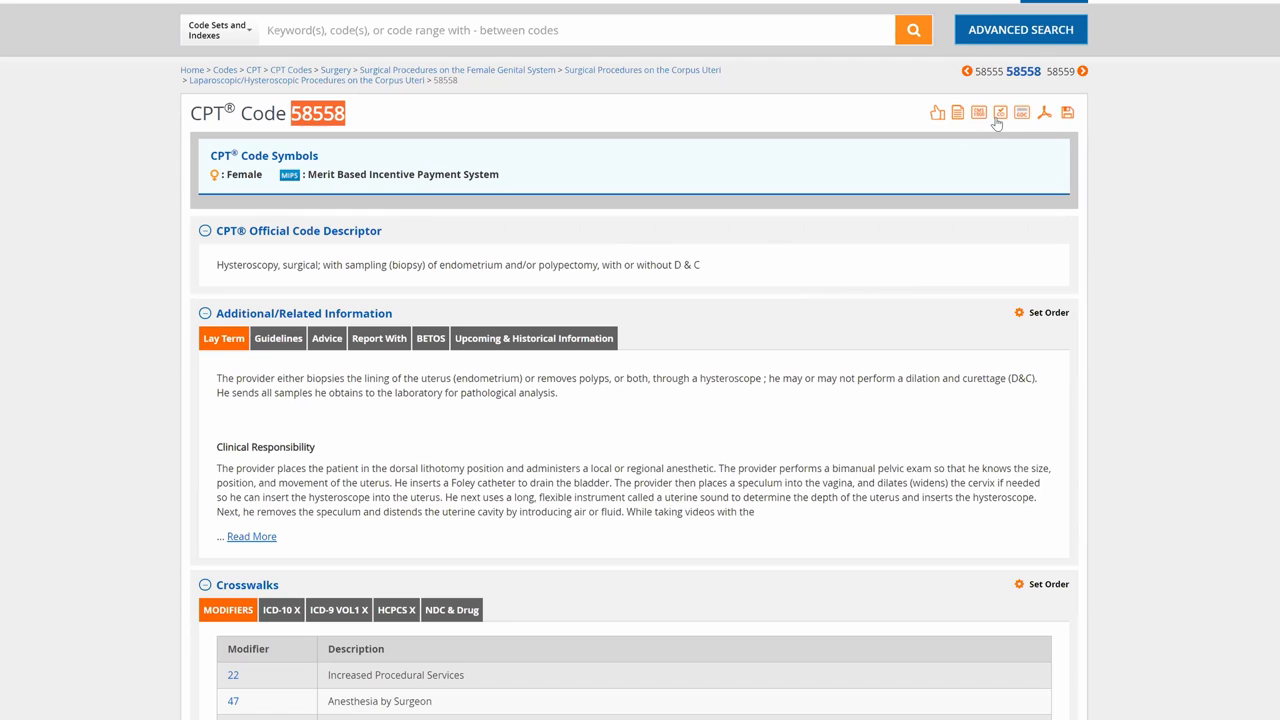
mouse_move(962, 112)
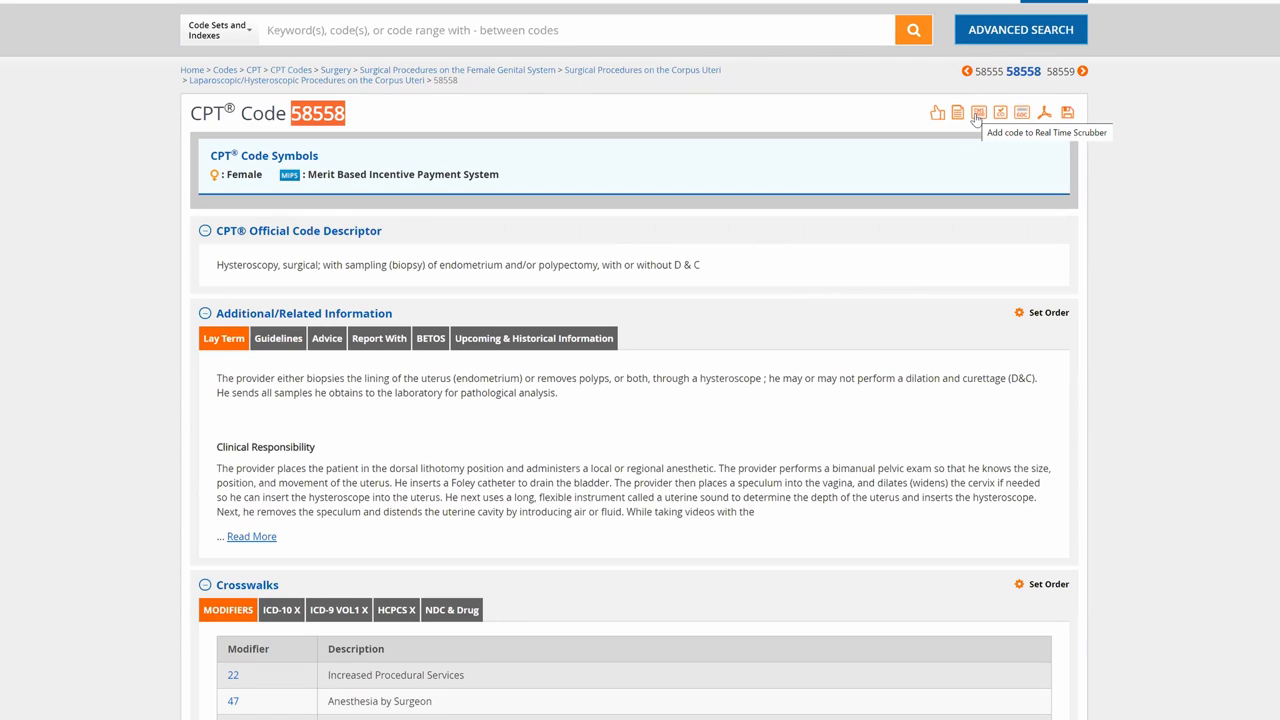
mouse_move(1000, 120)
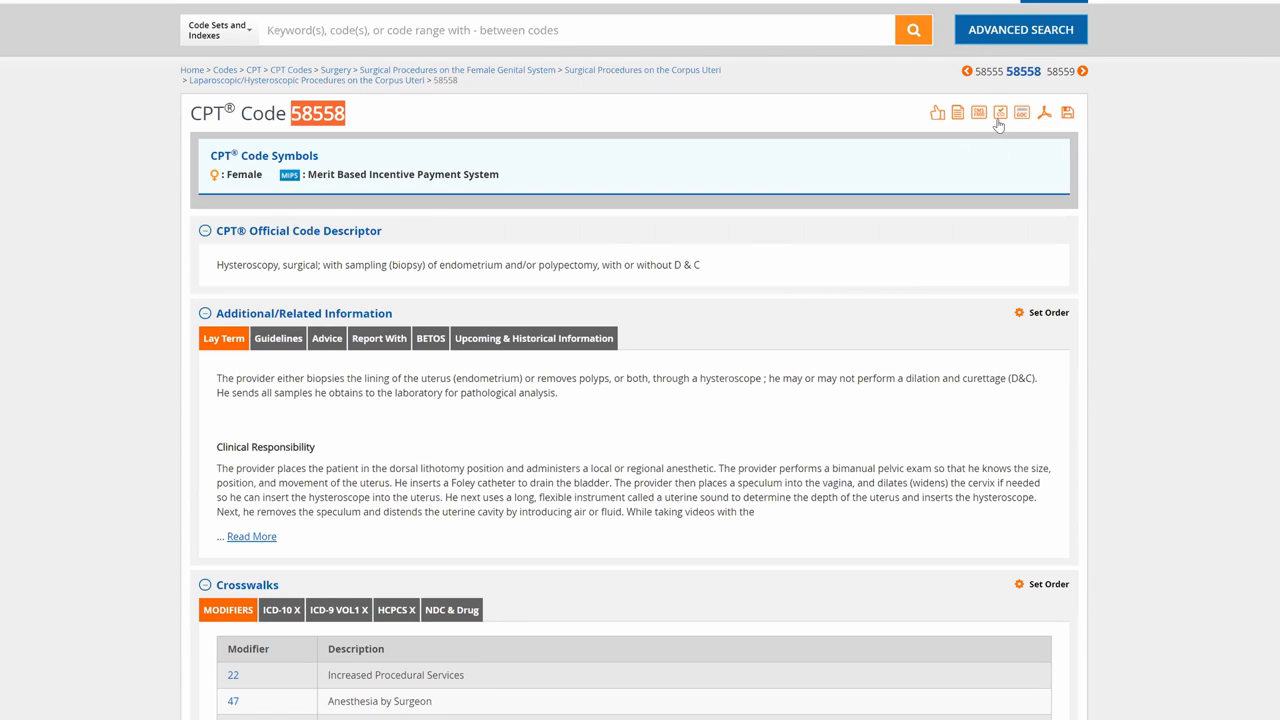
mouse_move(1026, 112)
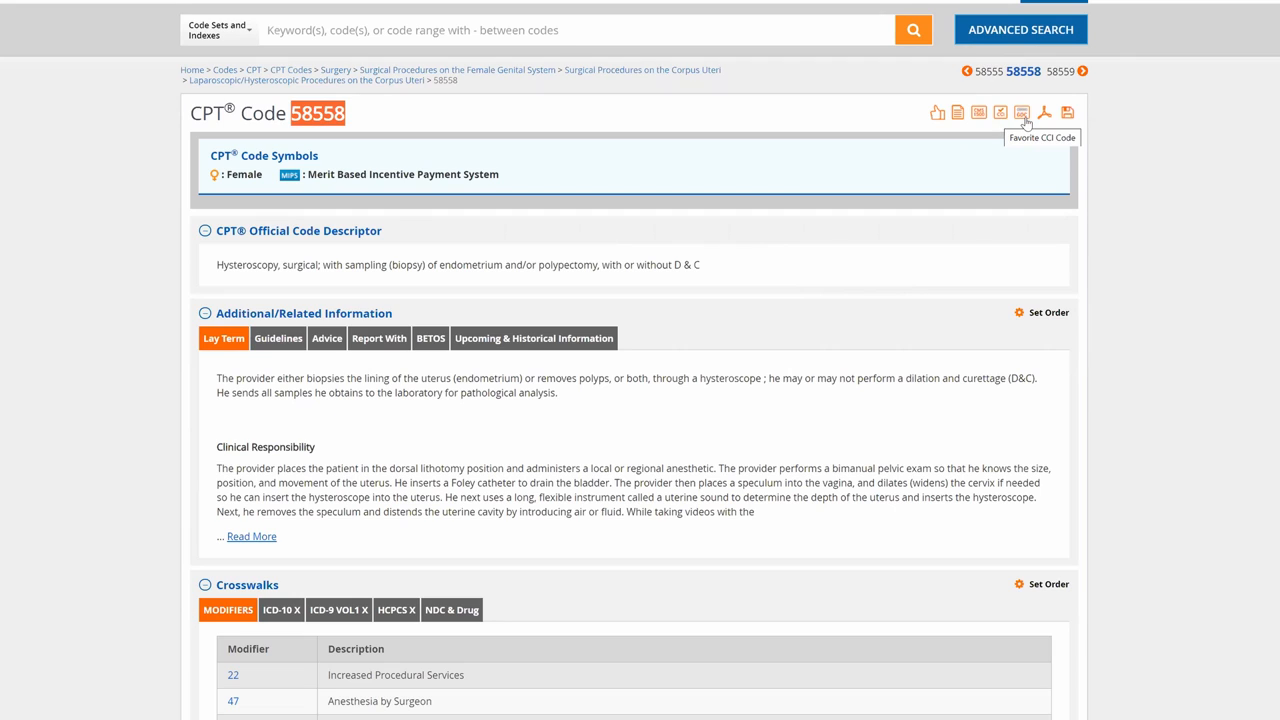
mouse_move(1030, 112)
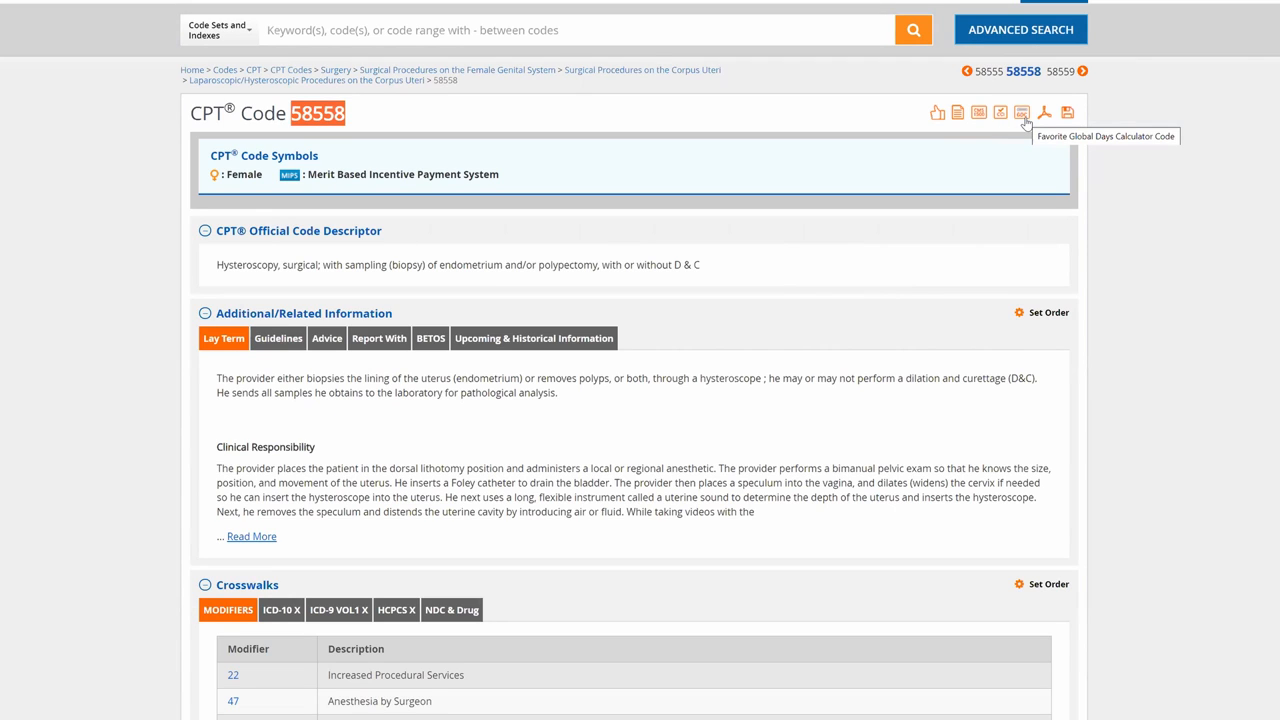
mouse_move(72, 292)
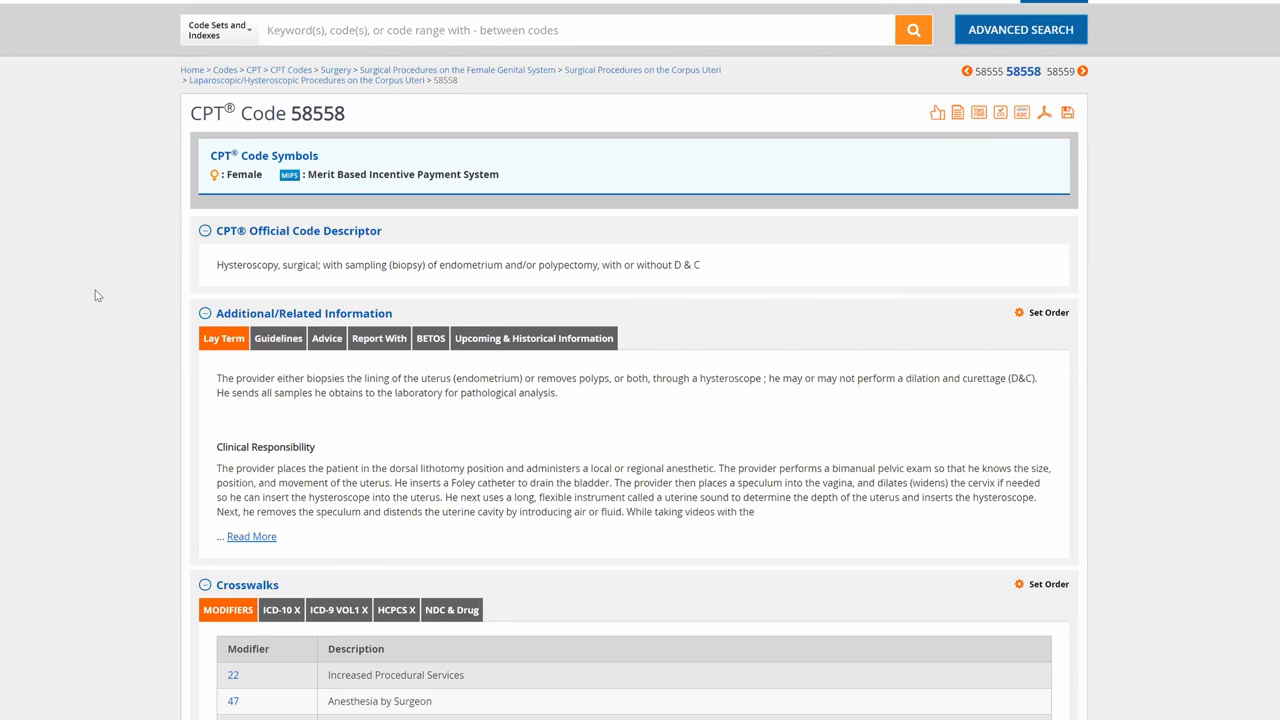
mouse_move(318, 368)
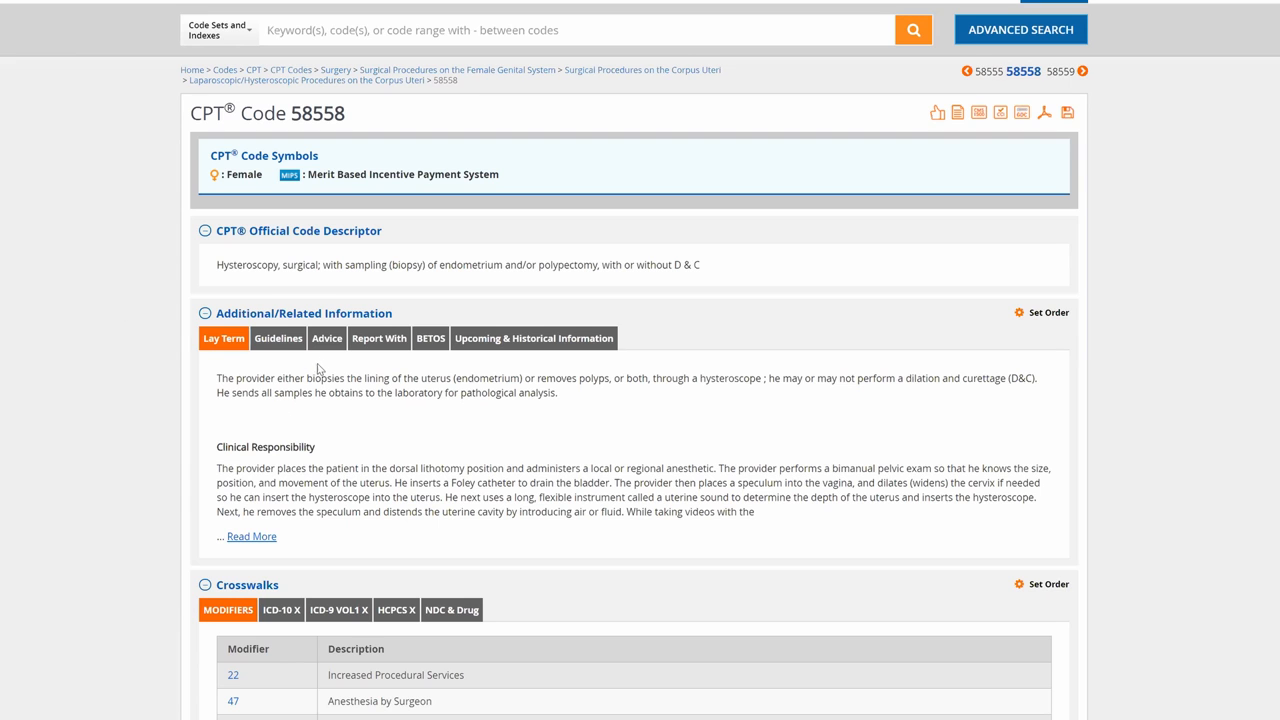
mouse_move(350, 528)
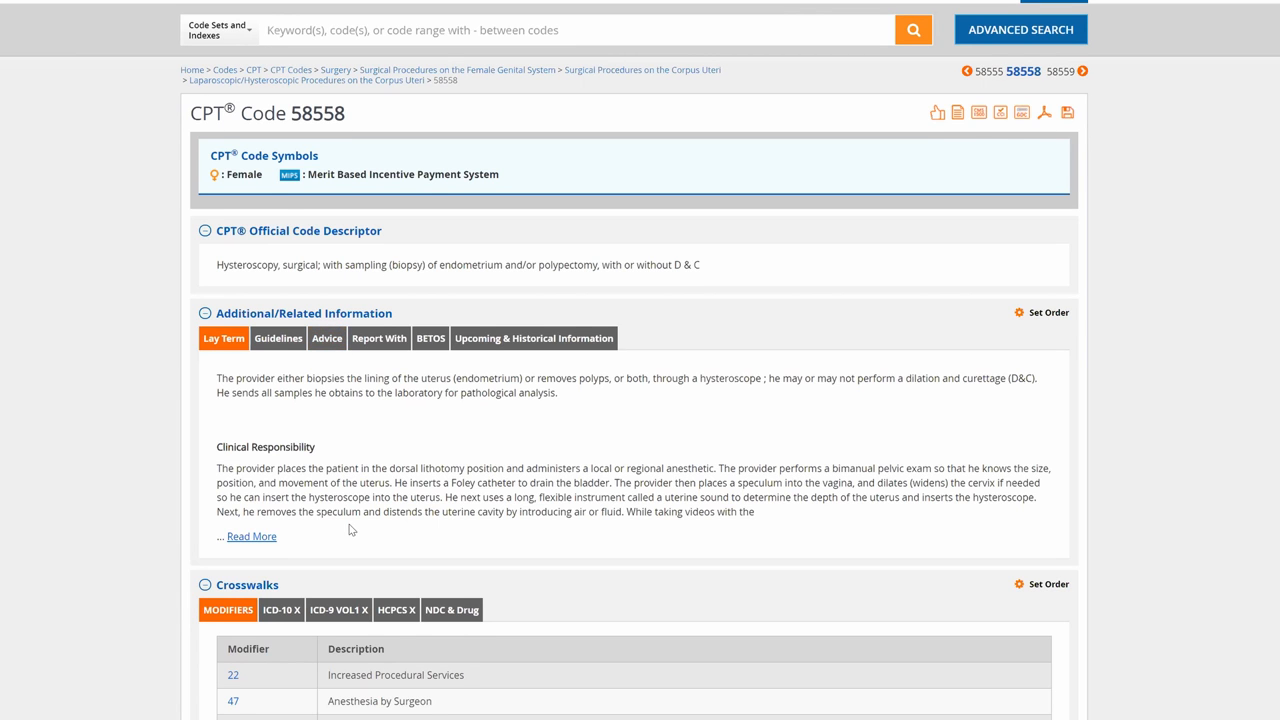
Reach the Related Articles on 58558 with the coding alerts on modifiers and cervical polyp removal.
scroll("down", 3)
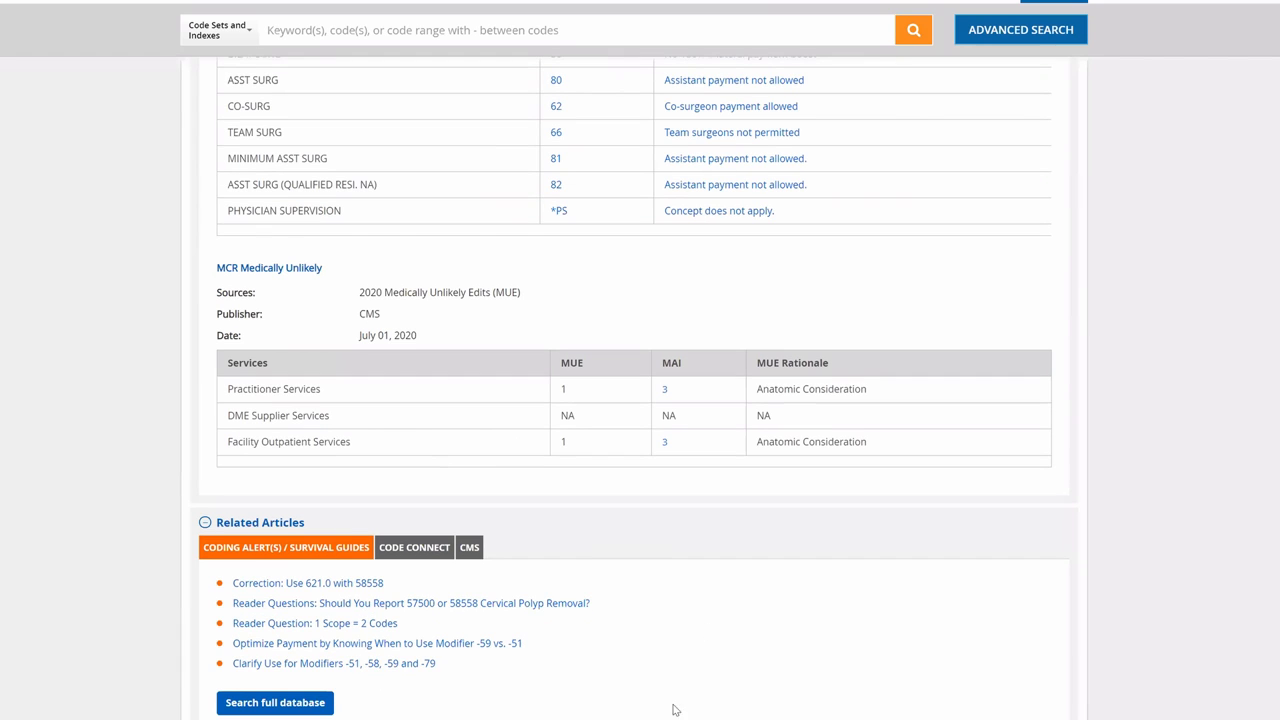
mouse_move(684, 600)
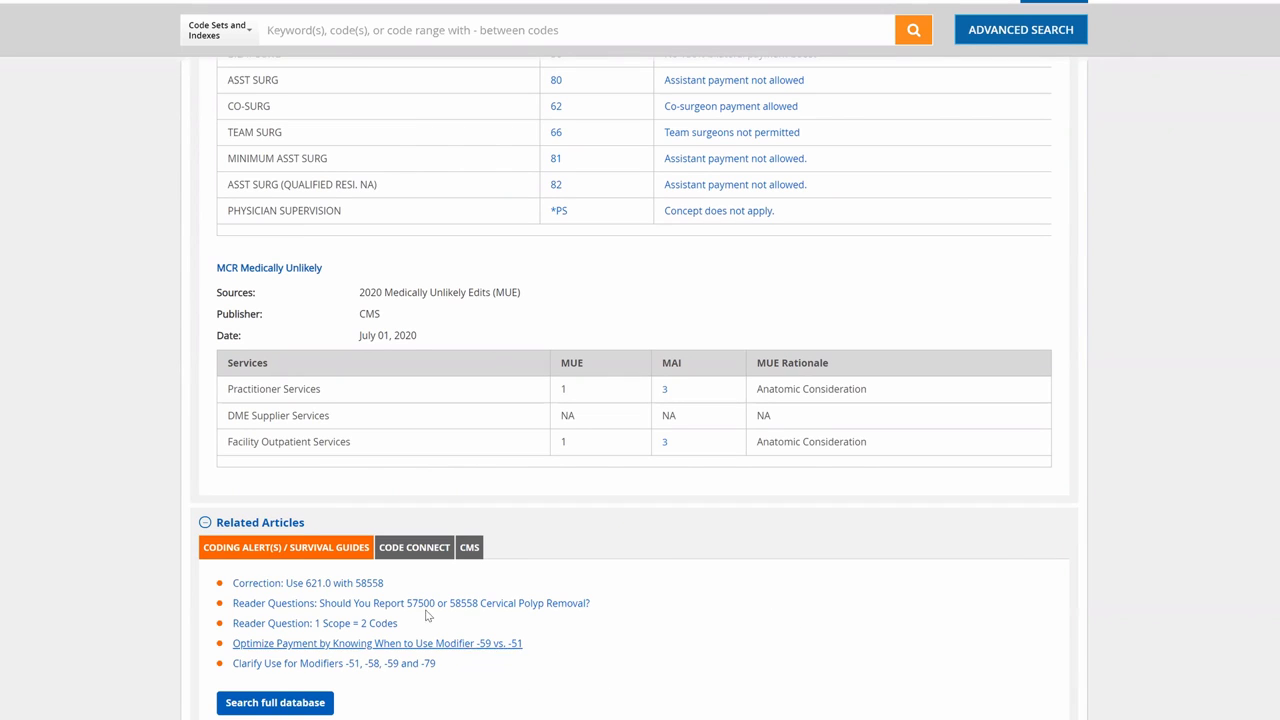
mouse_move(310, 652)
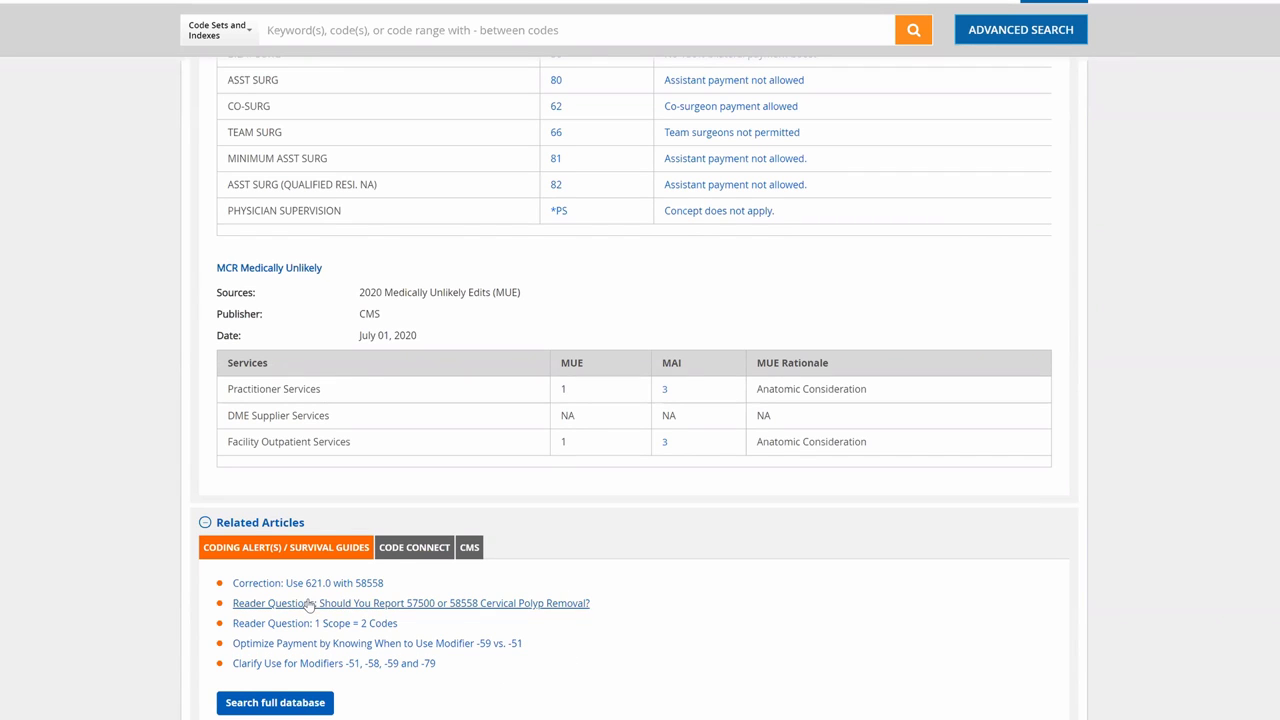
mouse_move(320, 600)
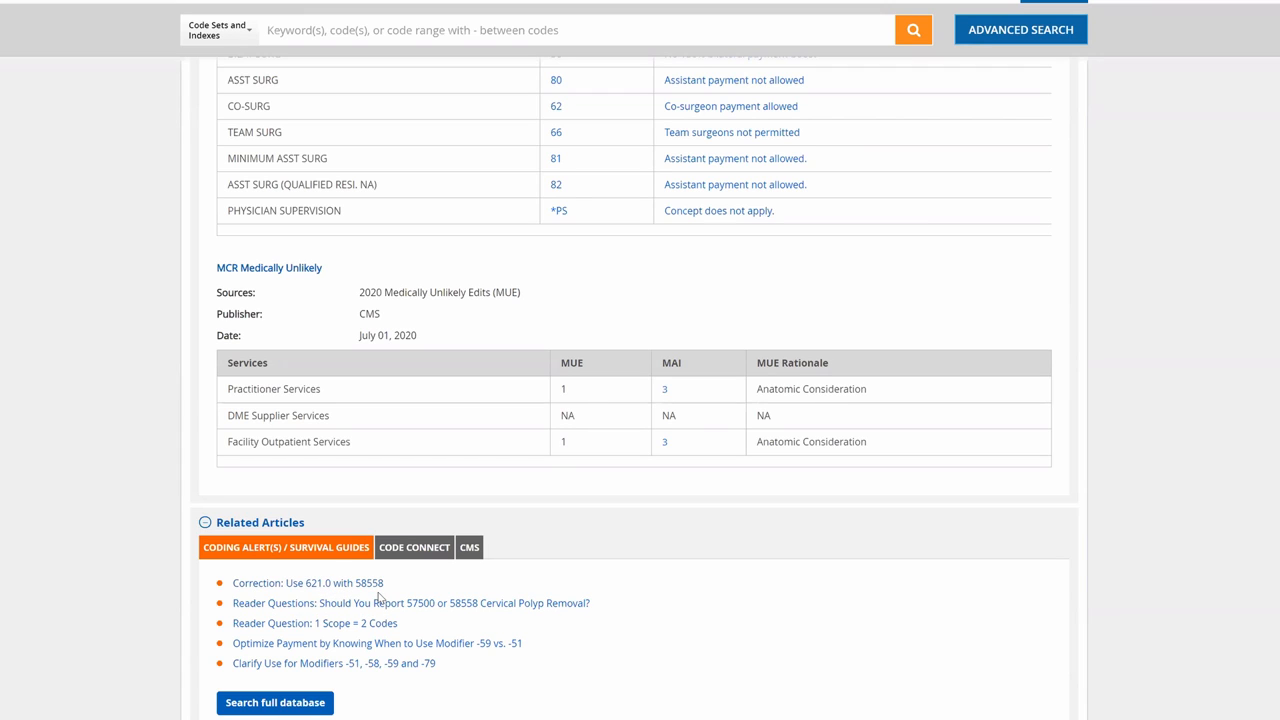
mouse_move(322, 596)
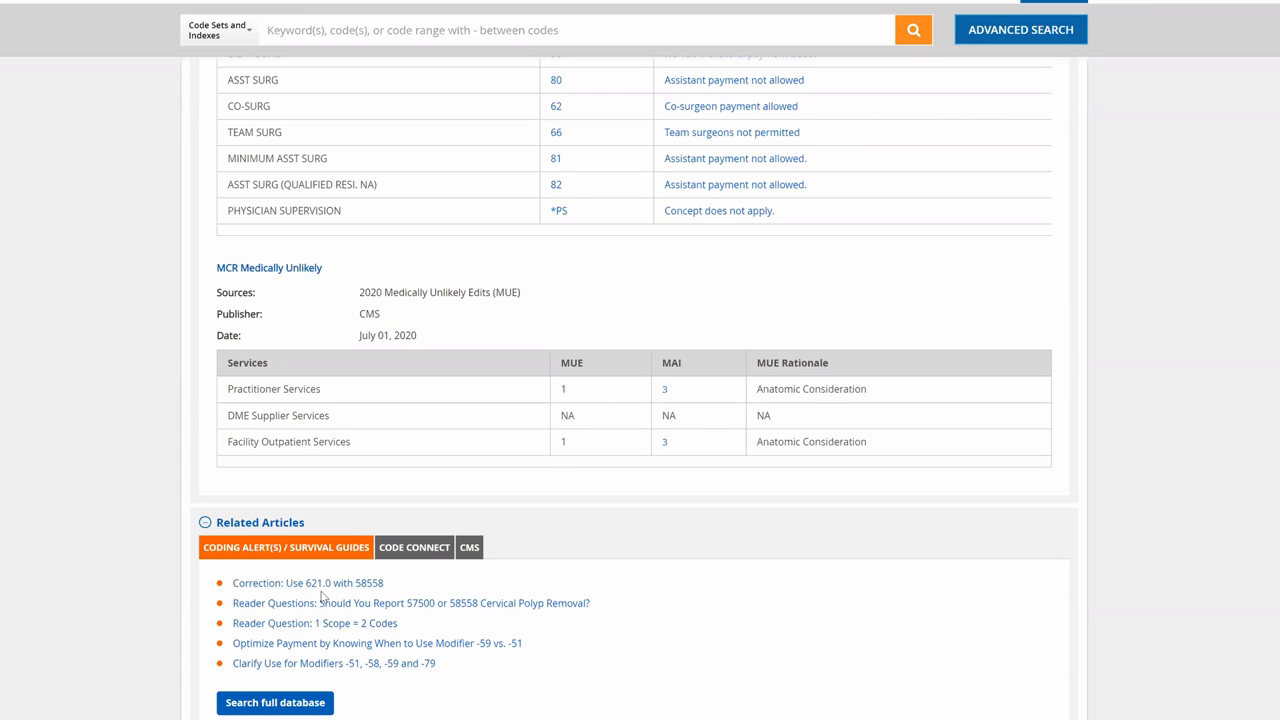
mouse_move(328, 590)
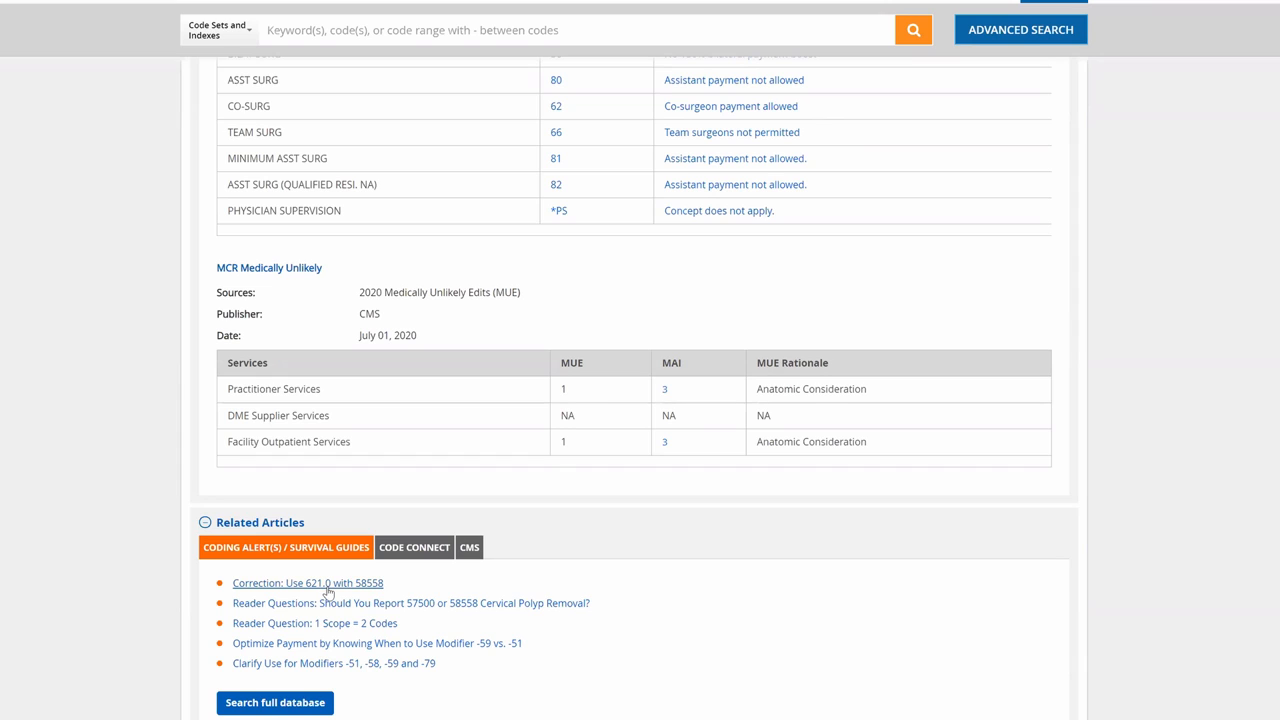
mouse_move(344, 588)
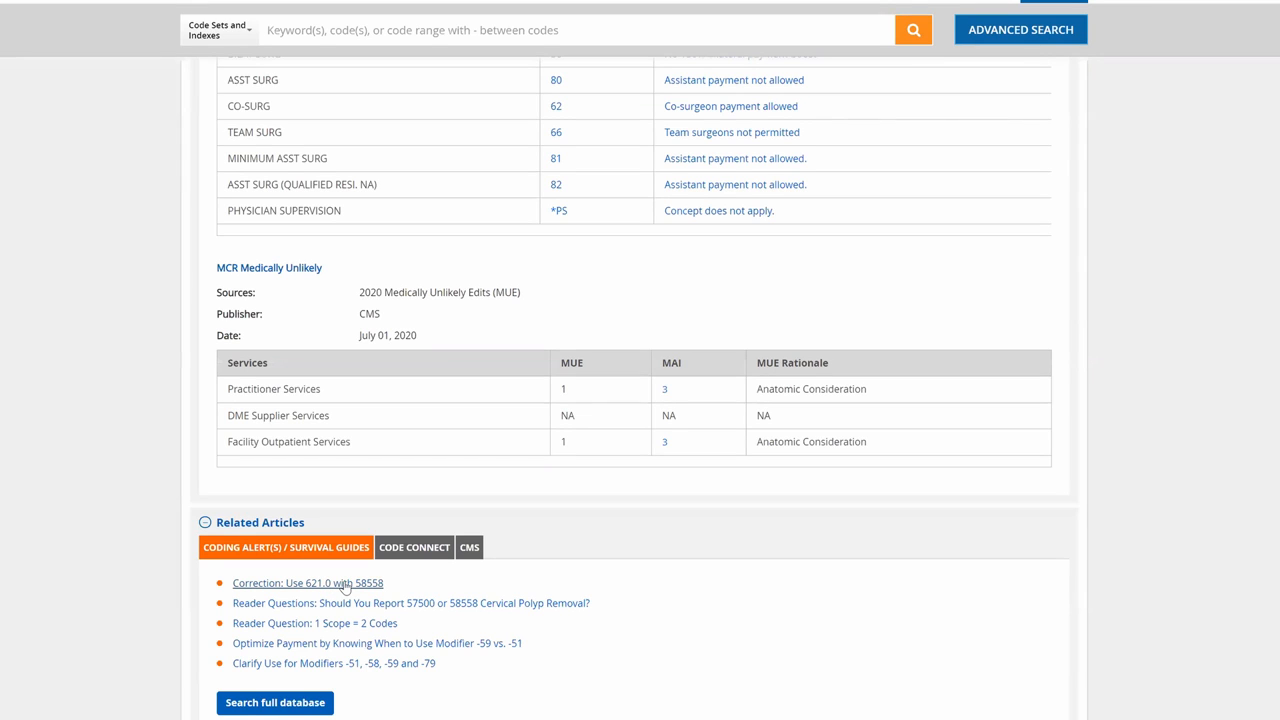
mouse_move(332, 596)
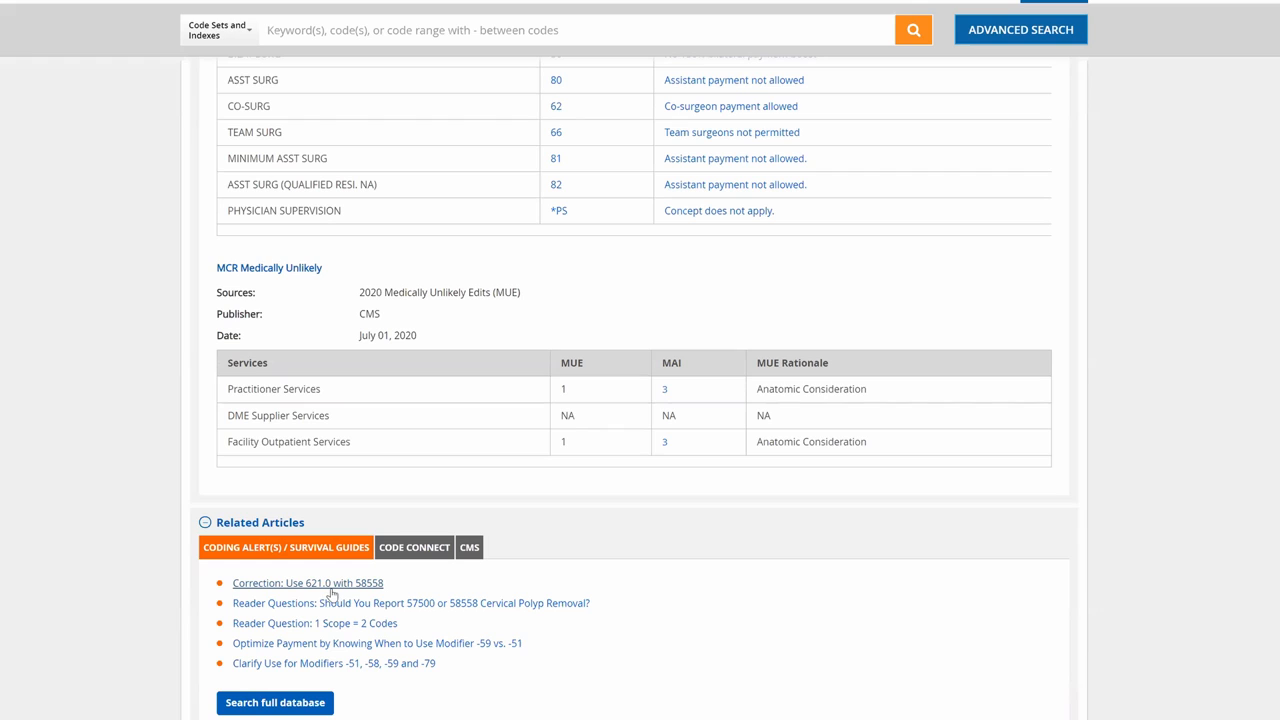
mouse_move(316, 588)
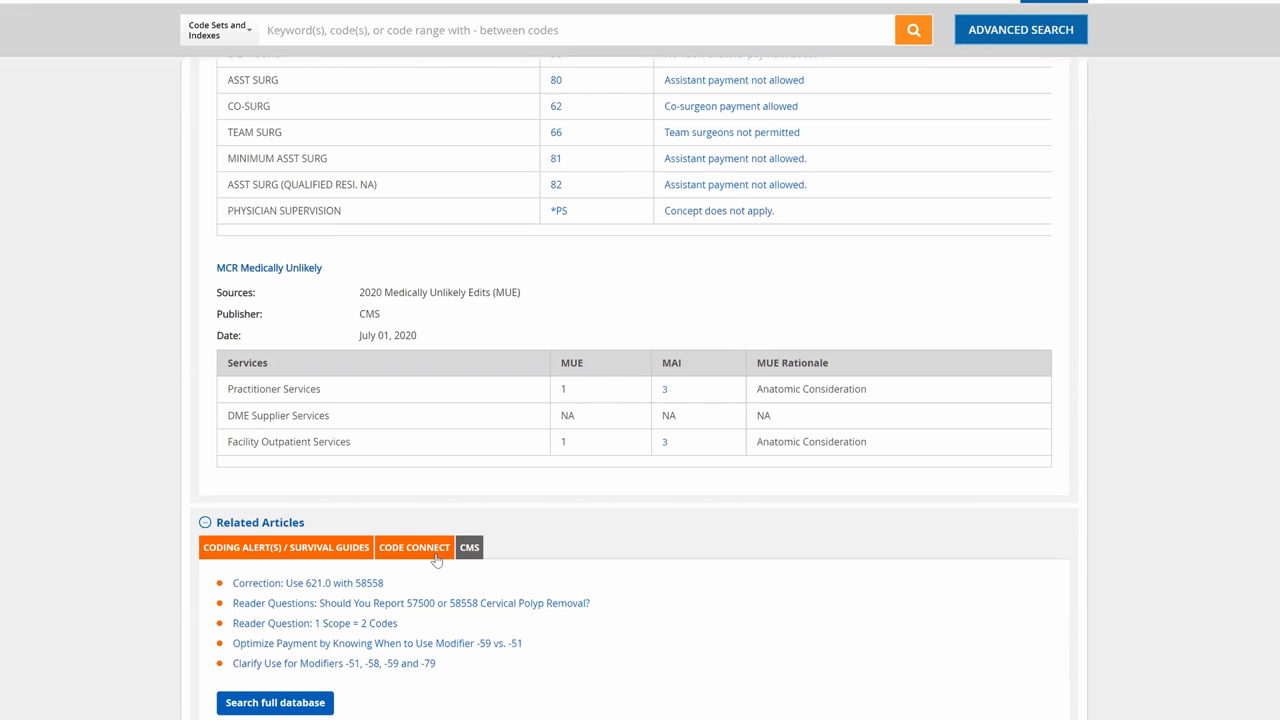
mouse_move(282, 458)
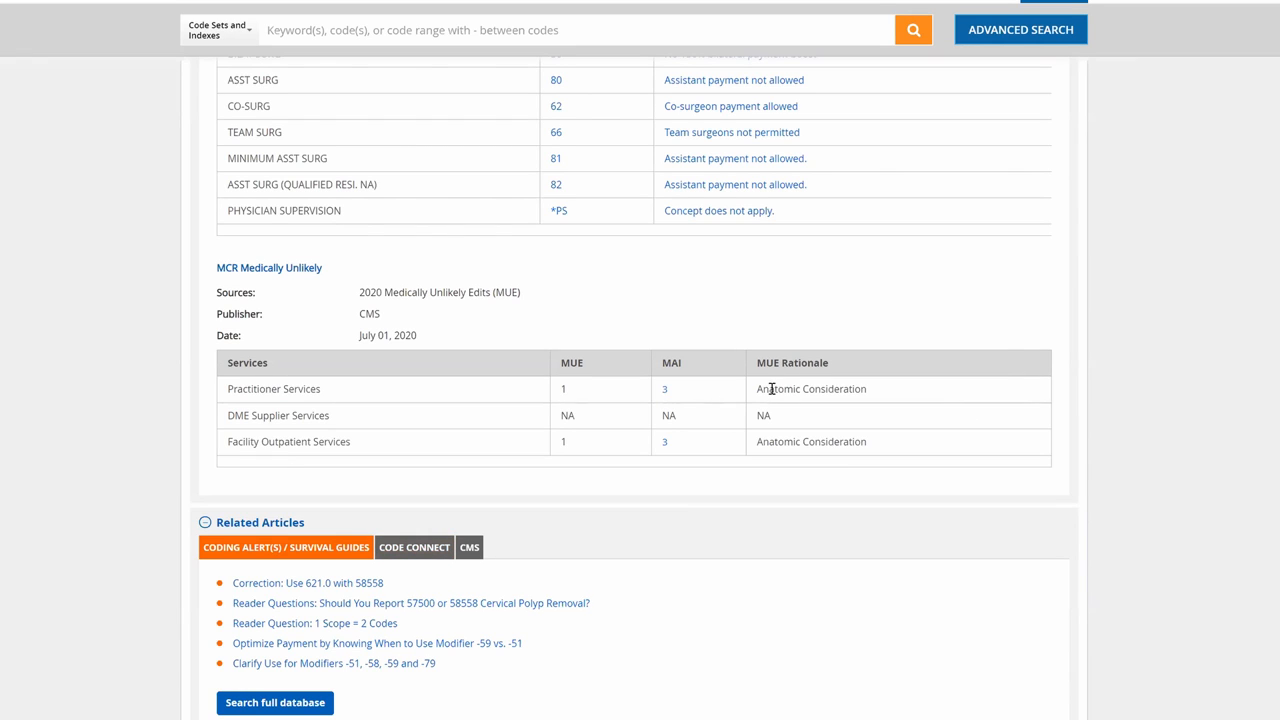
mouse_move(690, 406)
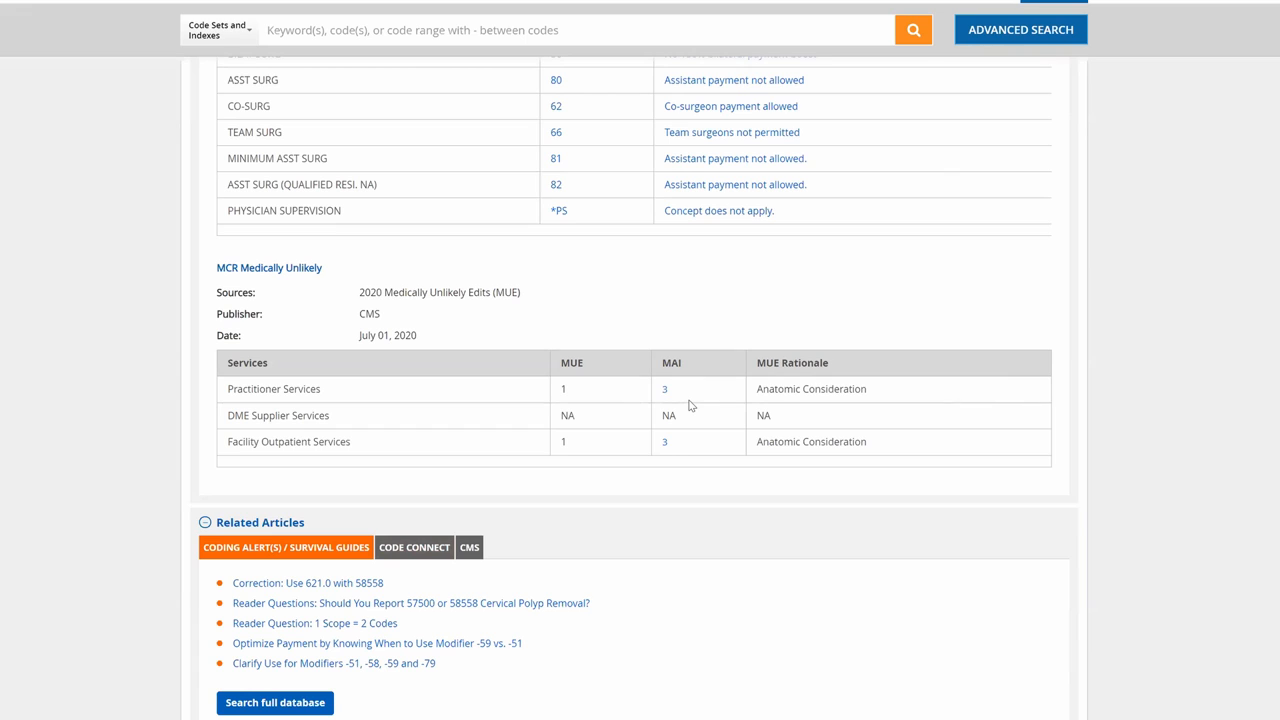
mouse_move(578, 516)
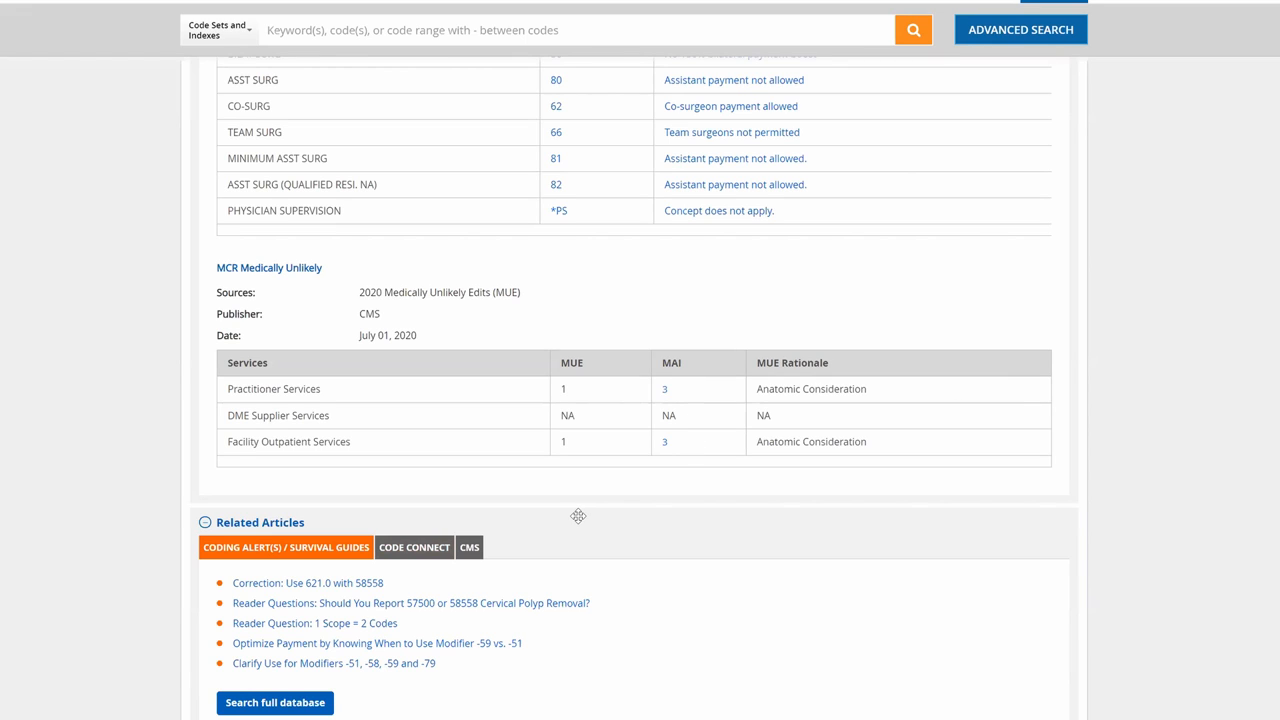
mouse_move(558, 486)
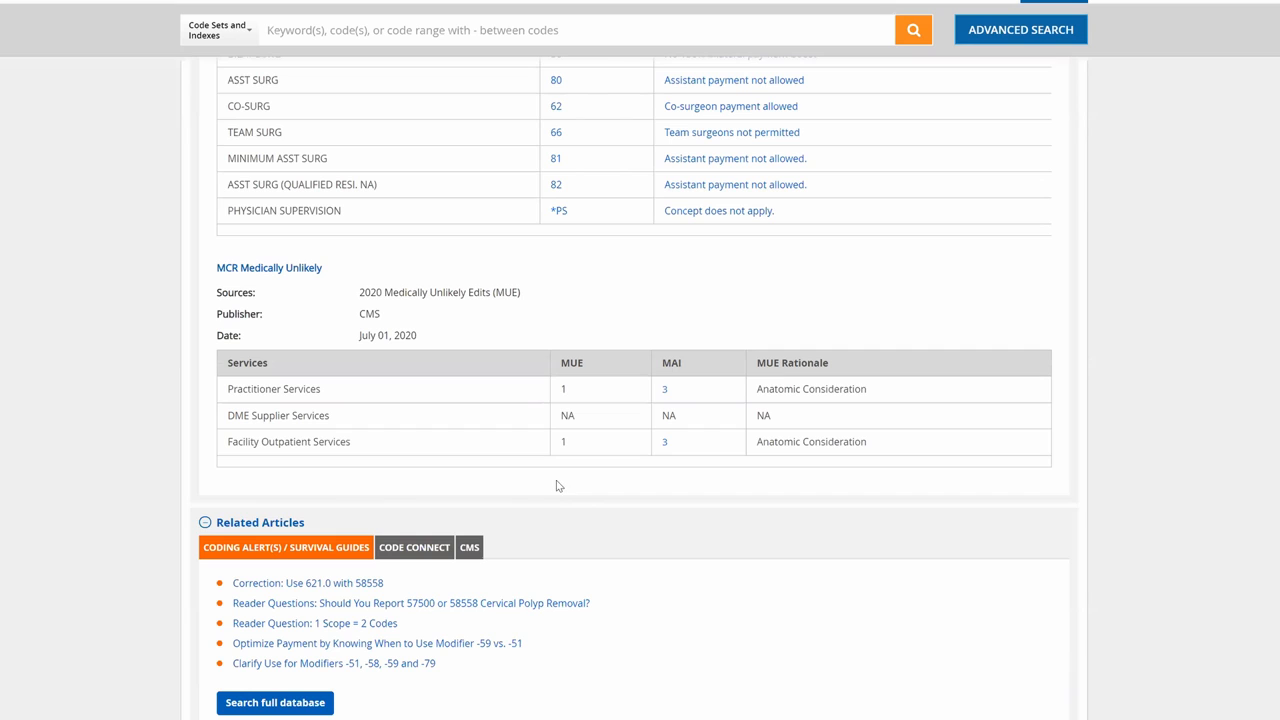
mouse_move(508, 592)
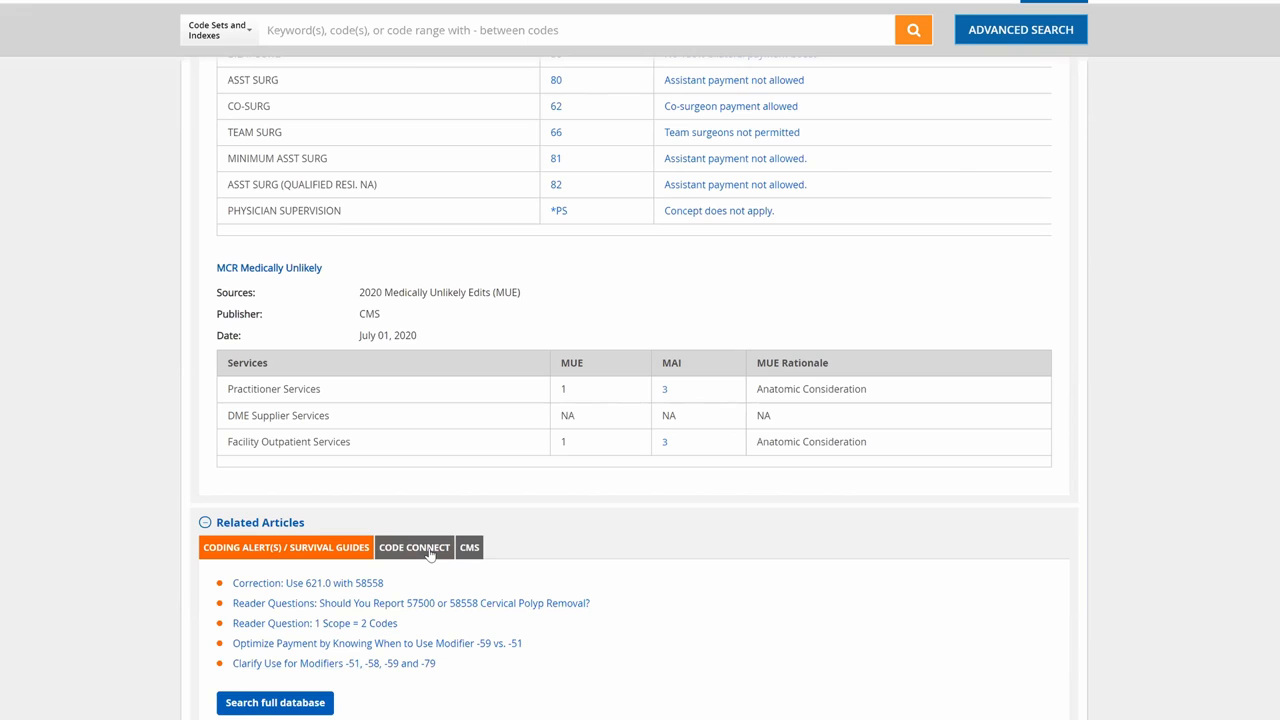
left_click(414, 548)
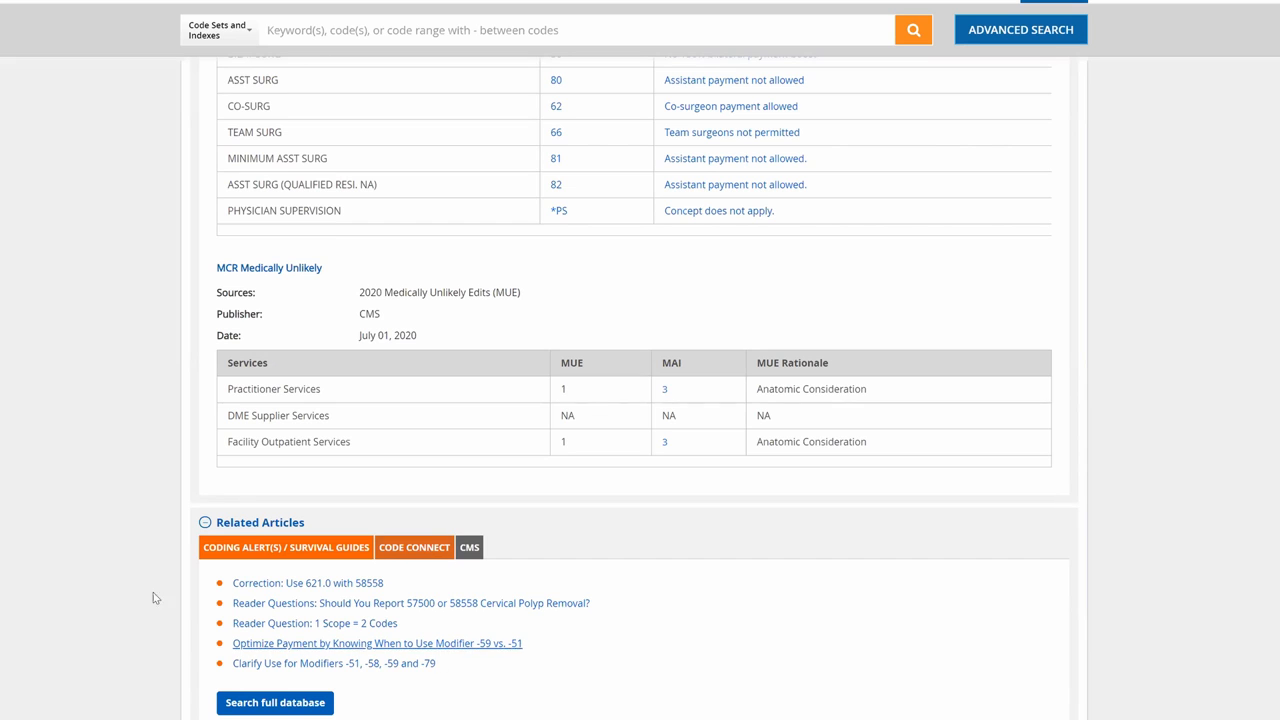
Scroll past the Related Articles list to the Personal Notes entry and code symbols legend.
scroll("down", 3)
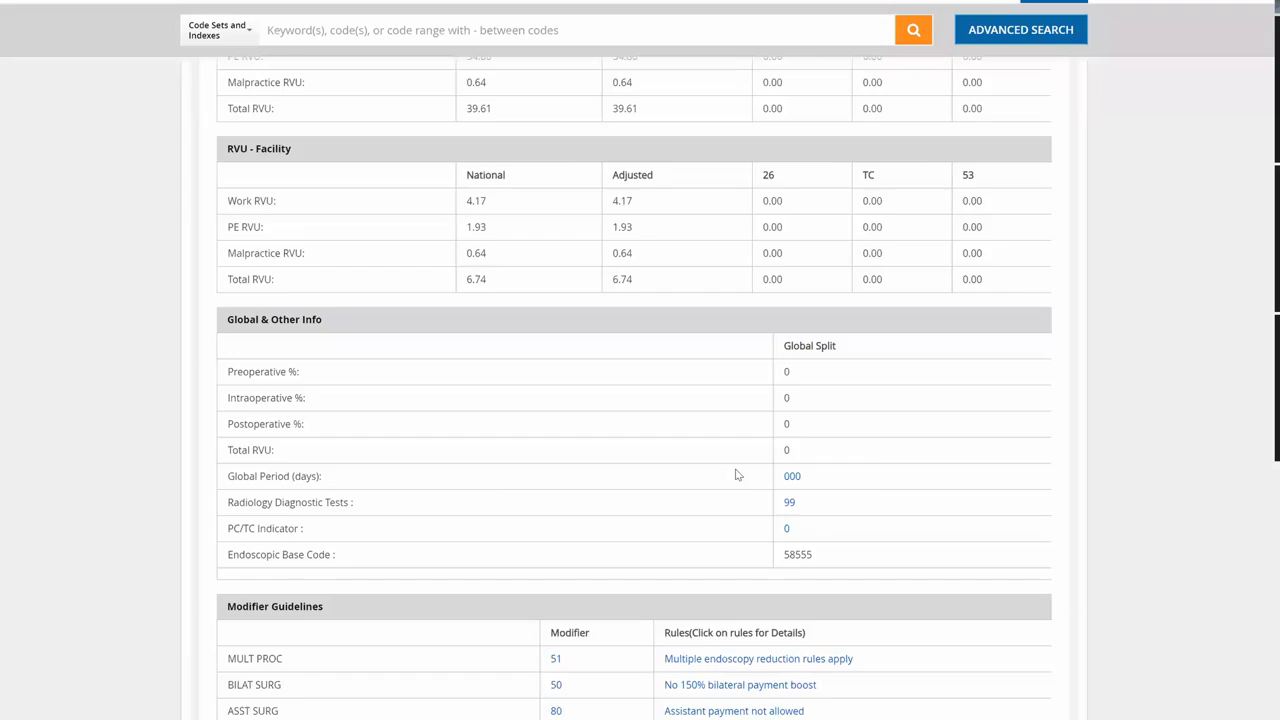
scroll("down", 3)
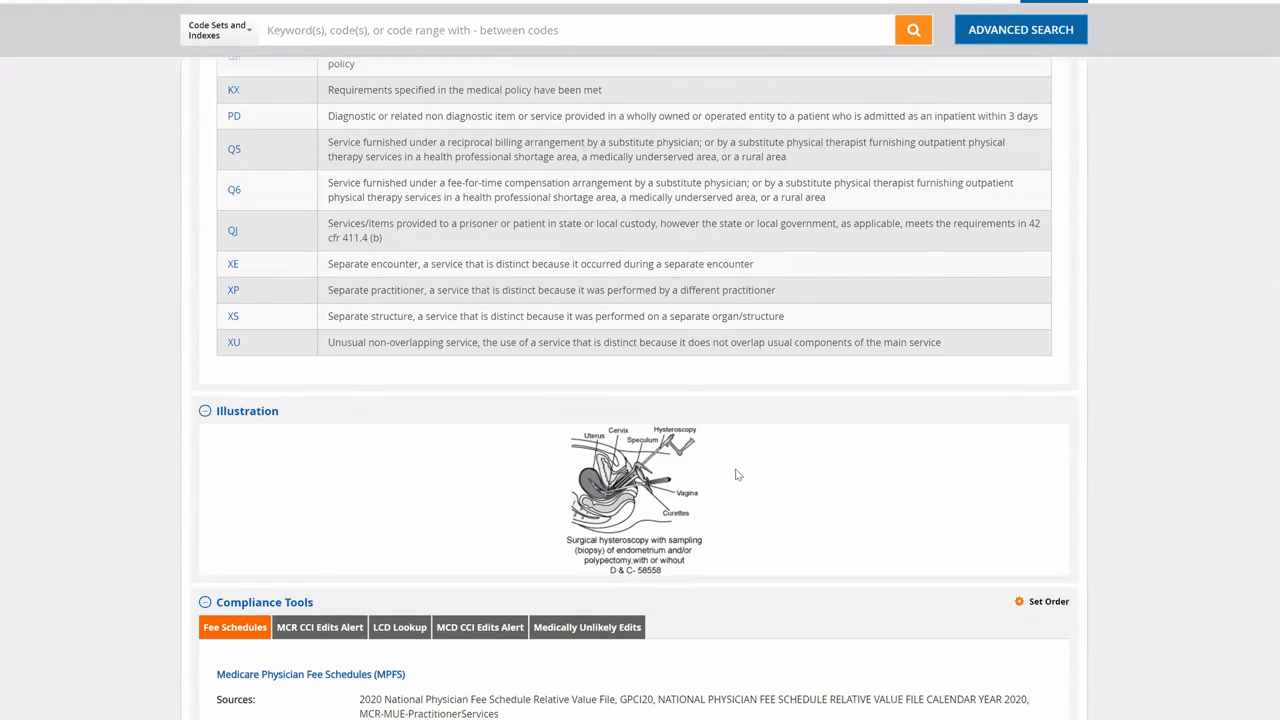
scroll("up", 3)
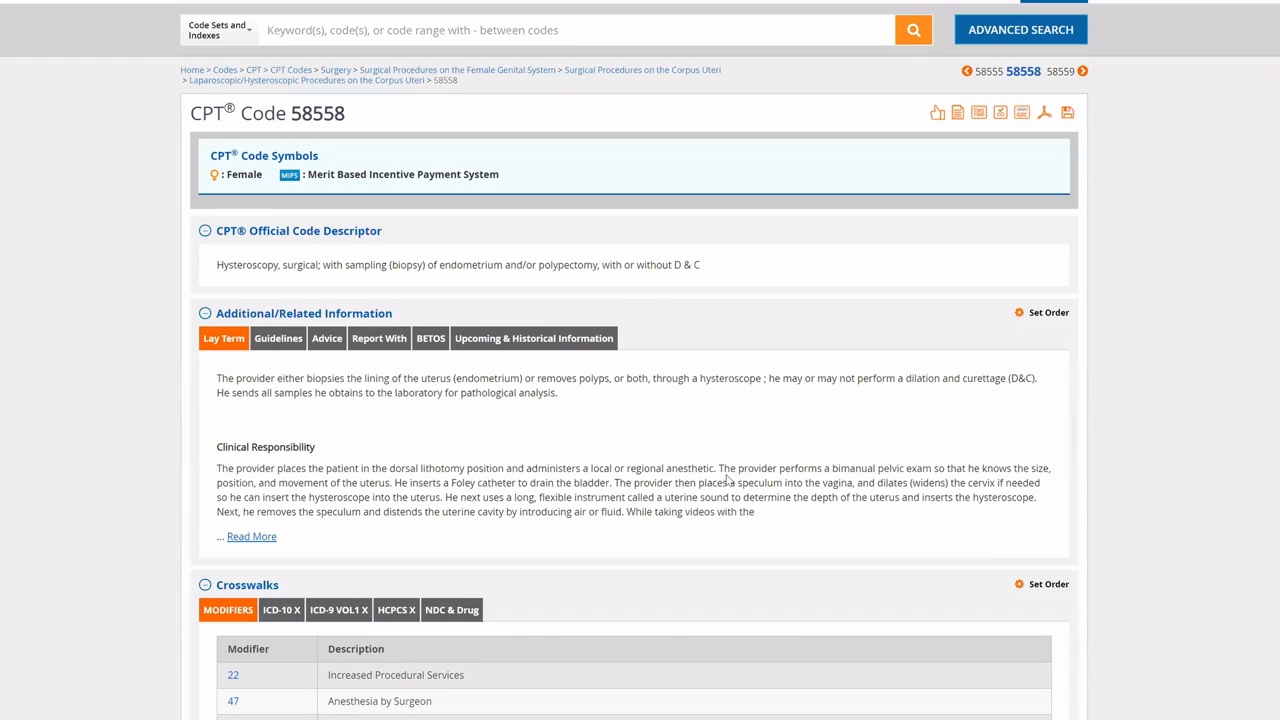
scroll("down", 3)
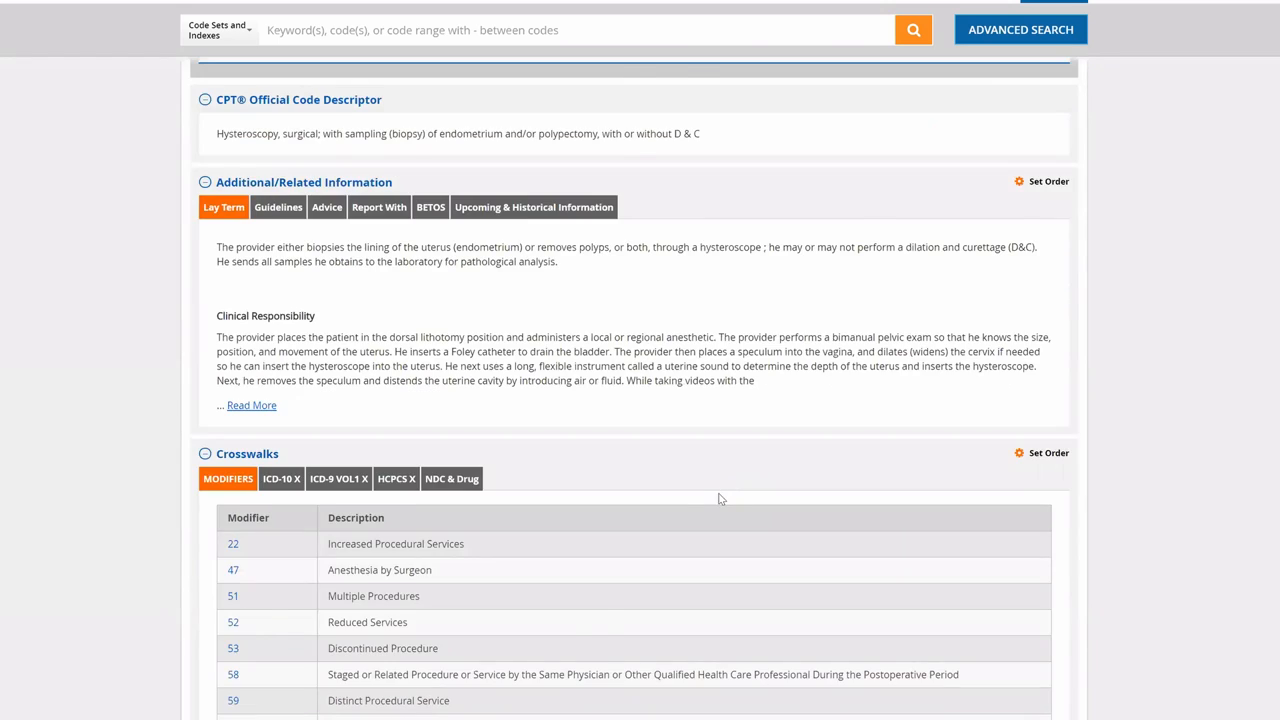
scroll("down", 3)
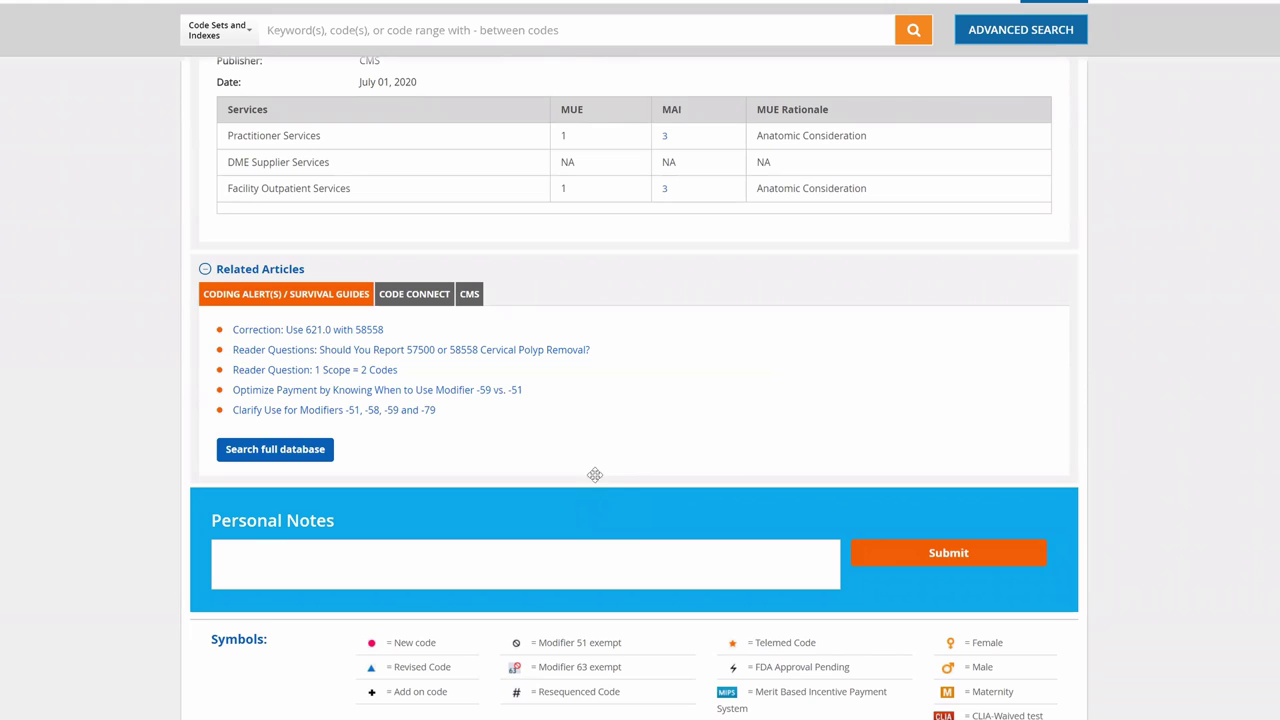
mouse_move(596, 478)
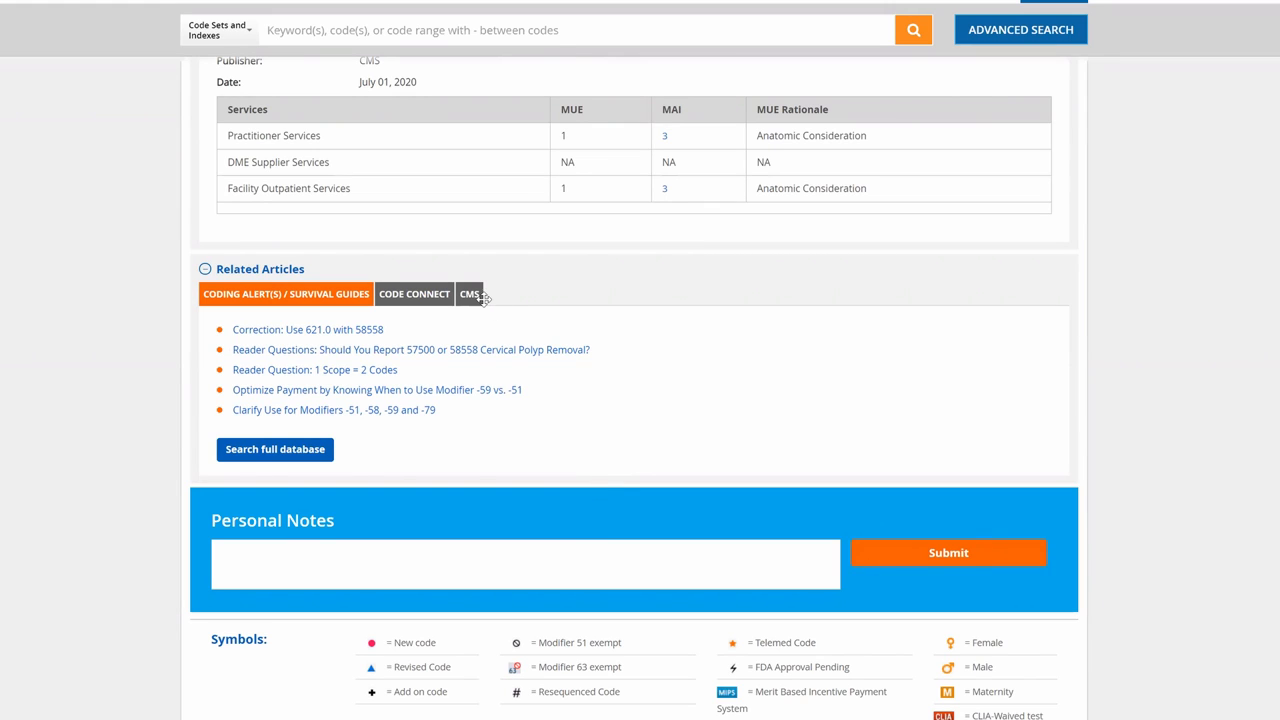
Show the CMS category of related articles for CPT 58558.
left_click(468, 292)
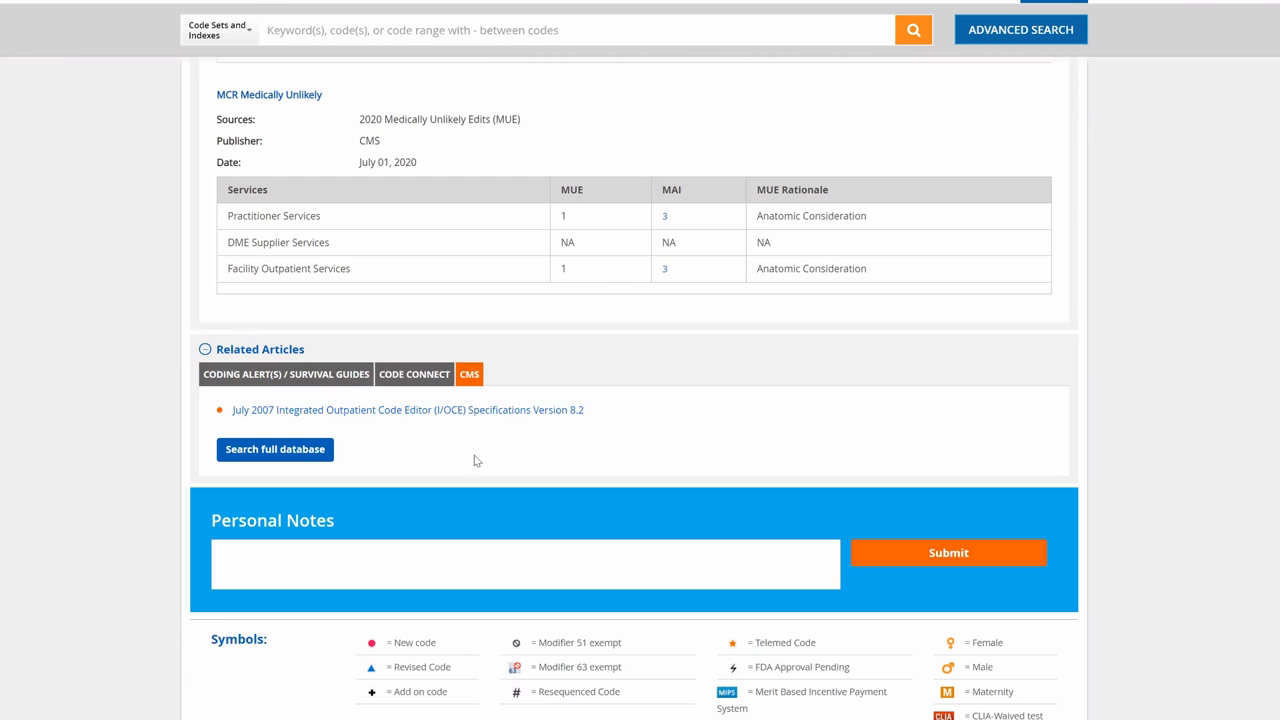
mouse_move(566, 374)
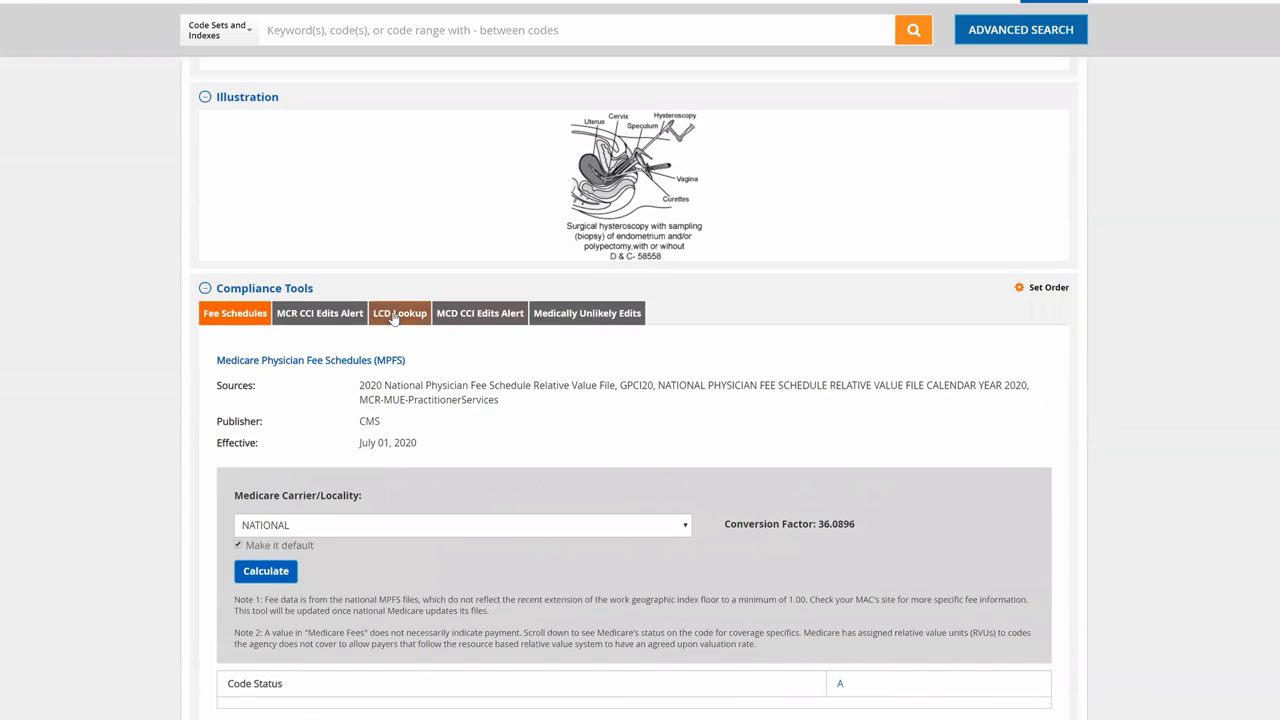
mouse_move(248, 292)
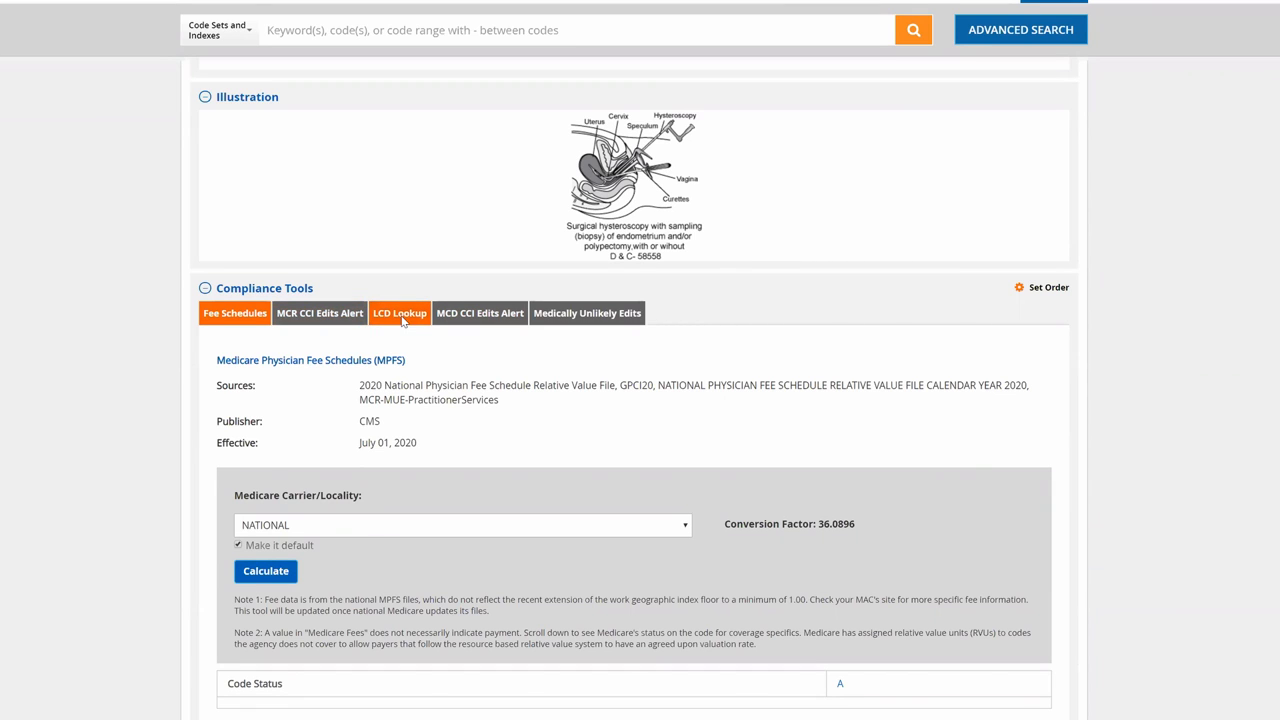
Show the LCD Lookup form with geographic area, contractor type and zip code options.
left_click(400, 312)
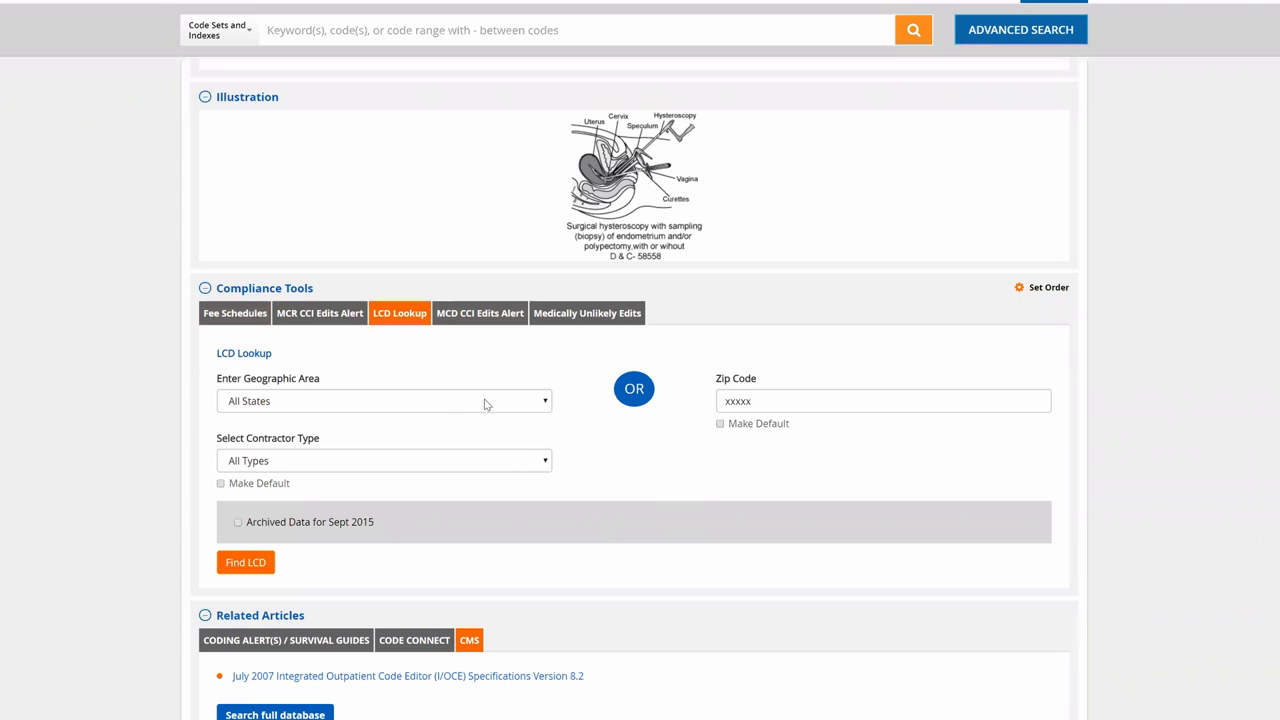
mouse_move(244, 564)
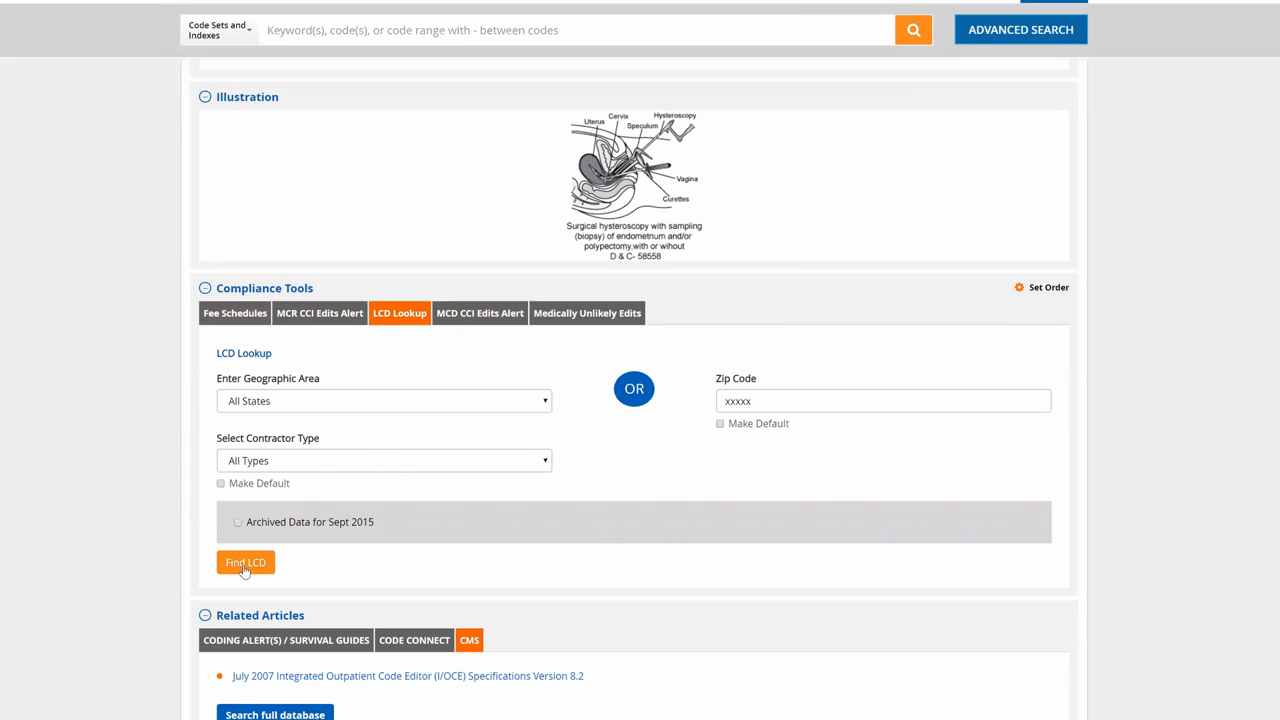
mouse_move(314, 568)
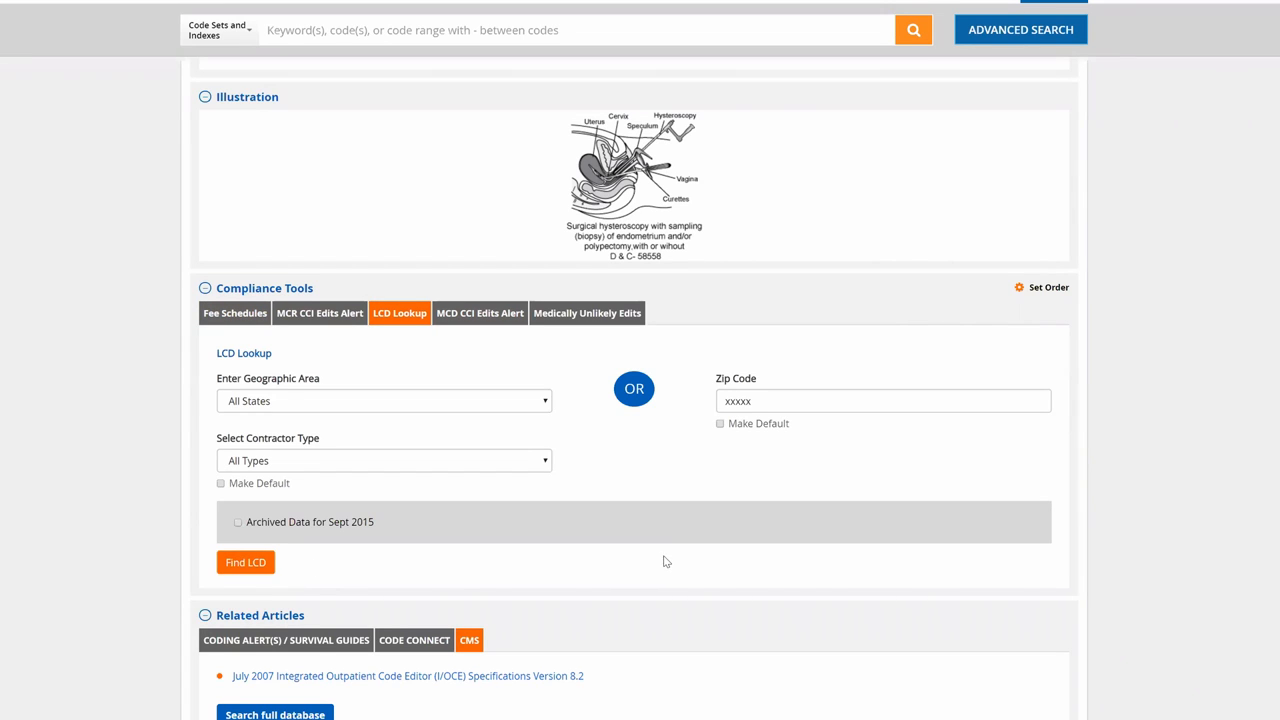
mouse_move(588, 564)
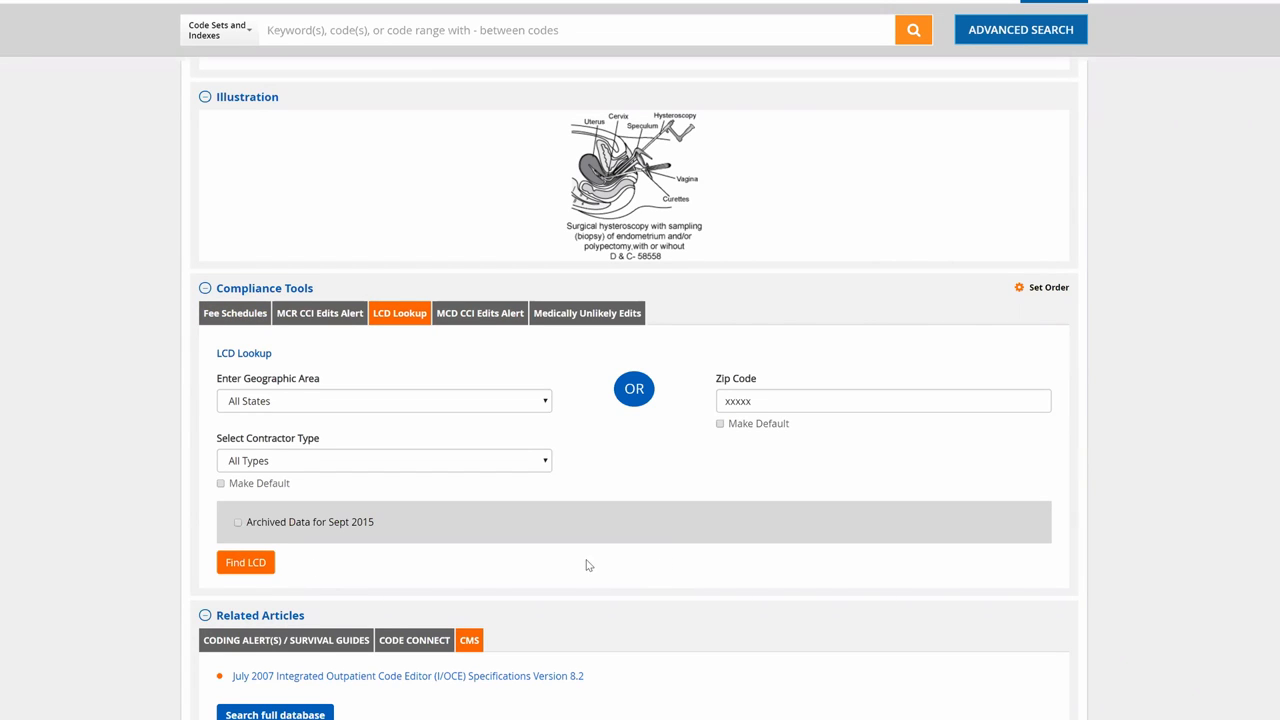
scroll("up", 3)
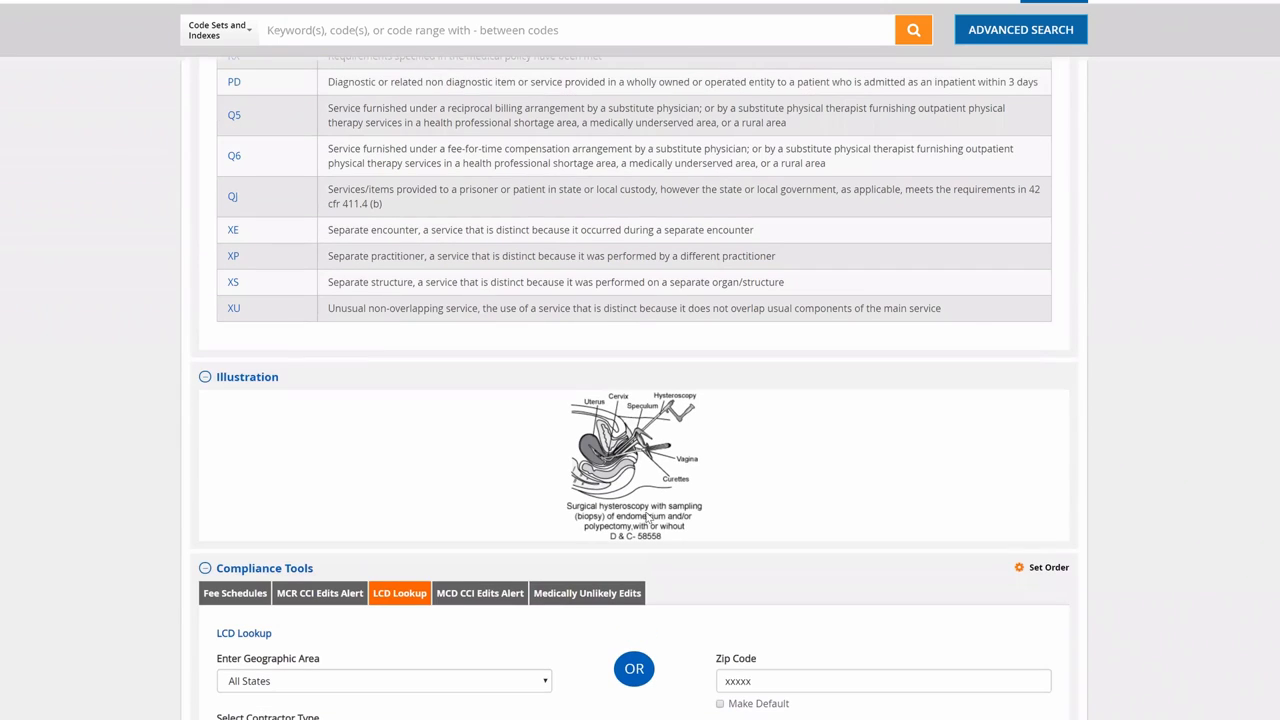
mouse_move(576, 268)
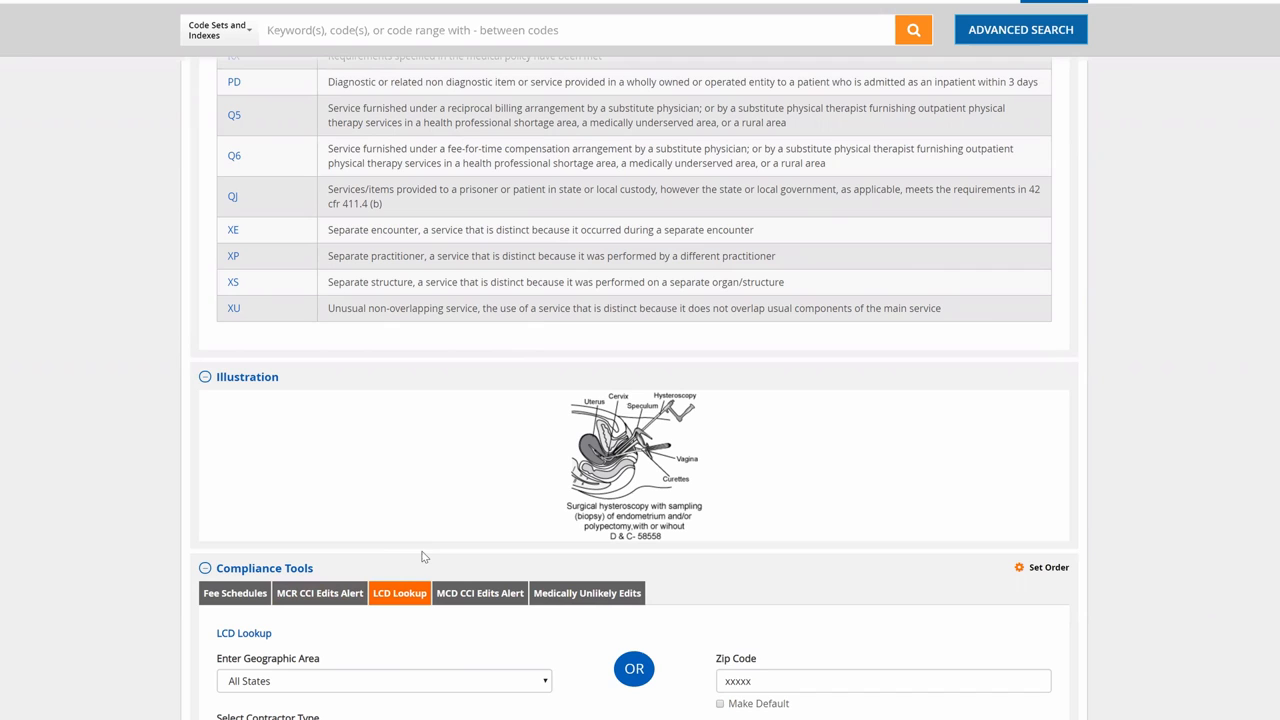
scroll("down", 3)
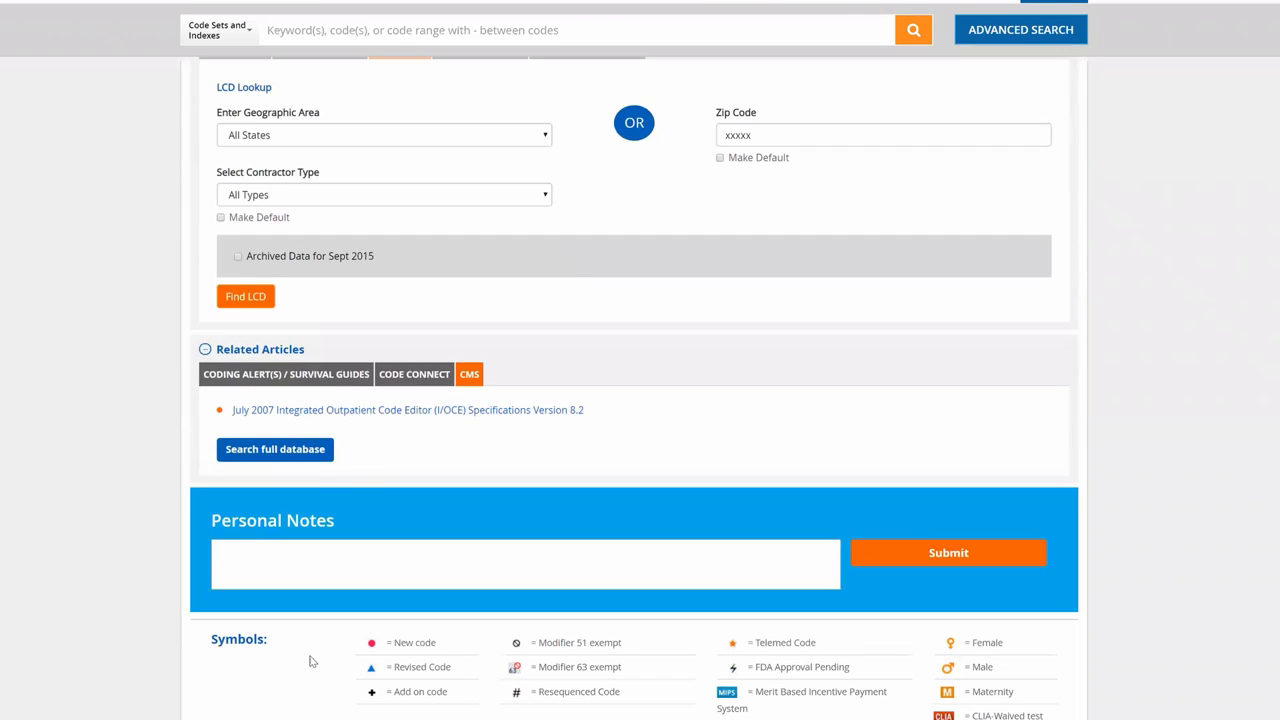
mouse_move(582, 418)
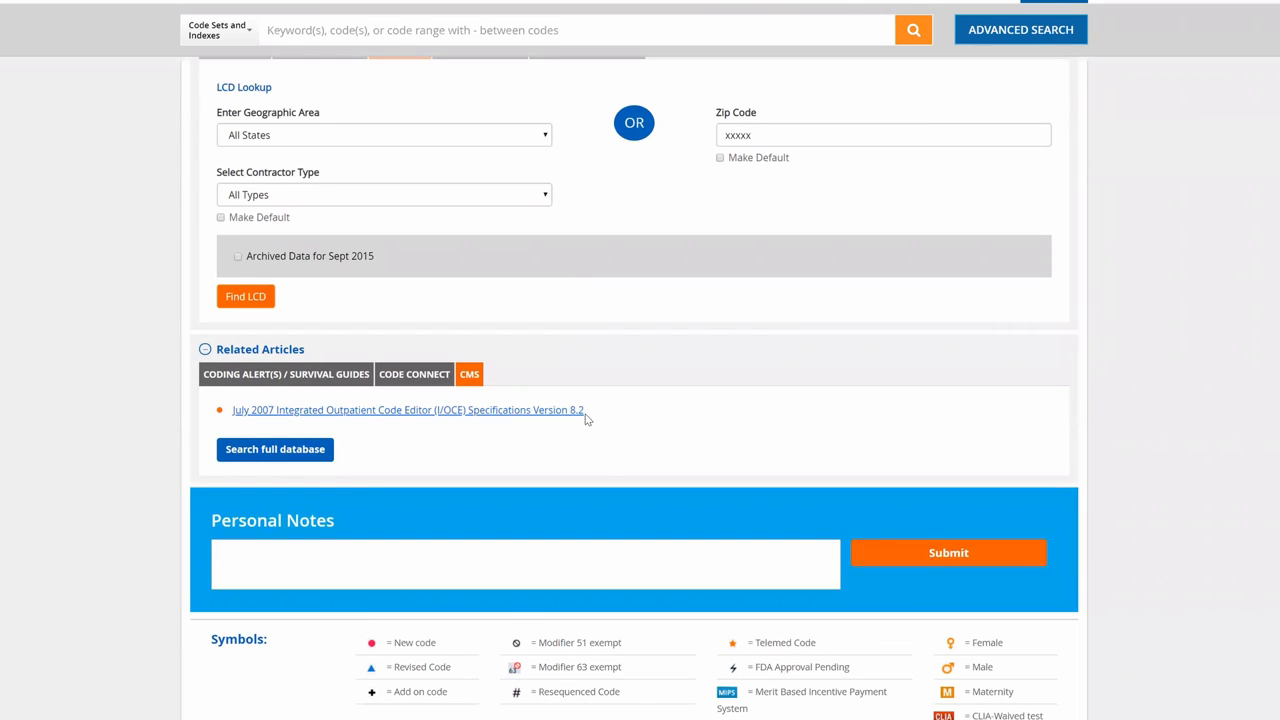
mouse_move(536, 424)
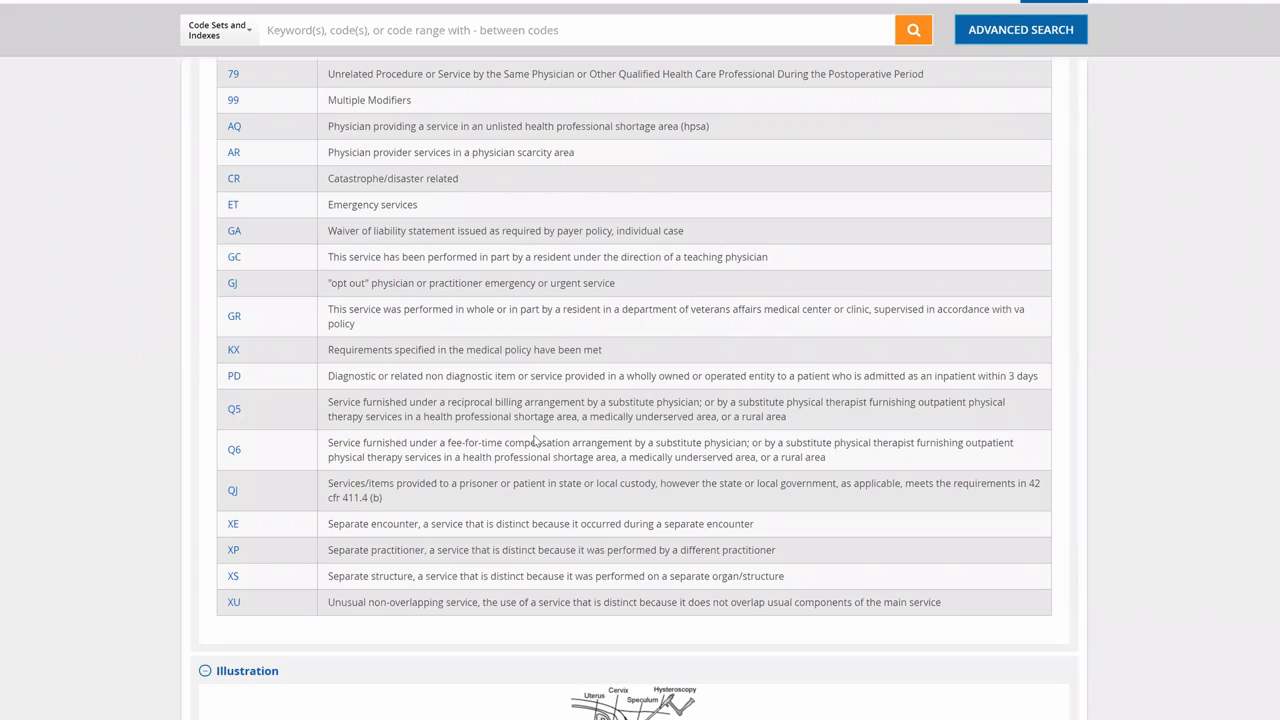
Scroll back to the CPT 58558 header with its symbols and official descriptor.
scroll("up", 3)
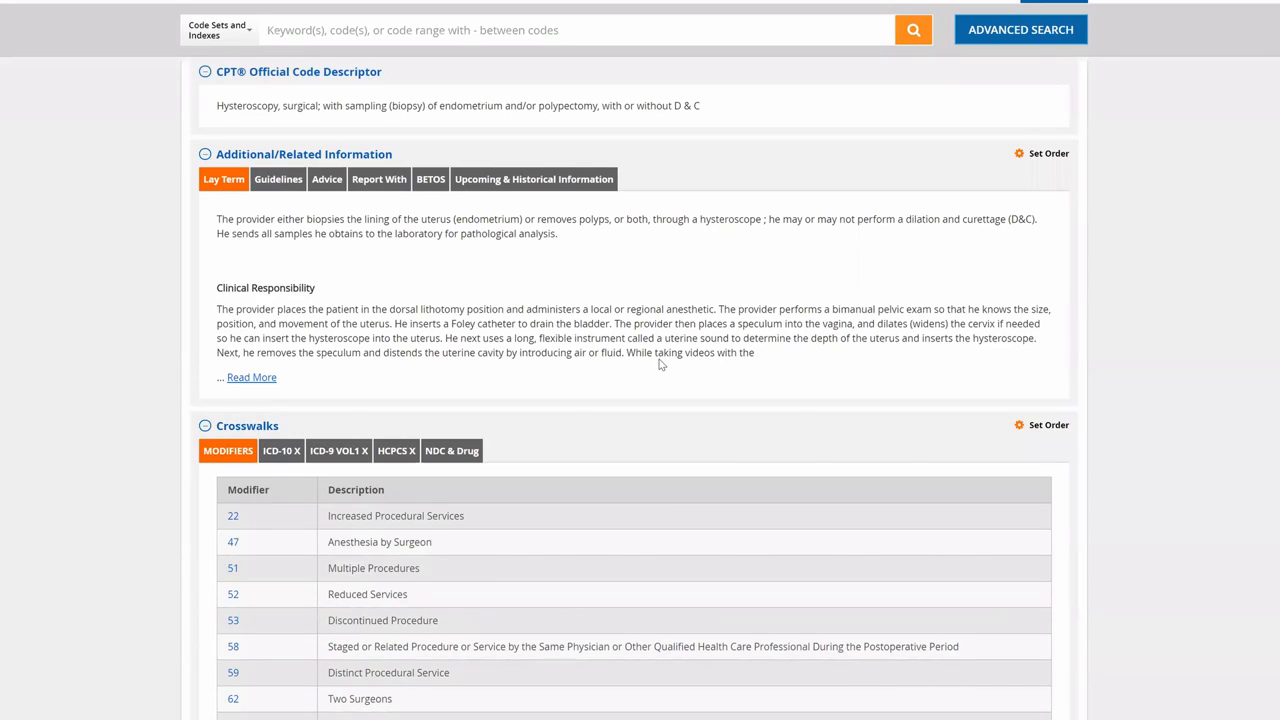
scroll("up", 3)
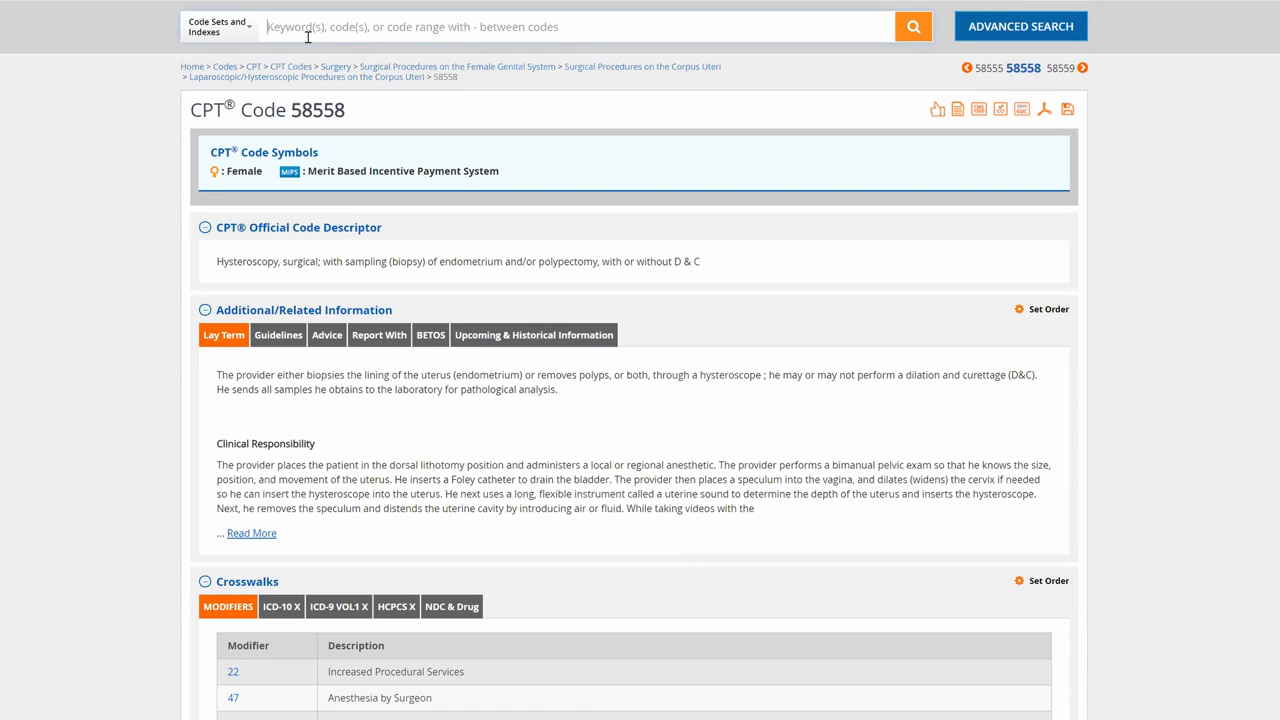
mouse_move(570, 32)
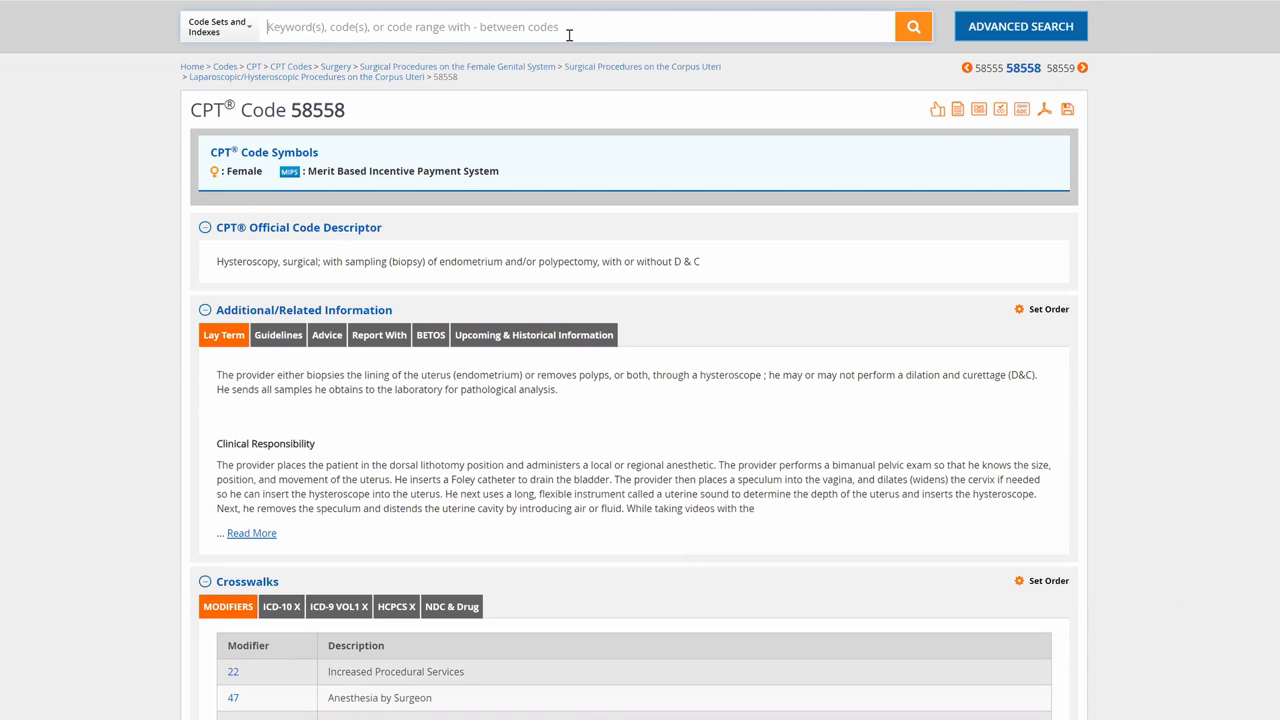
left_click(888, 34)
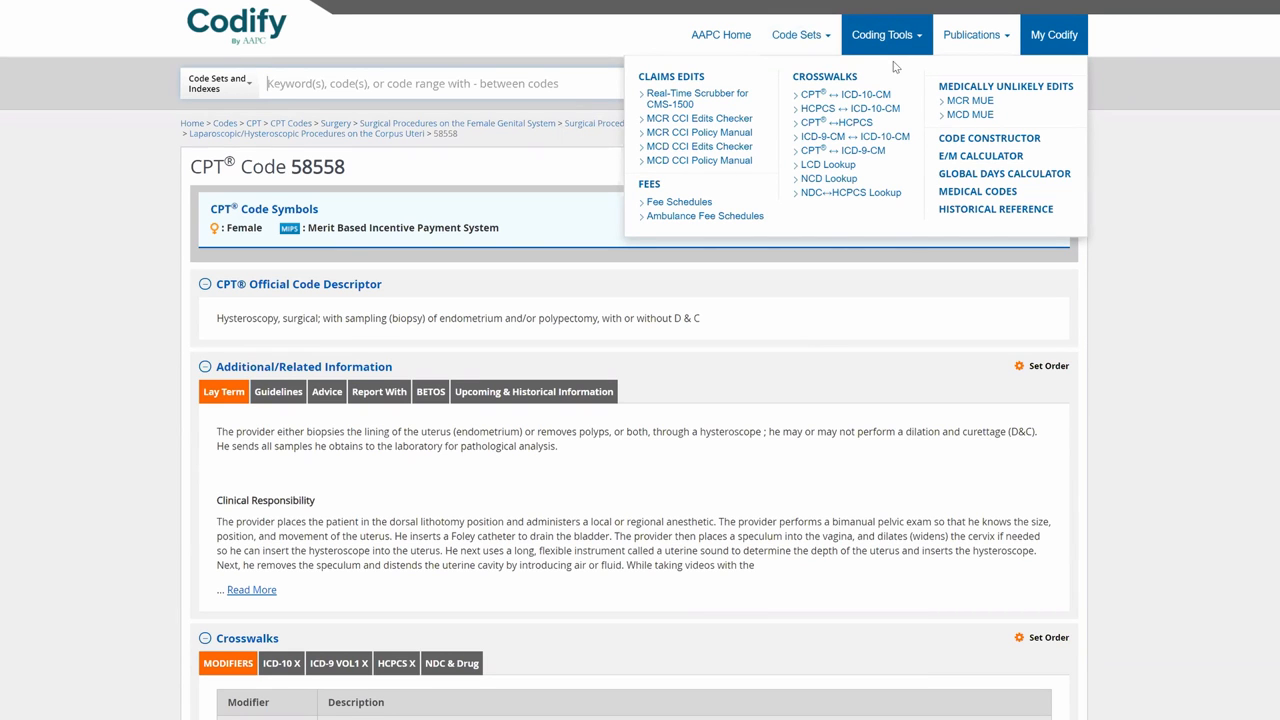
mouse_move(700, 132)
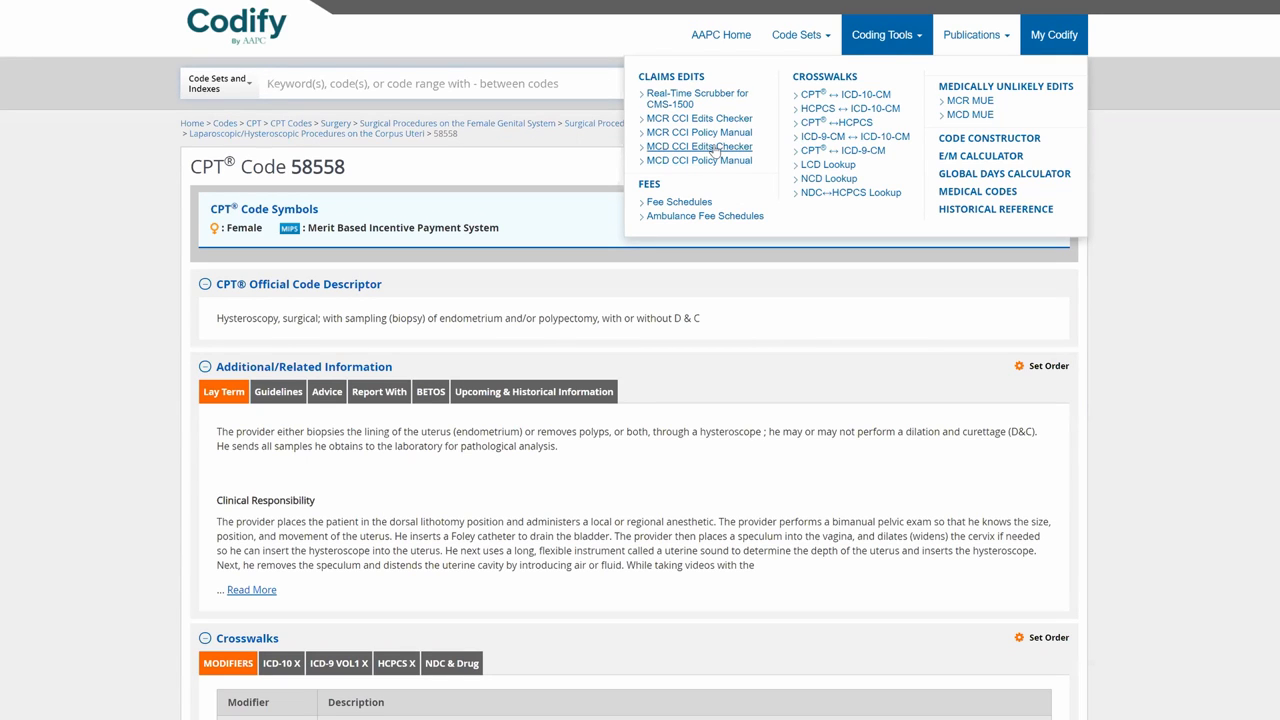
left_click(428, 224)
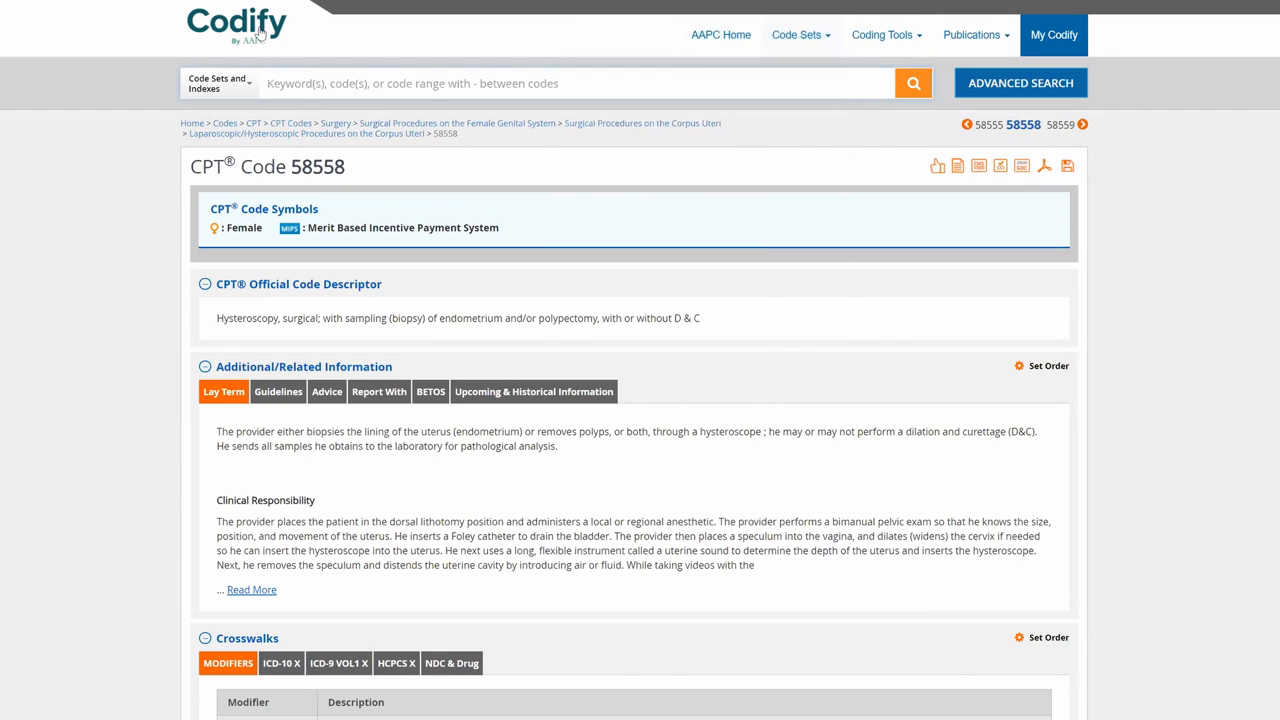
Show the My Codify dashboard with crosswalk widgets and 2019 HCPCS / 2020 CPT code-change lists.
left_click(882, 36)
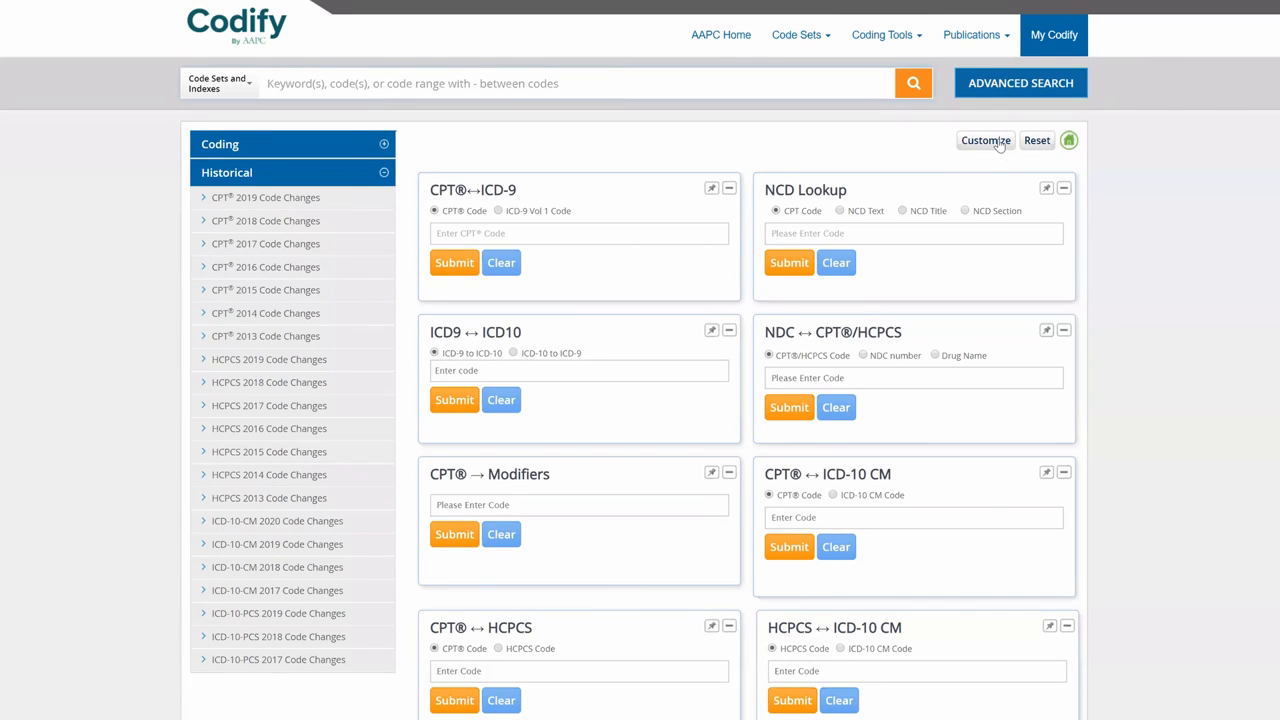
mouse_move(1108, 664)
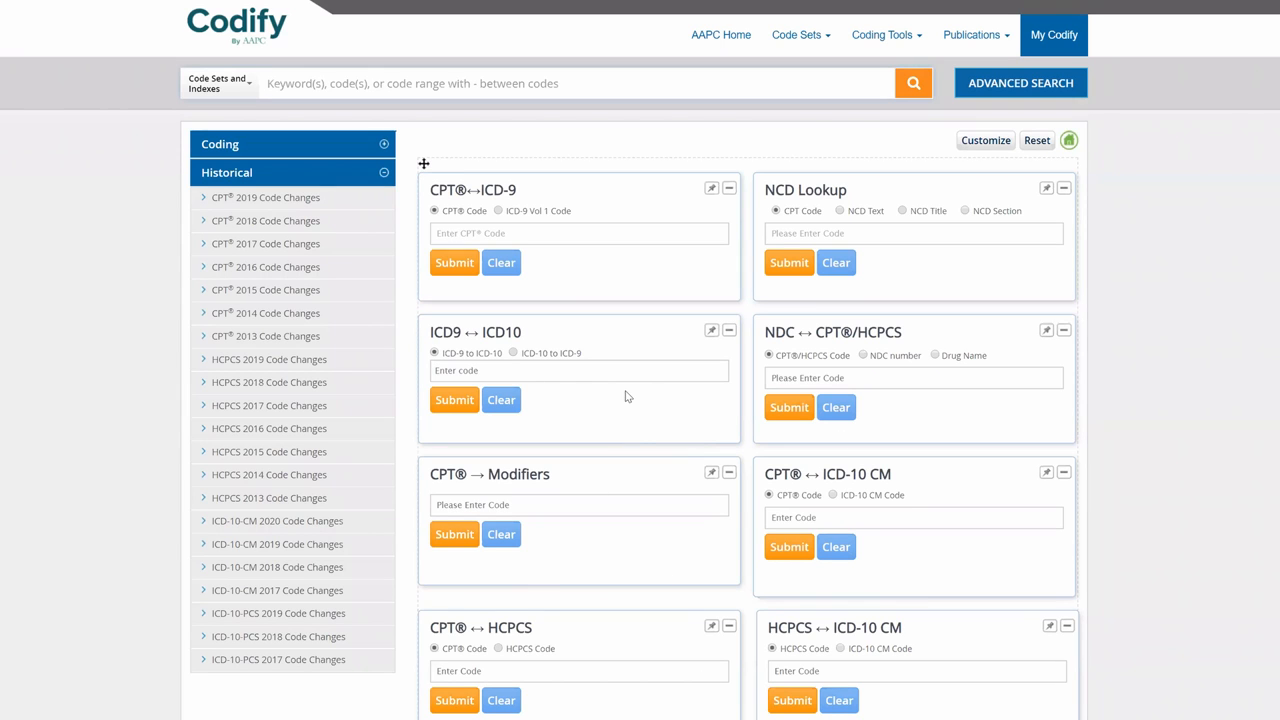
scroll("down", 3)
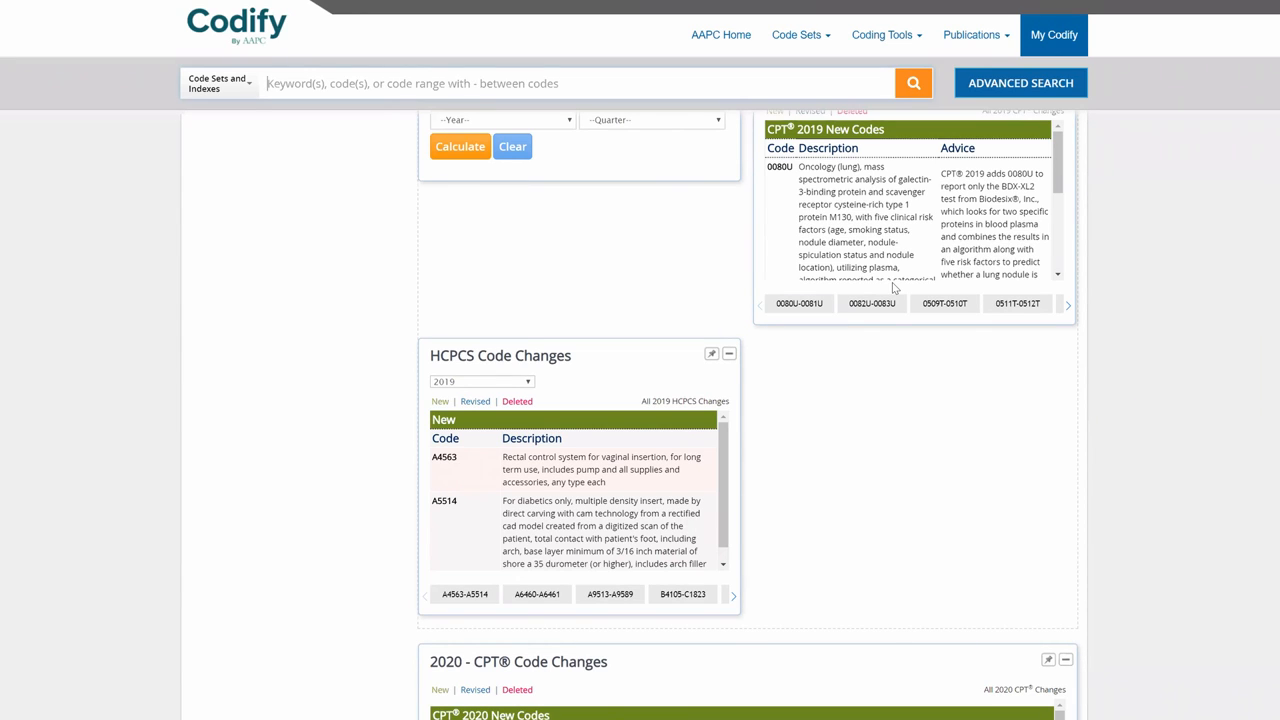
mouse_move(804, 568)
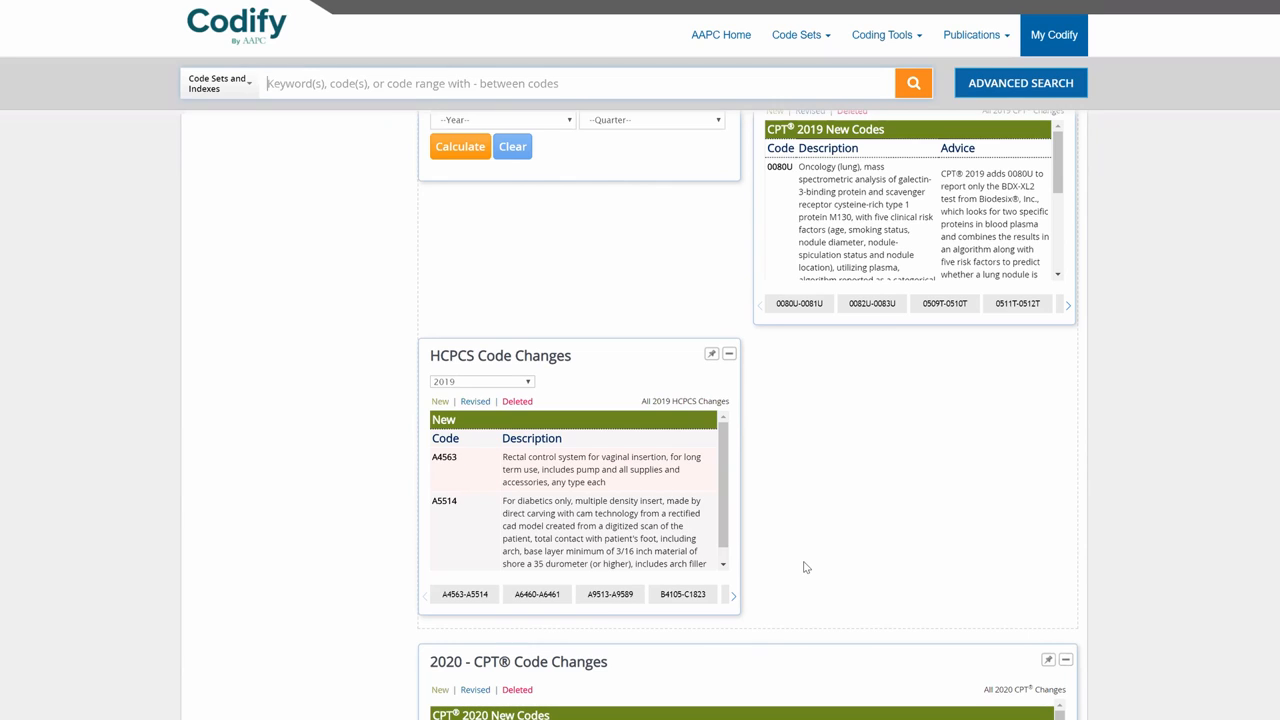